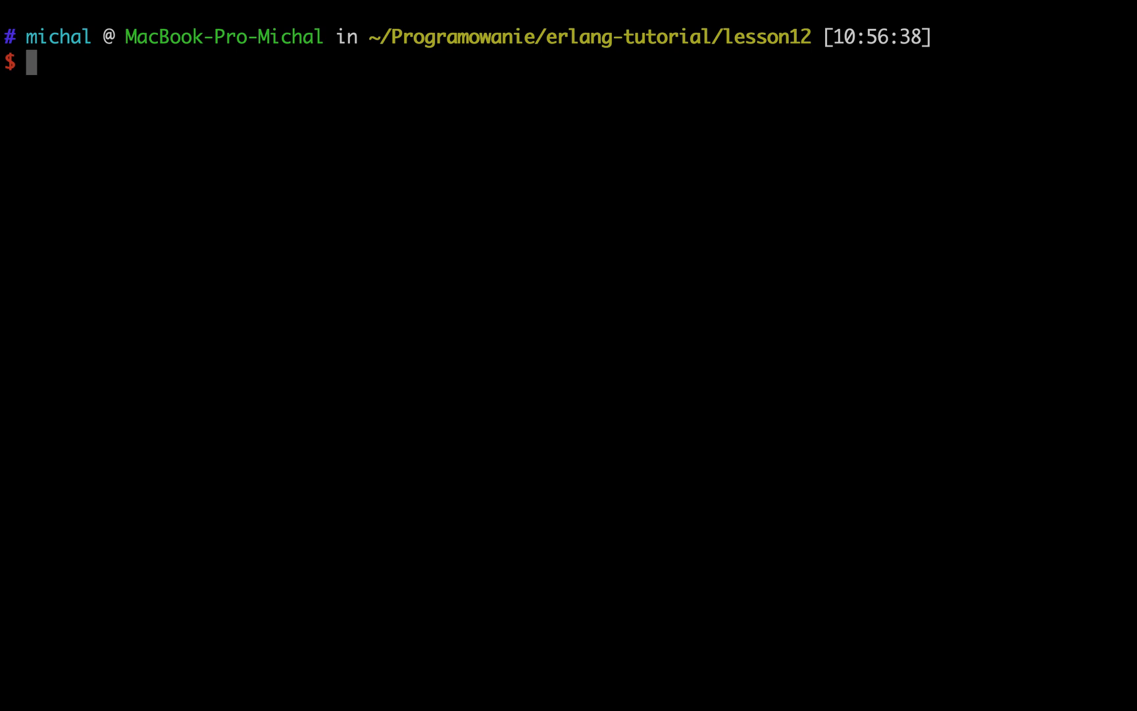
Step: Launch erl and bind Scores = [99, 45, 12, 56, 10]
text(erl)
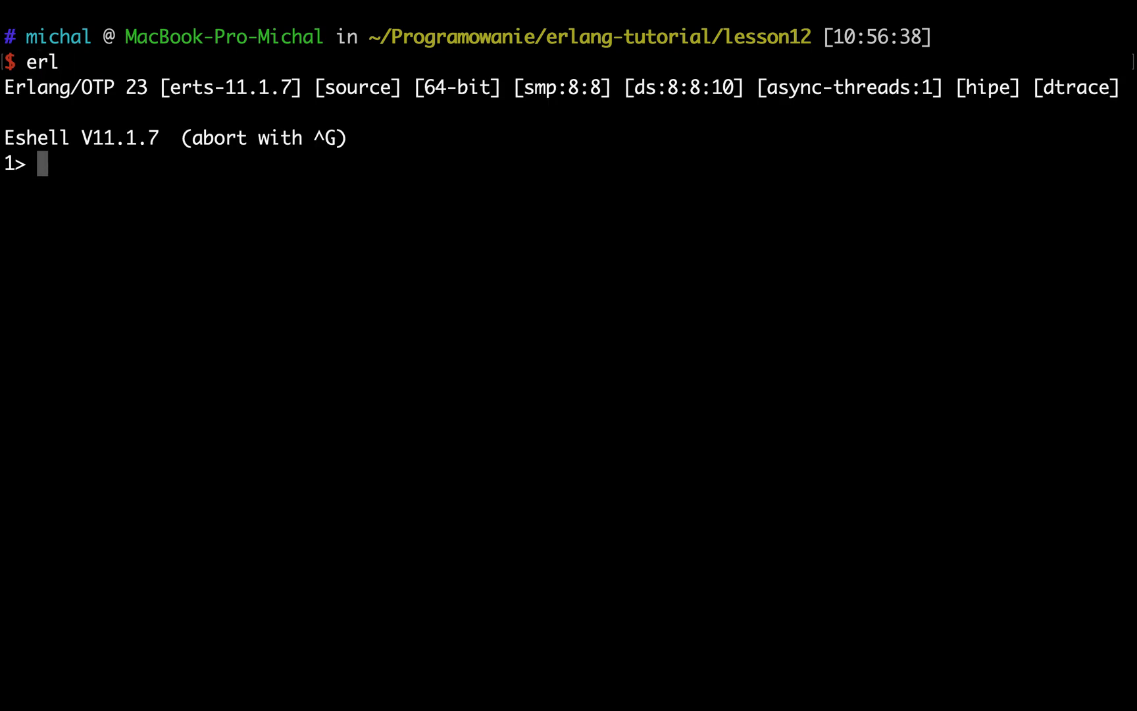
text(Sco)
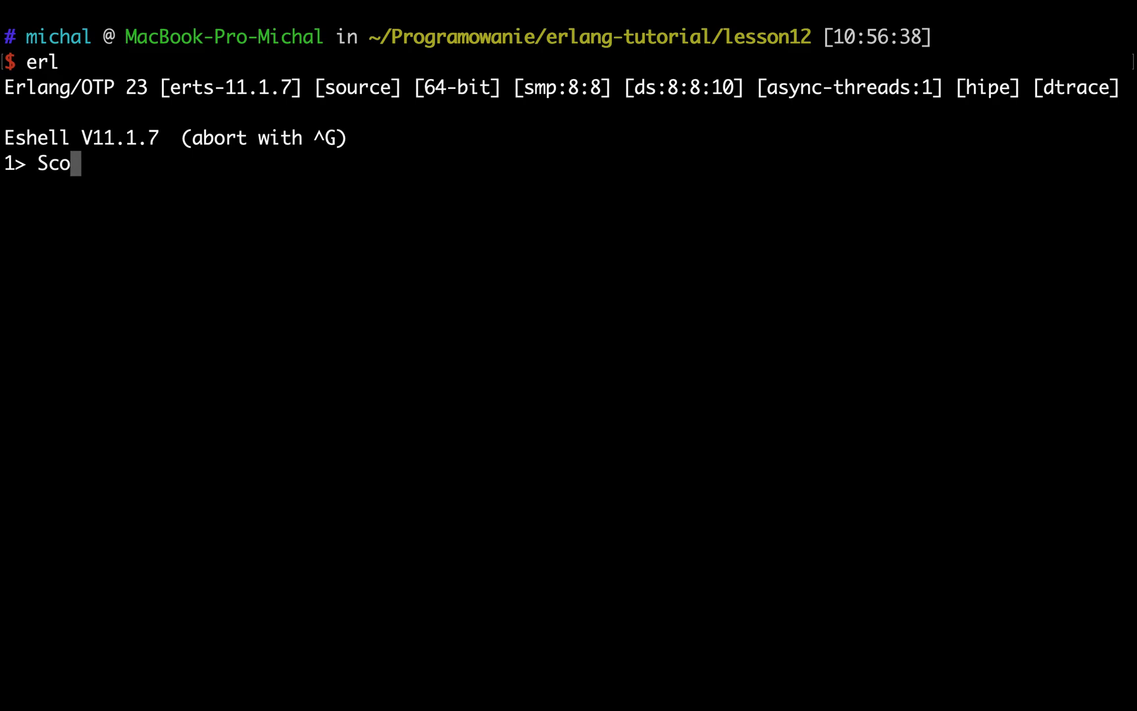
text(res = [])
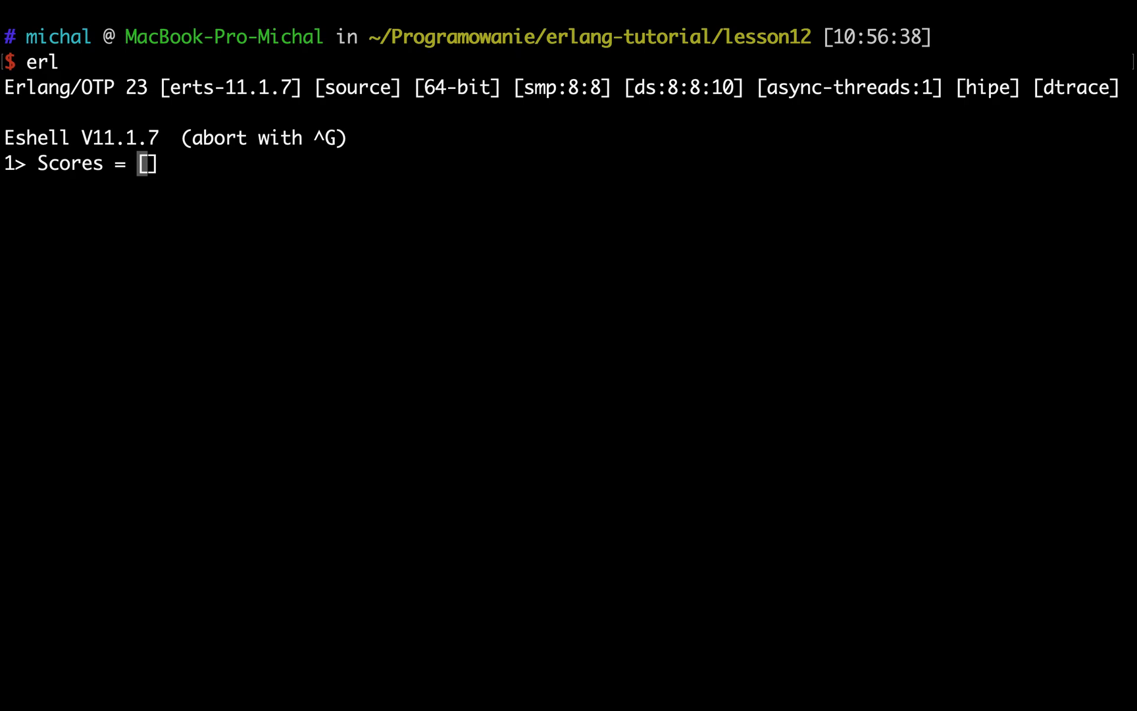
text(.)
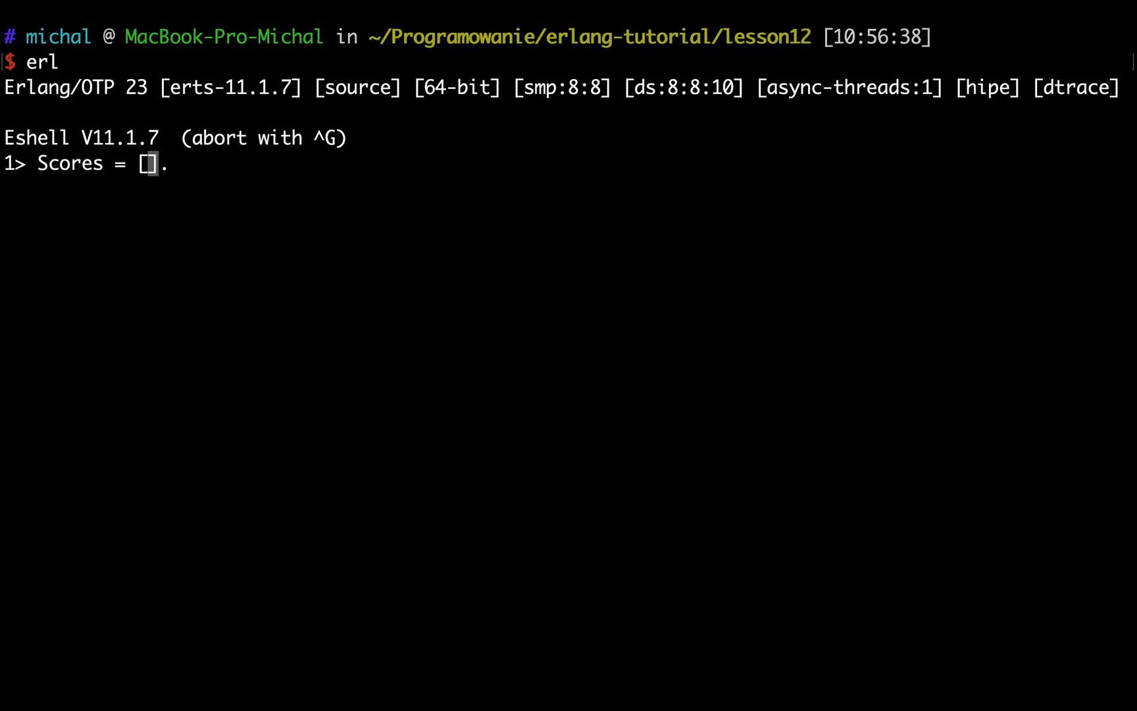
text(99, 45,)
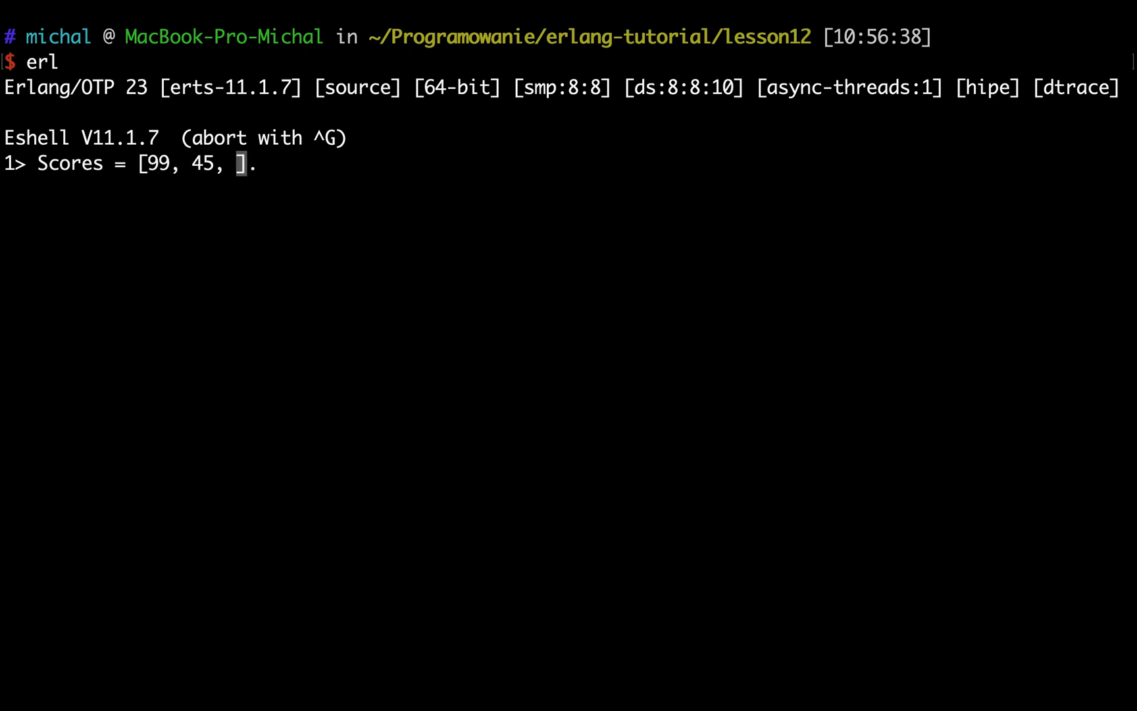
text(12,)
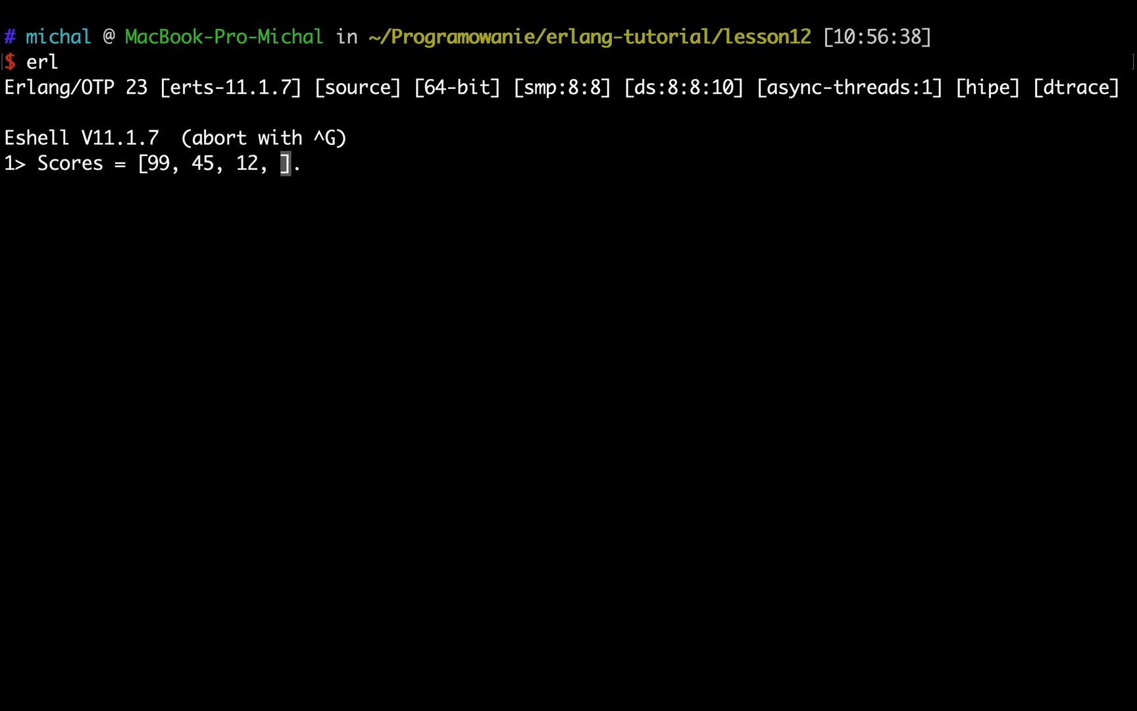
text(56, 10)
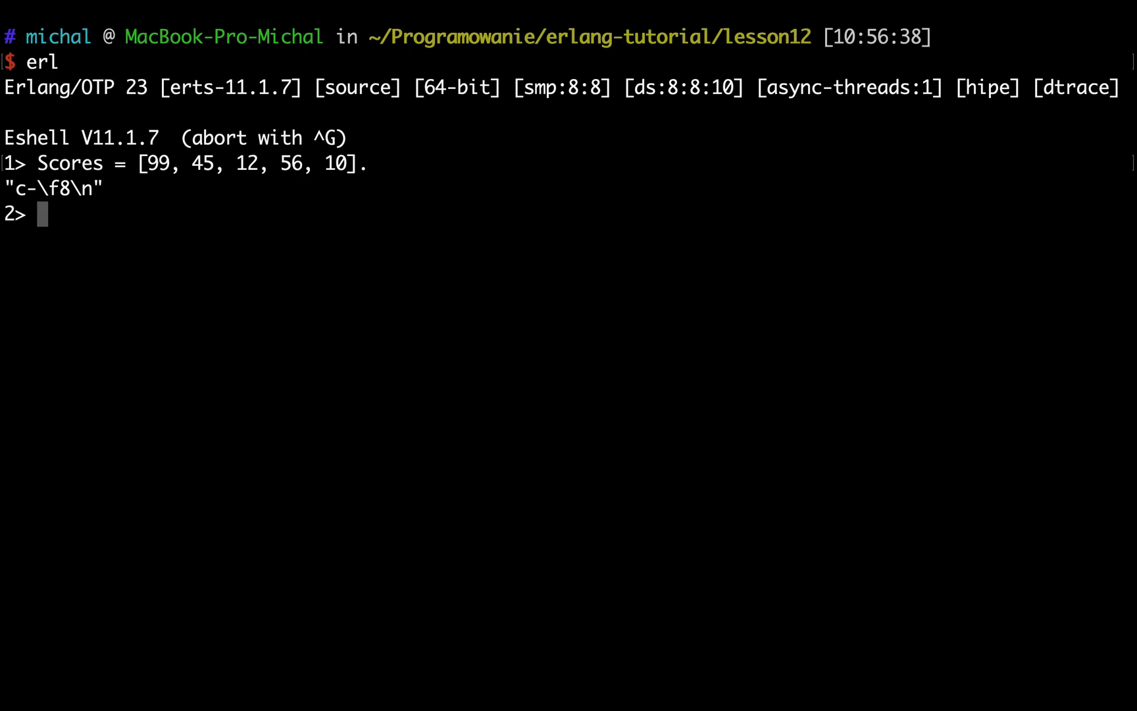
text(Scores = [99, 45, 12, 56, 10].)
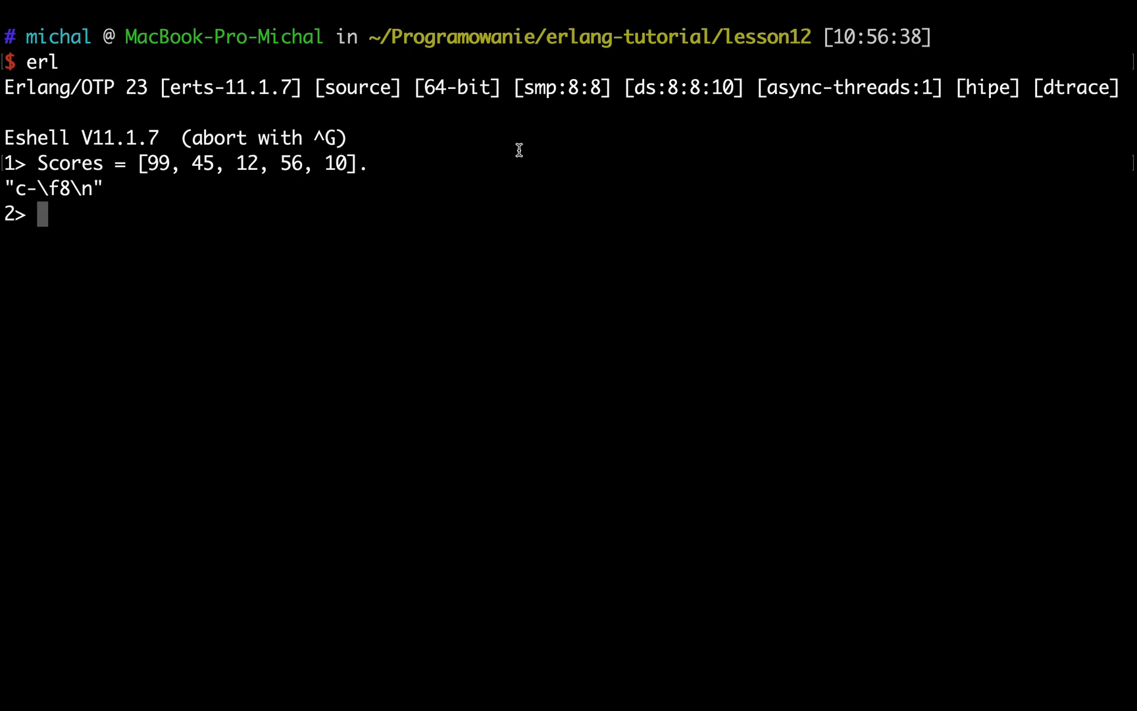
text(li)
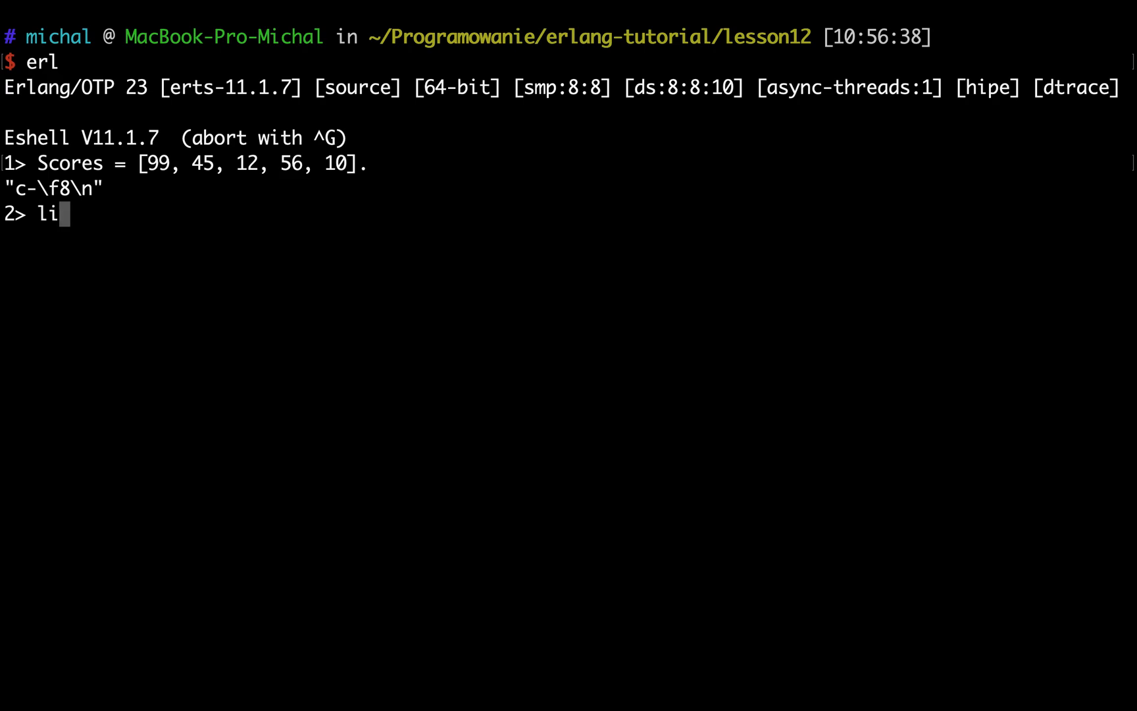
Step: Run lists:map(fun(X) -> X / 5 end, Scores), adding the missing end, to get [19.8,9.0,2.4,11.2,2.0]
text(sts:map())
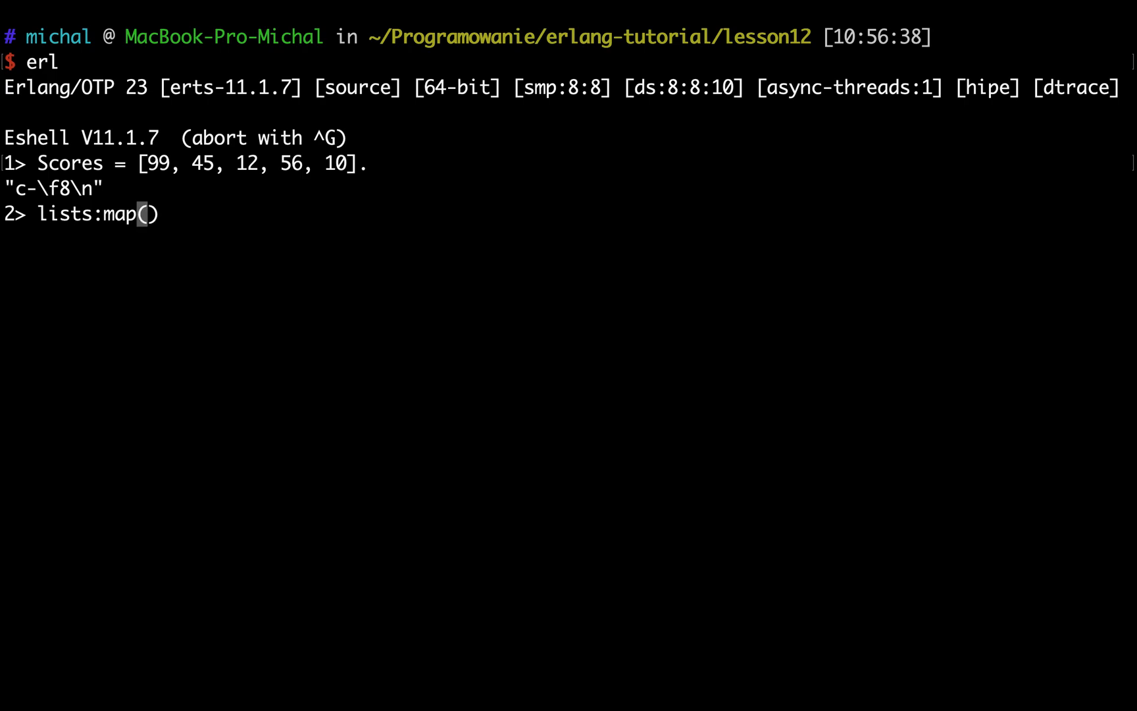
text(.)
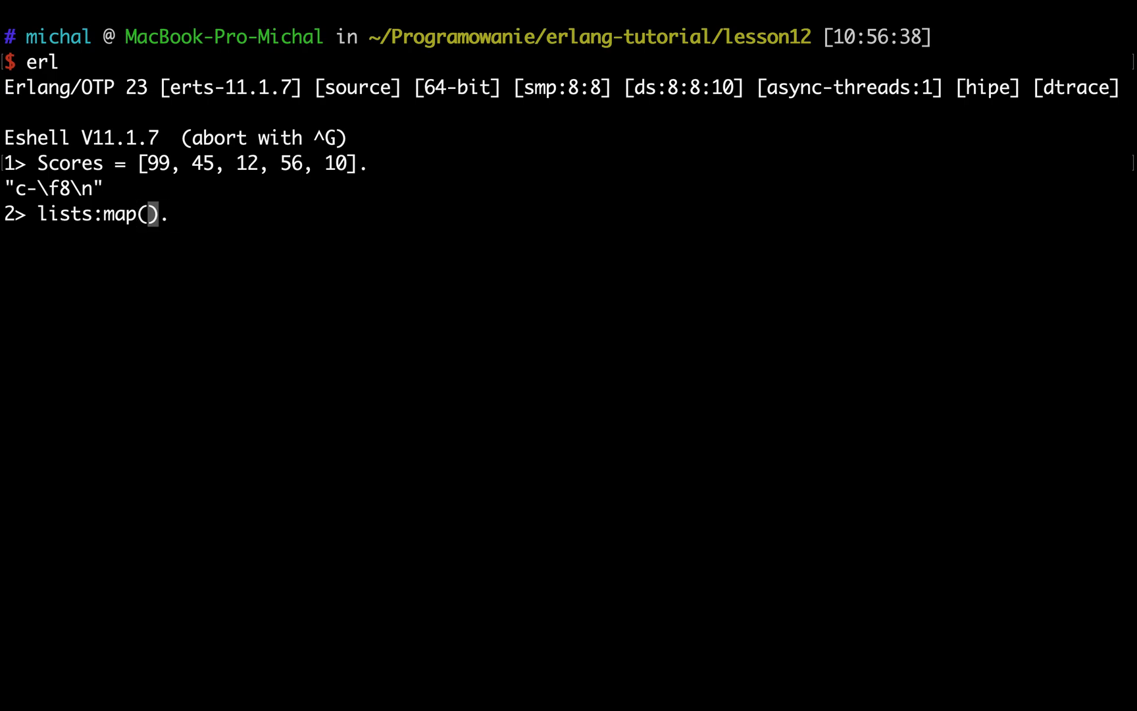
text(fun(X)
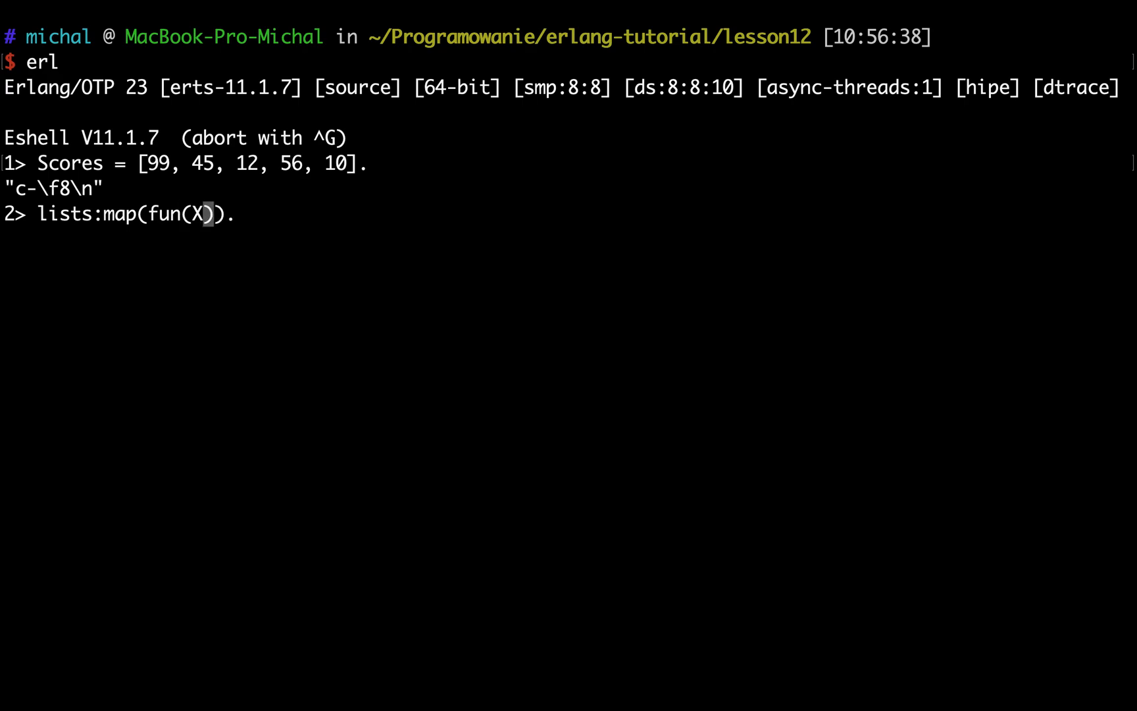
text(-<)
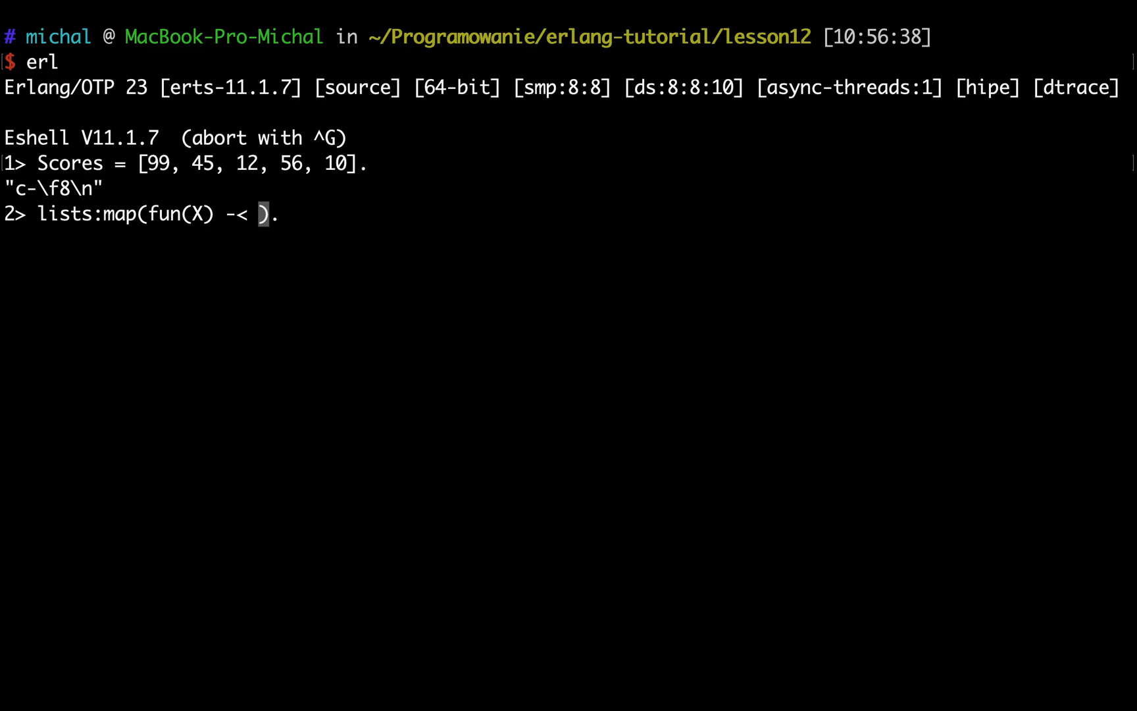
text(>)
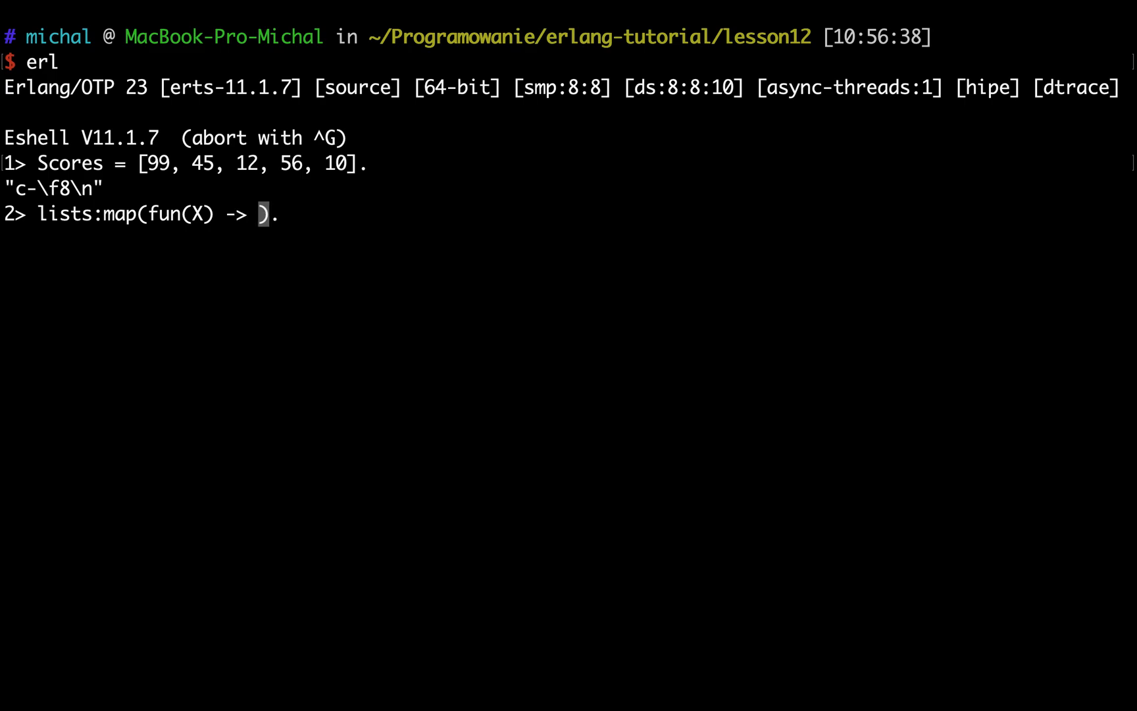
text(X)
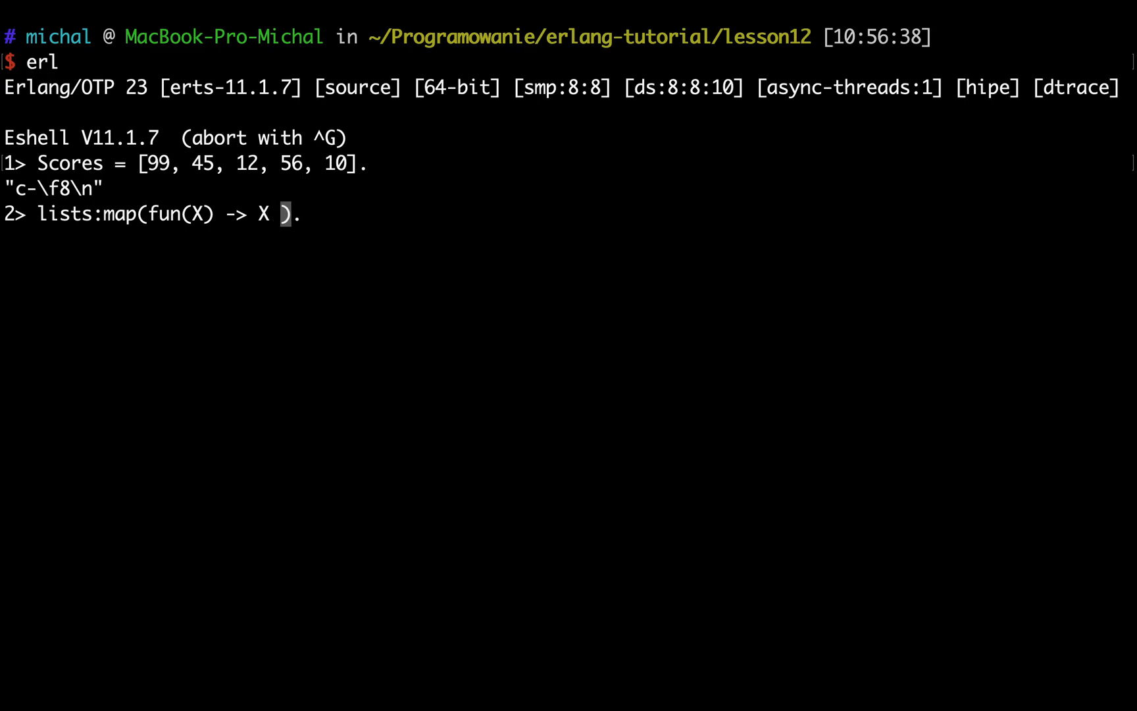
text(/ 5, Scores)
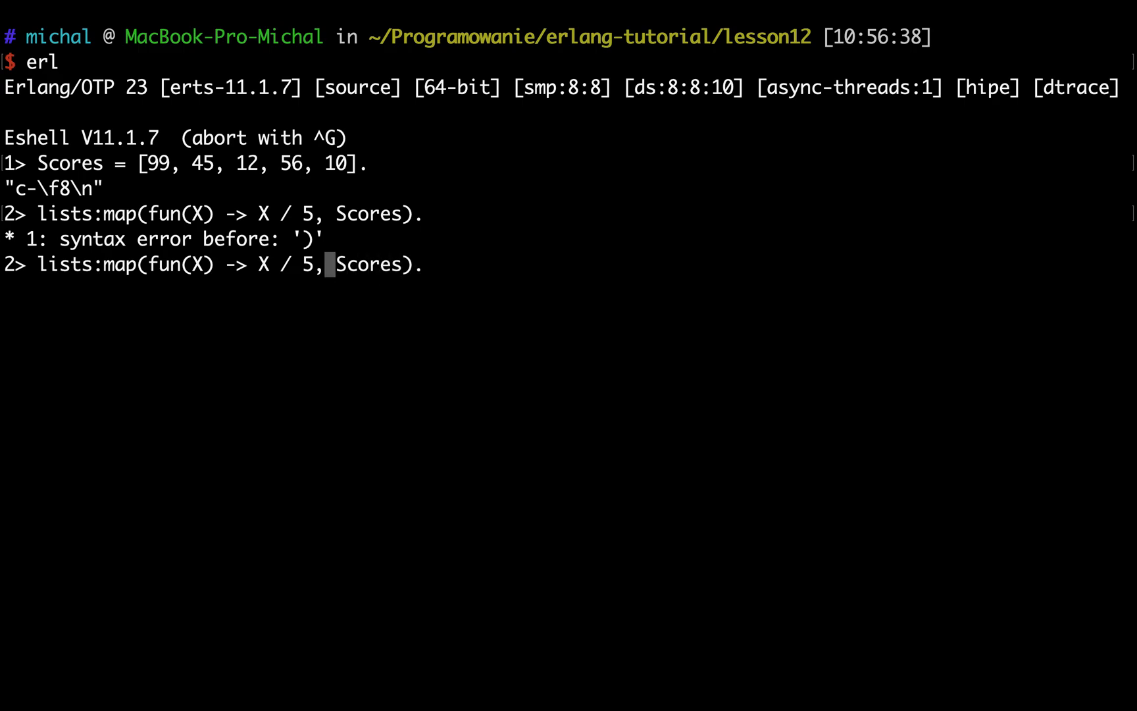
text(end)
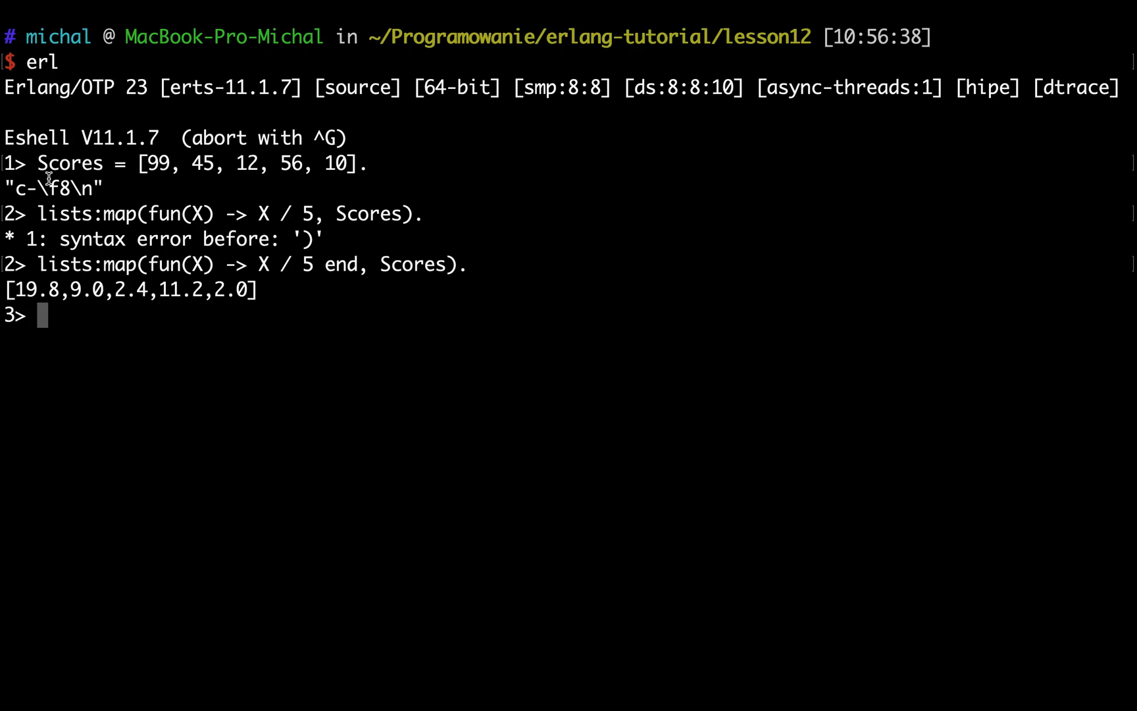
mouse_move(110, 297)
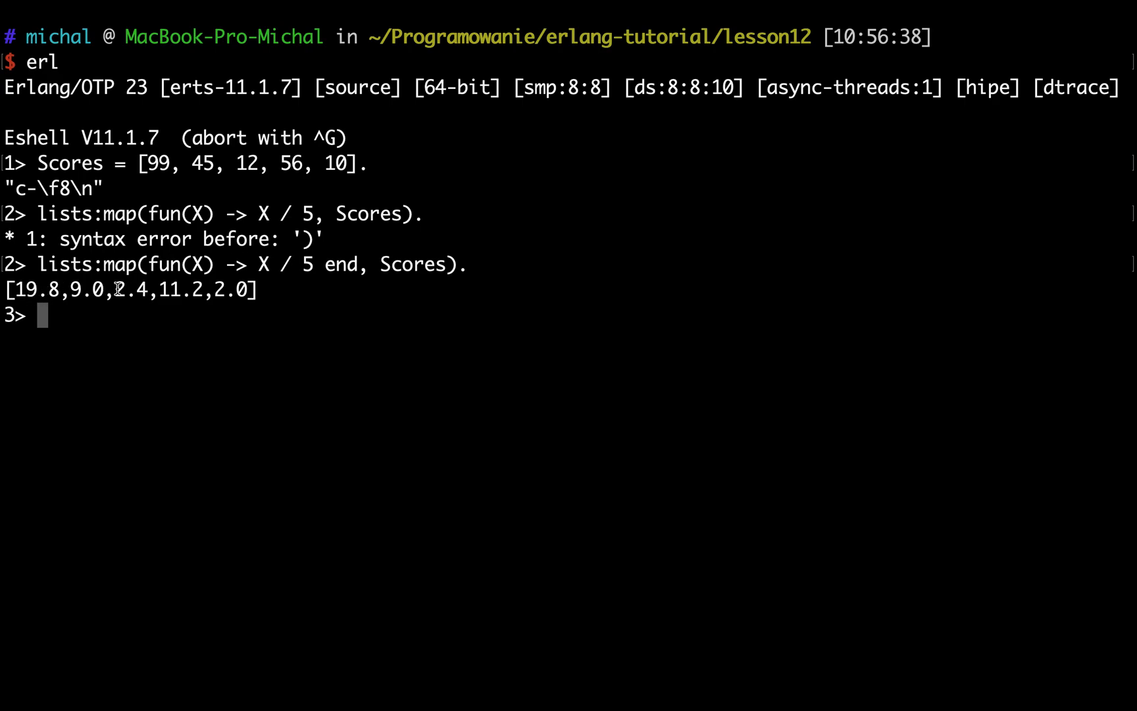
mouse_move(75, 305)
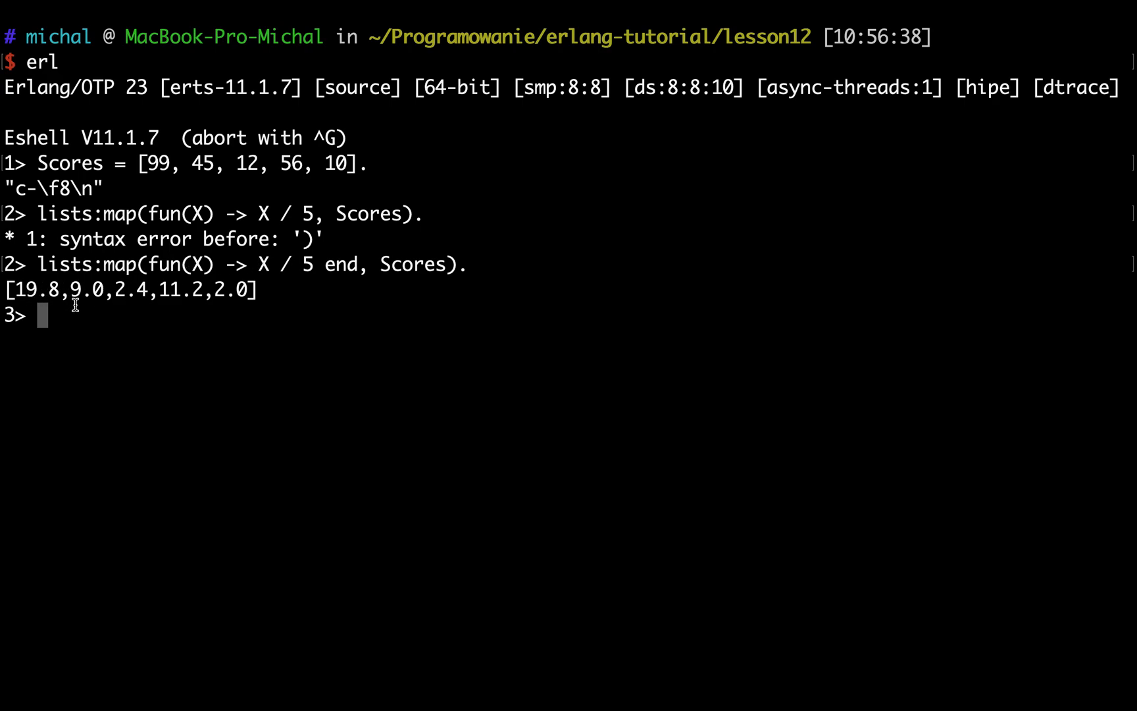
double_click(157, 162)
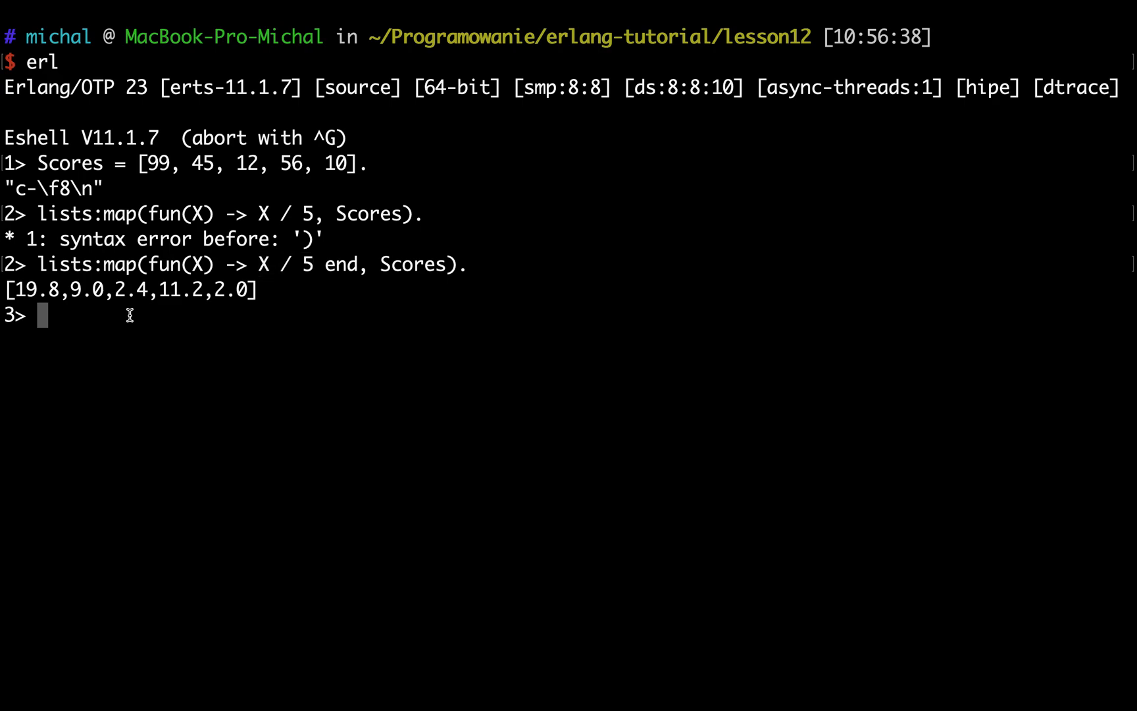
text([)
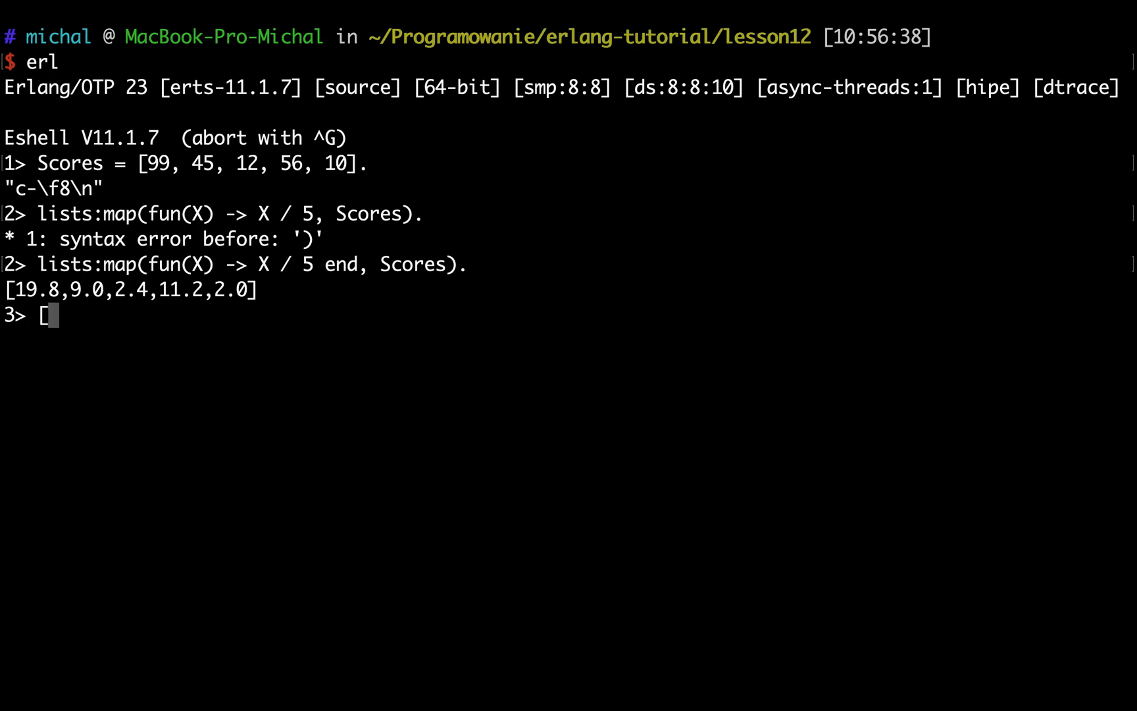
Step: Evaluate [X / 5 || X <- Scores] for the same [19.8,9.0,2.4,11.2,2.0]
text(X)
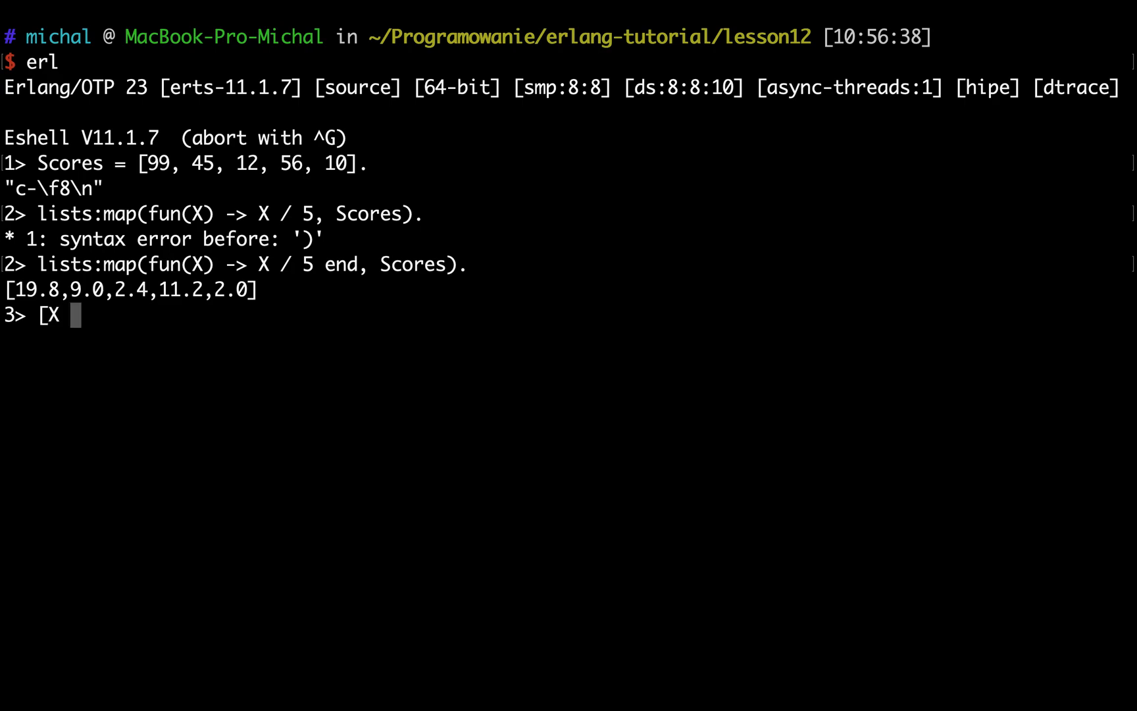
text(/ 5)
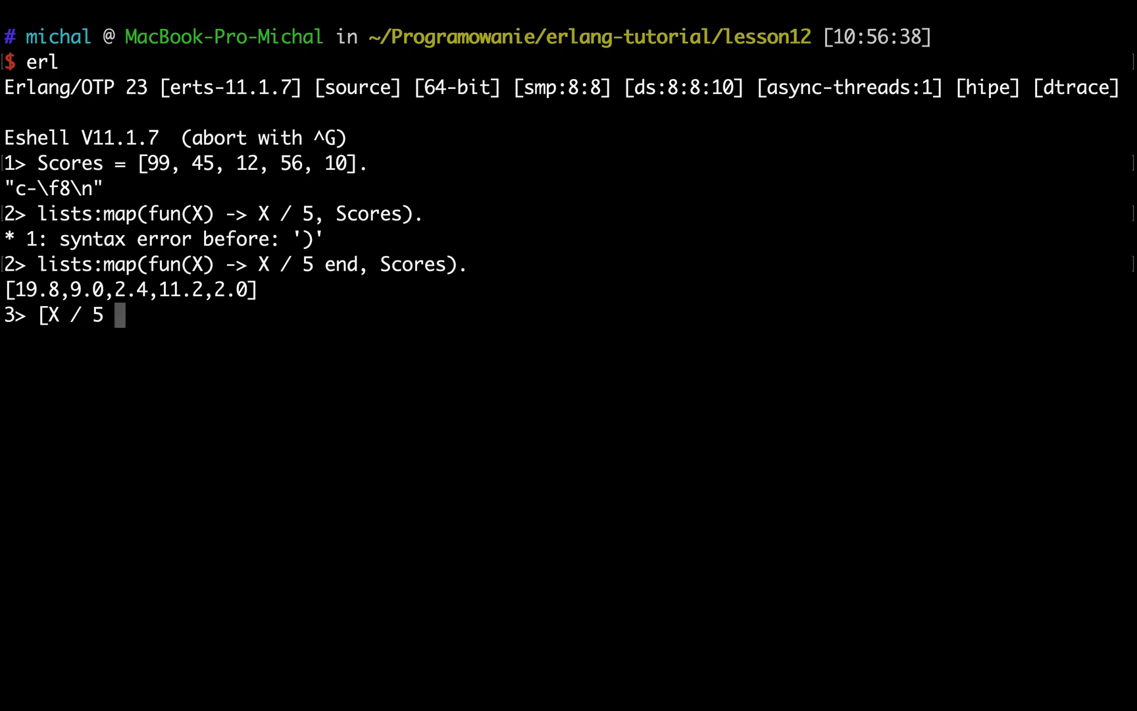
text(||)
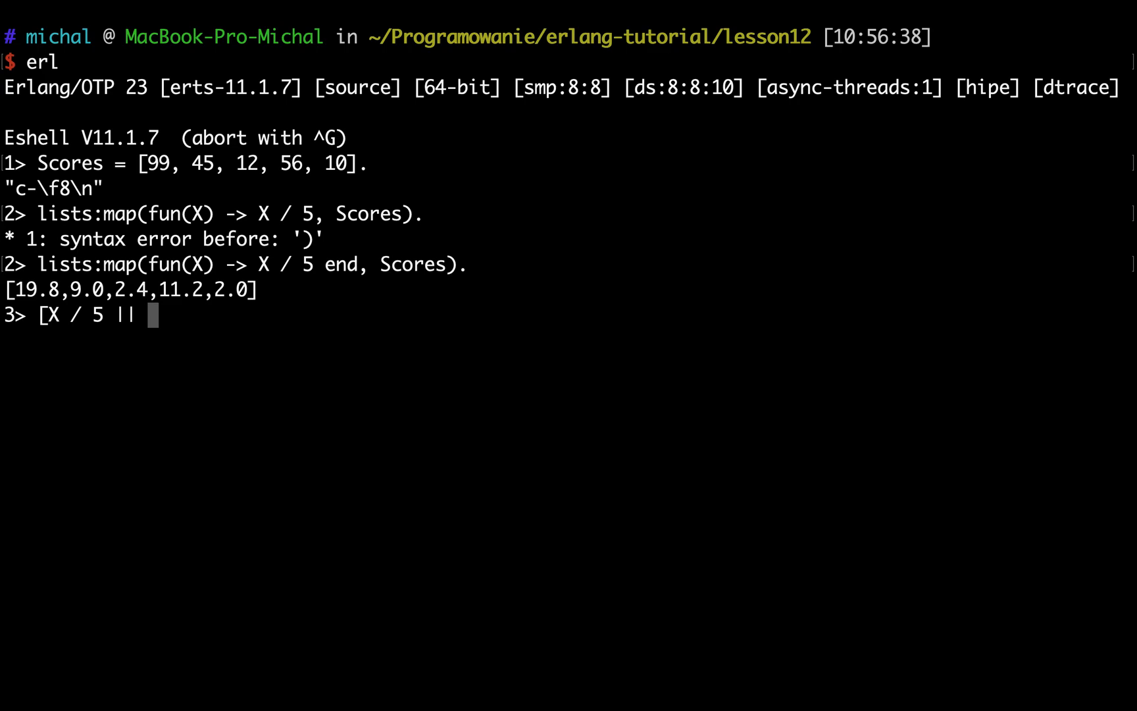
text(X <-)
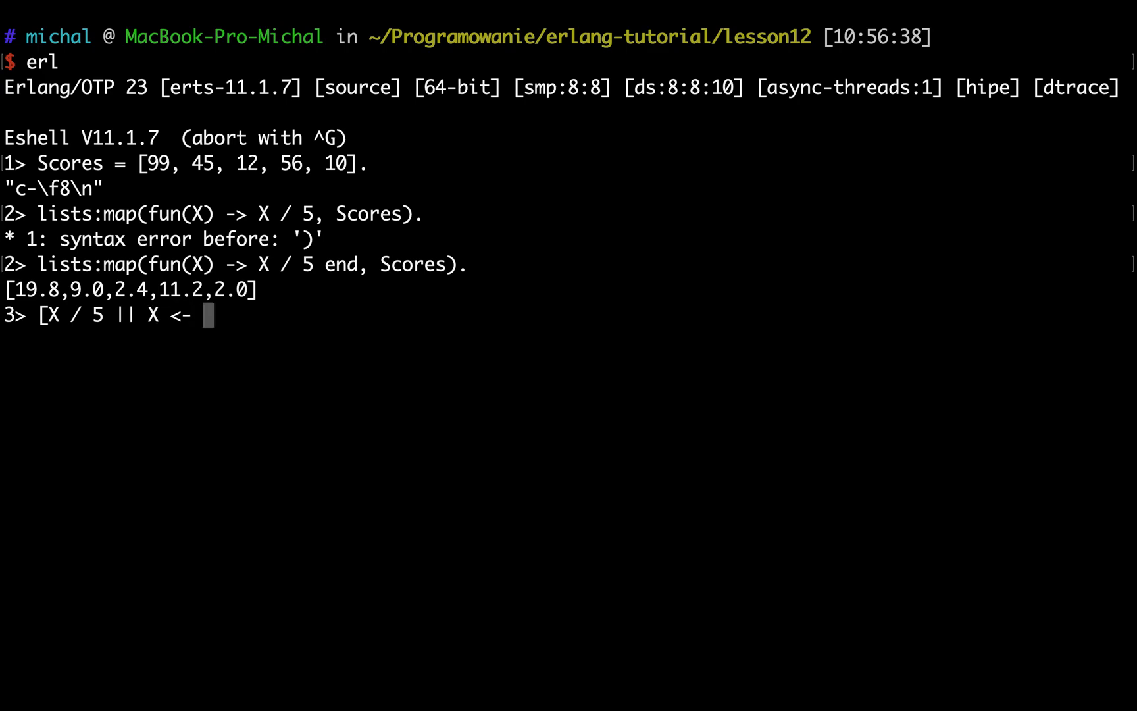
text(Scores].)
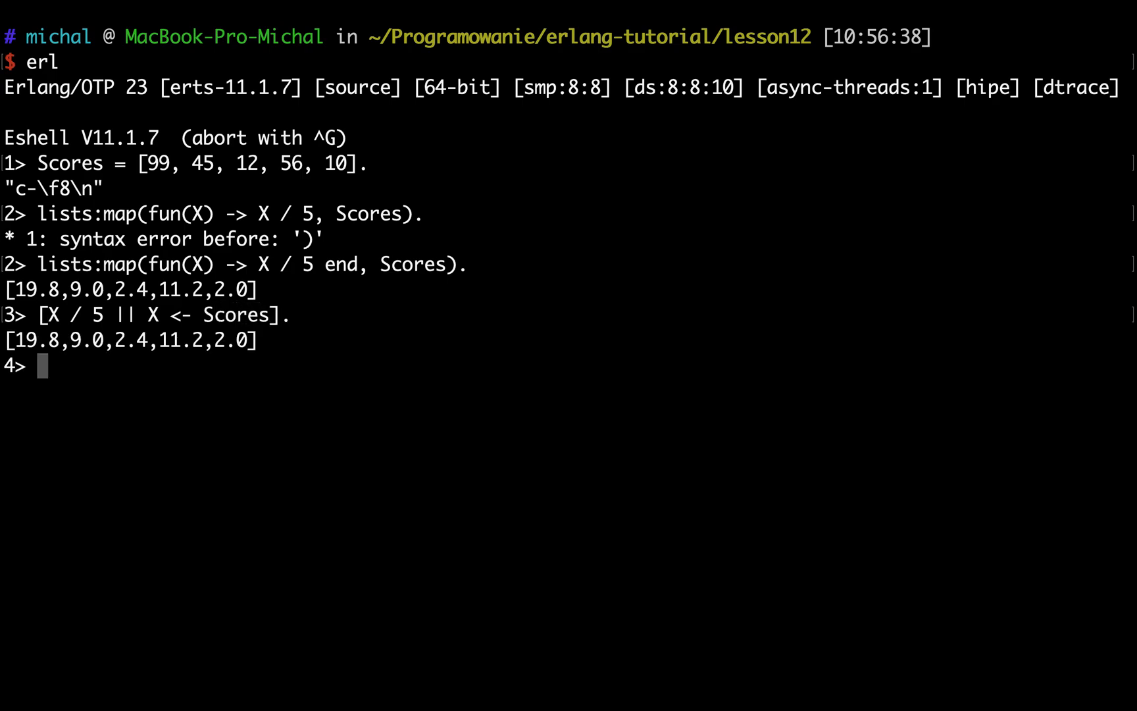
mouse_move(62, 297)
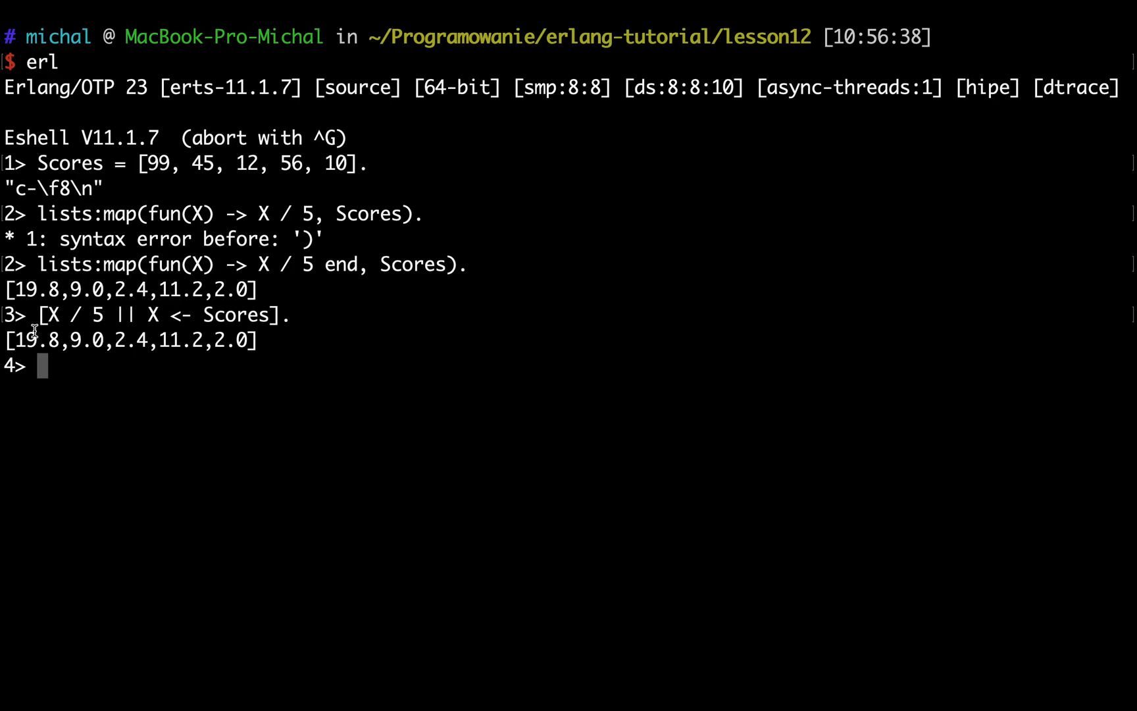
mouse_move(163, 287)
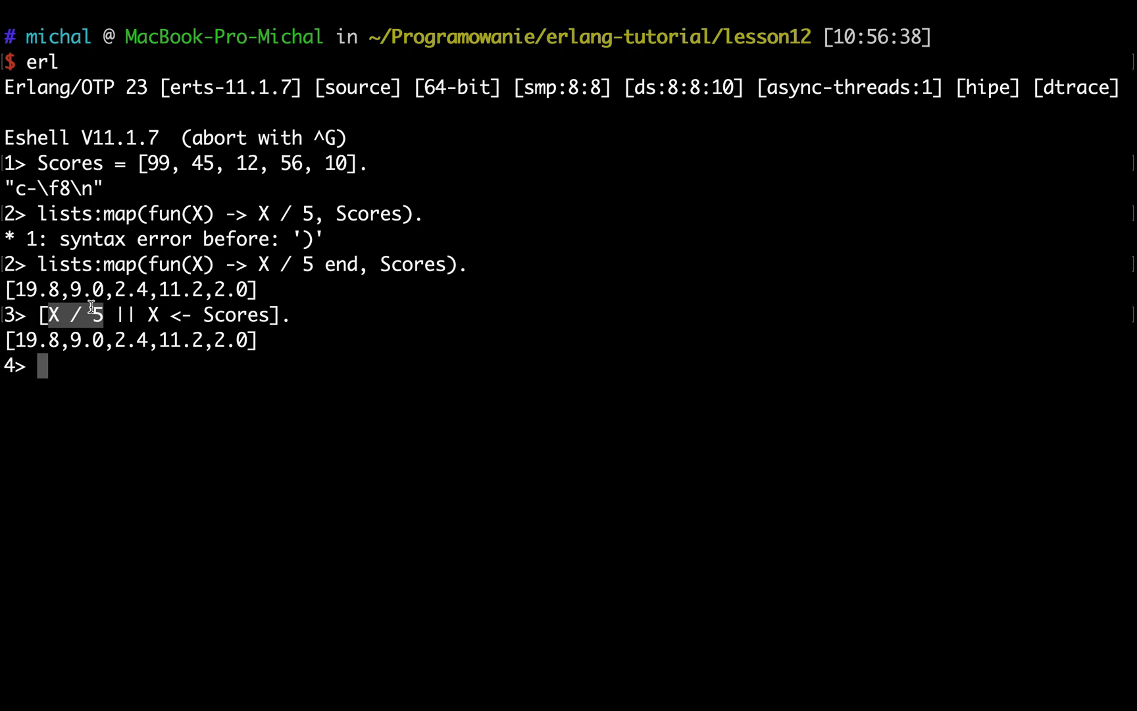
mouse_move(149, 313)
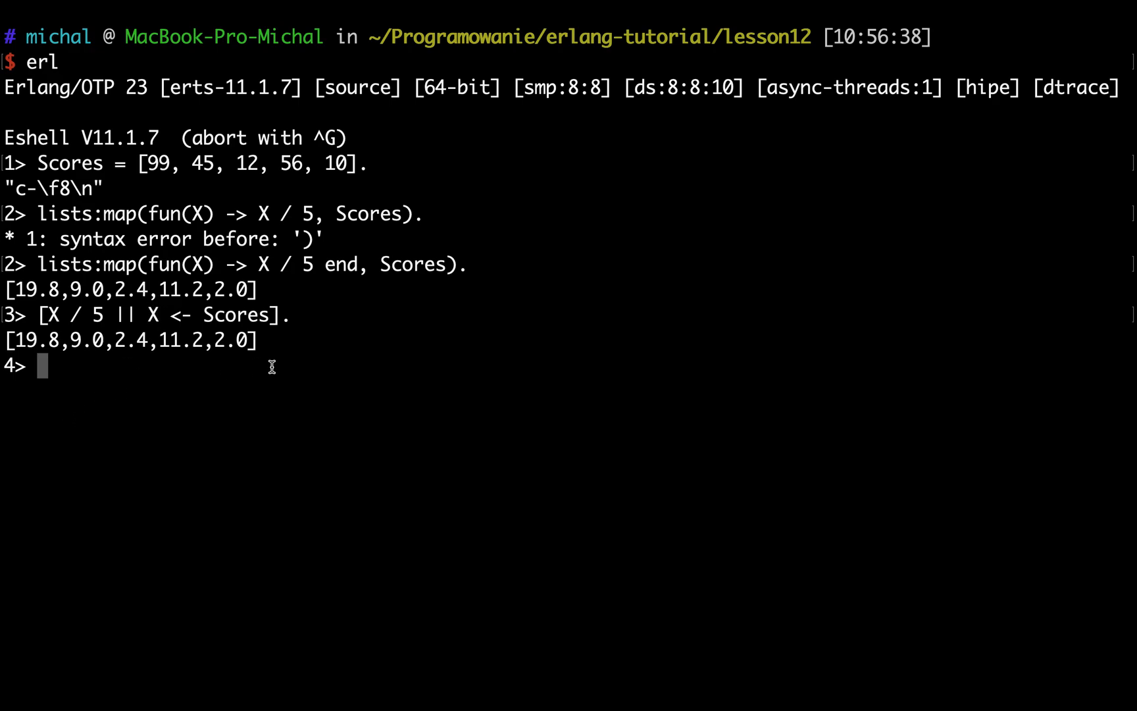
Step: Abandon a half-typed GameScores line, clearing it with Ctrl+U
text(G)
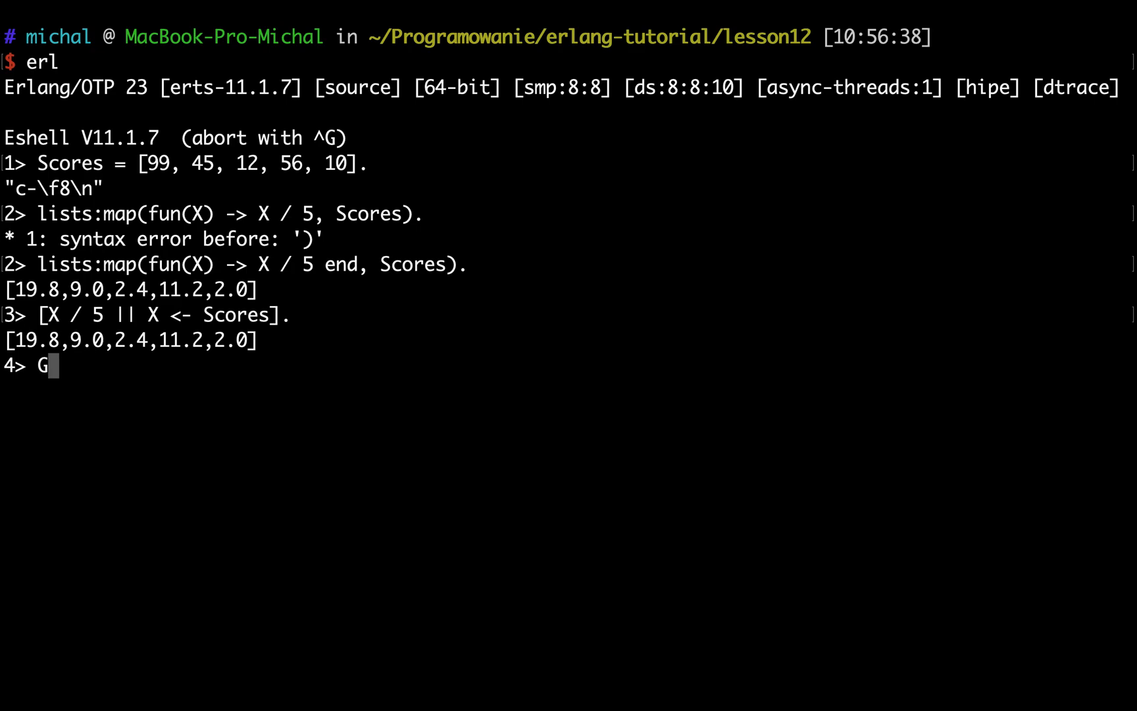
text(ameScore)
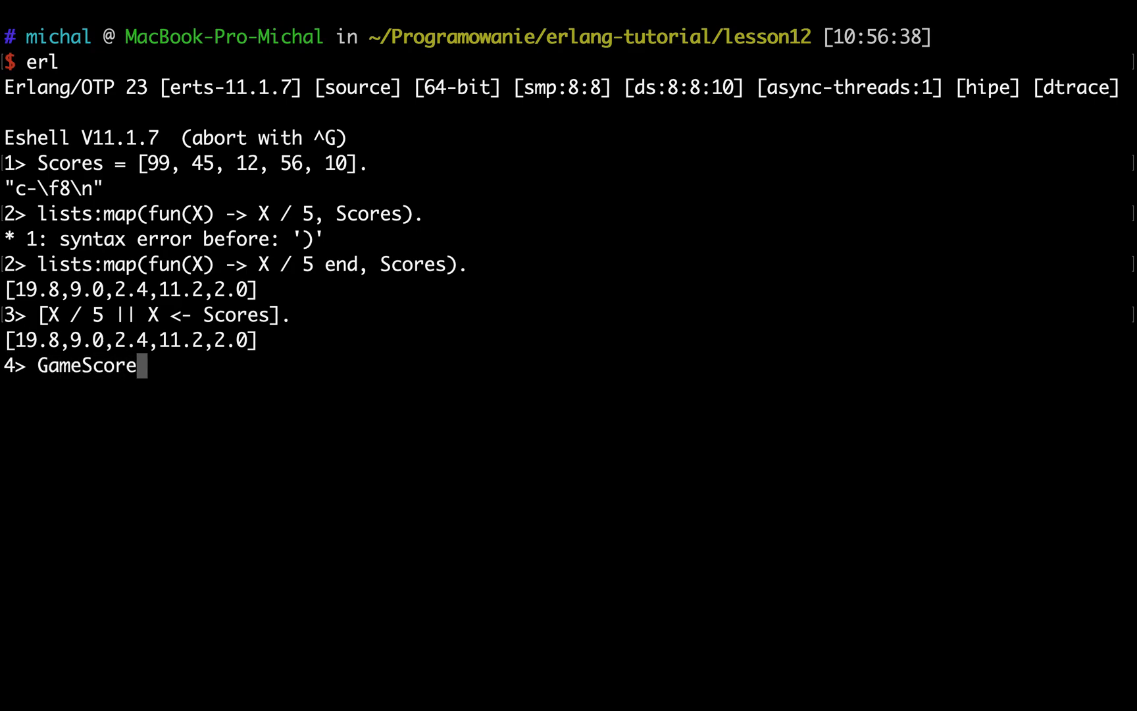
text(s = [)
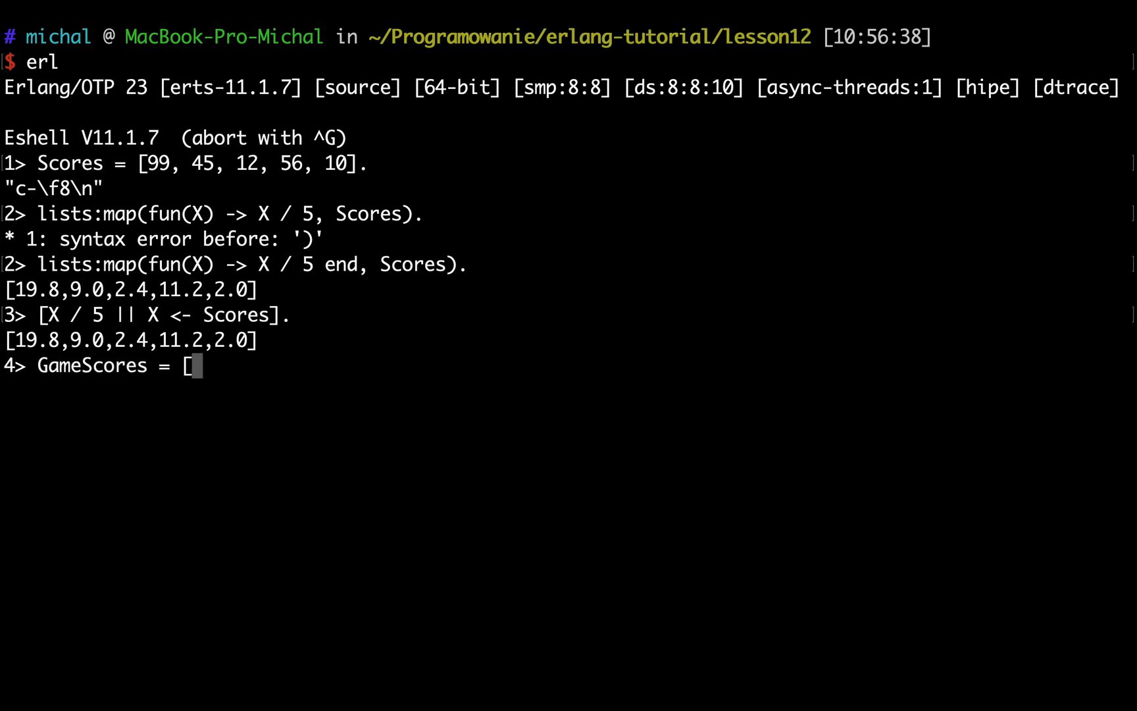
key(Backspace)
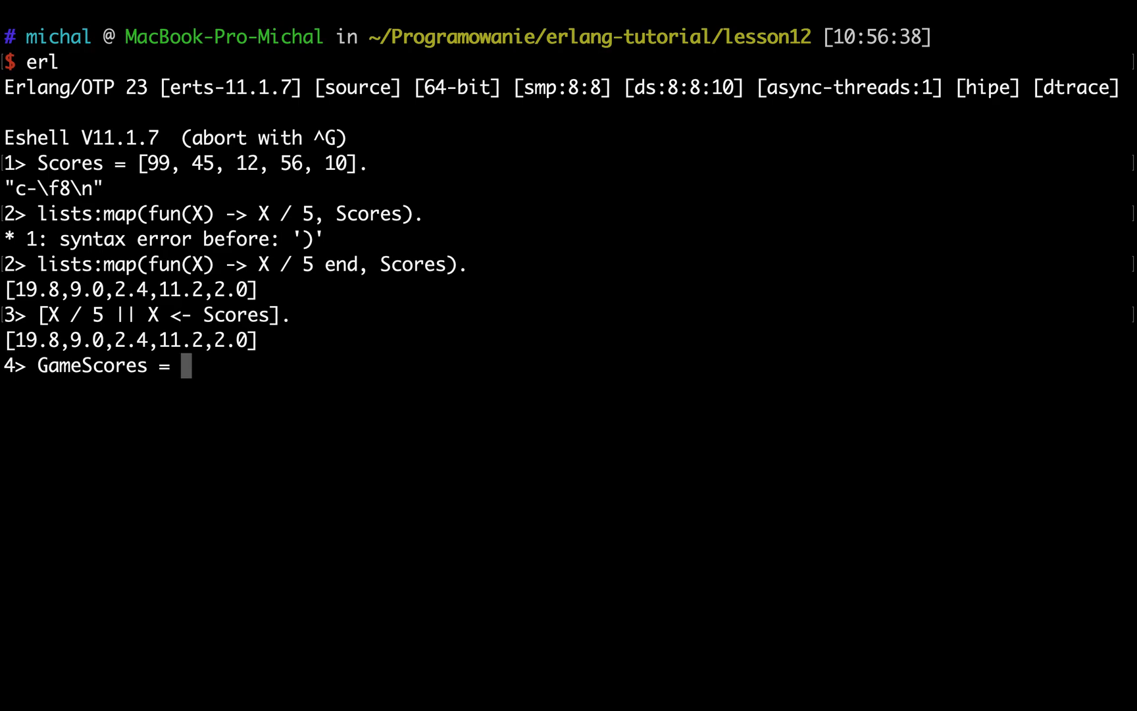
key(Ctrl+u)
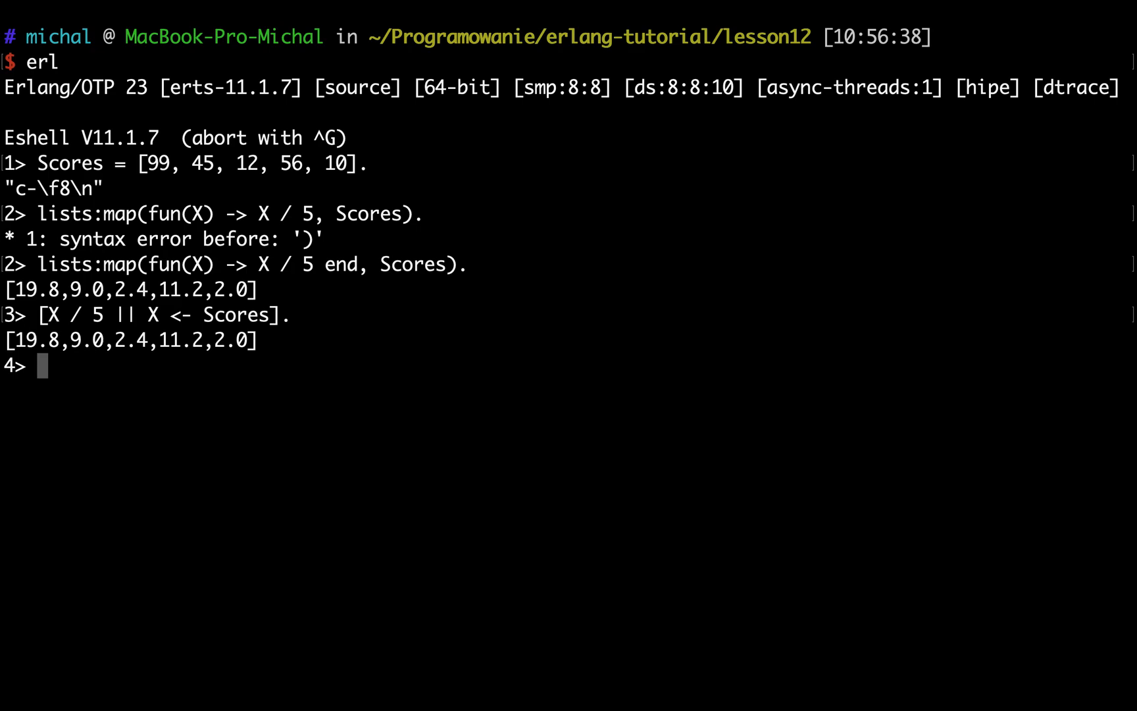
mouse_move(388, 371)
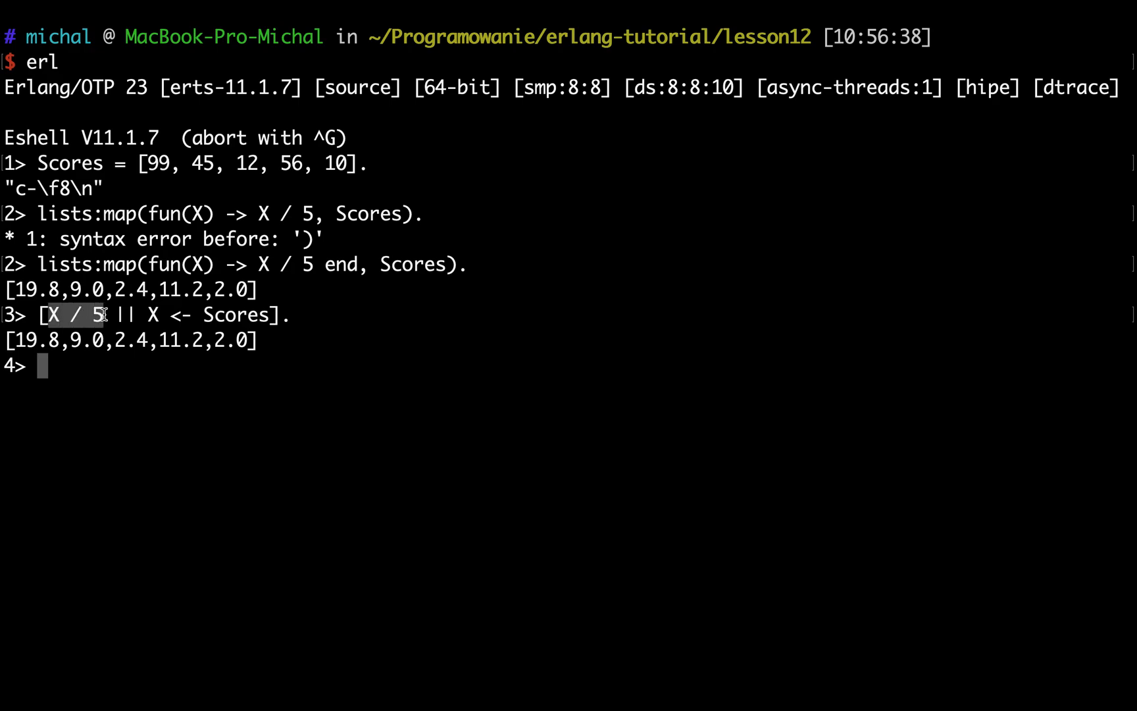
mouse_move(70, 322)
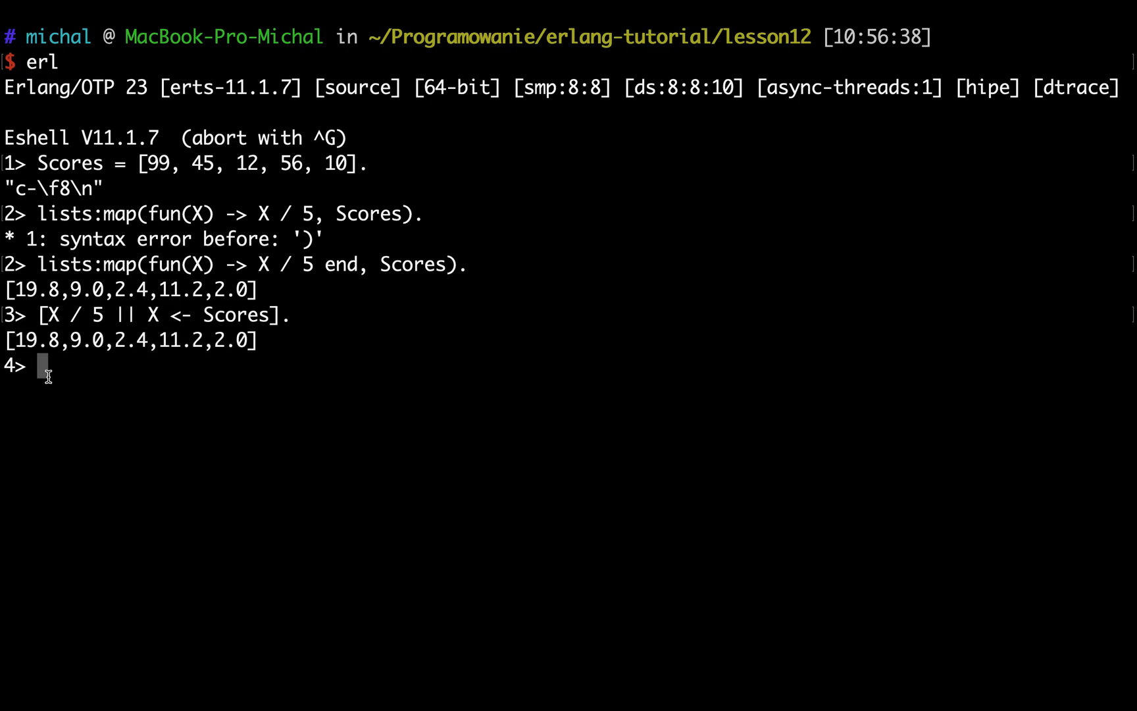
Step: Bind GameScores = [10, 11, 8, 6, 7] and see it echoed
text(GameScor)
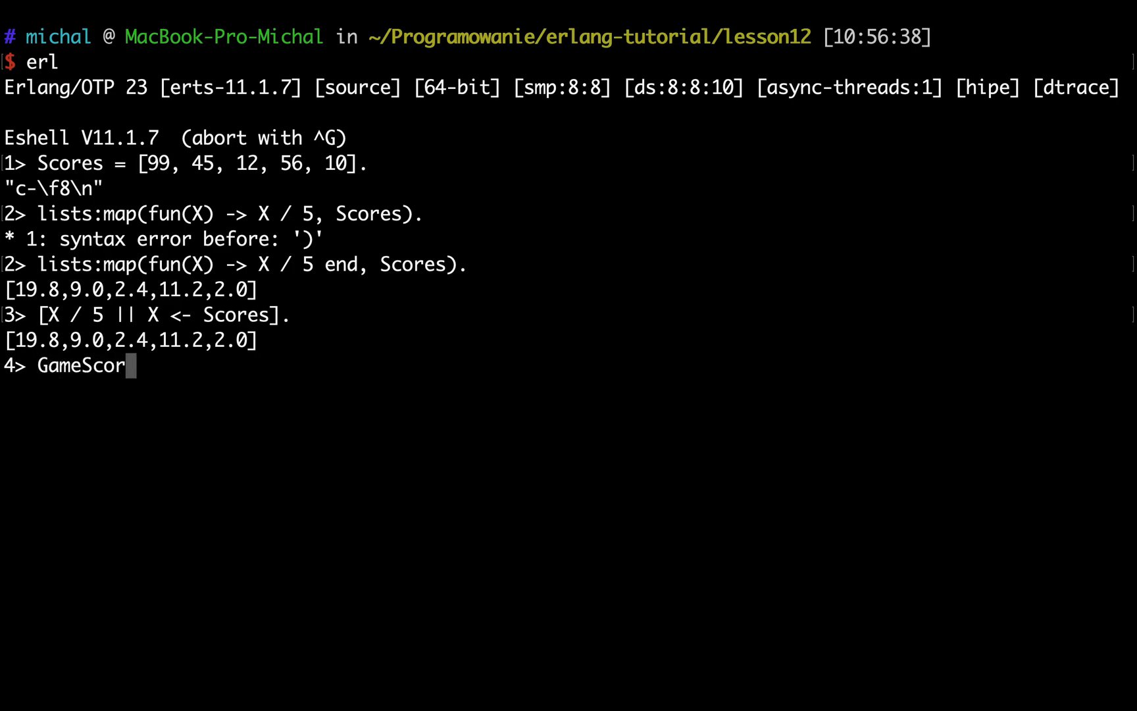
text(es = [)
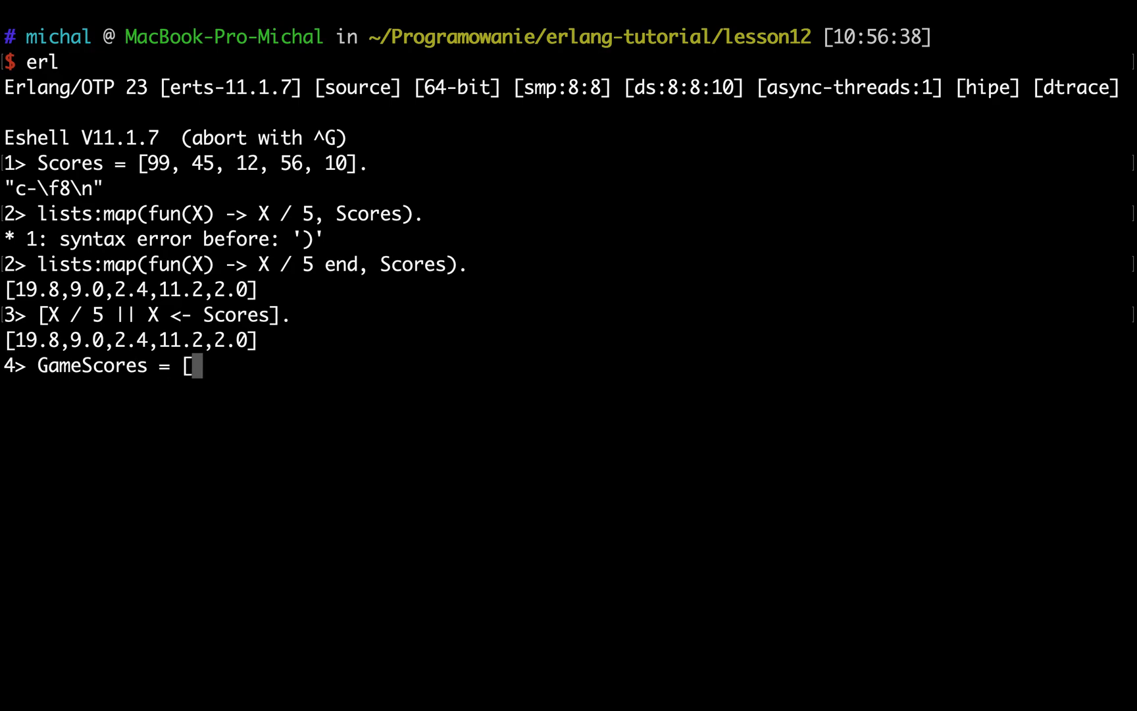
text(10, 11,)
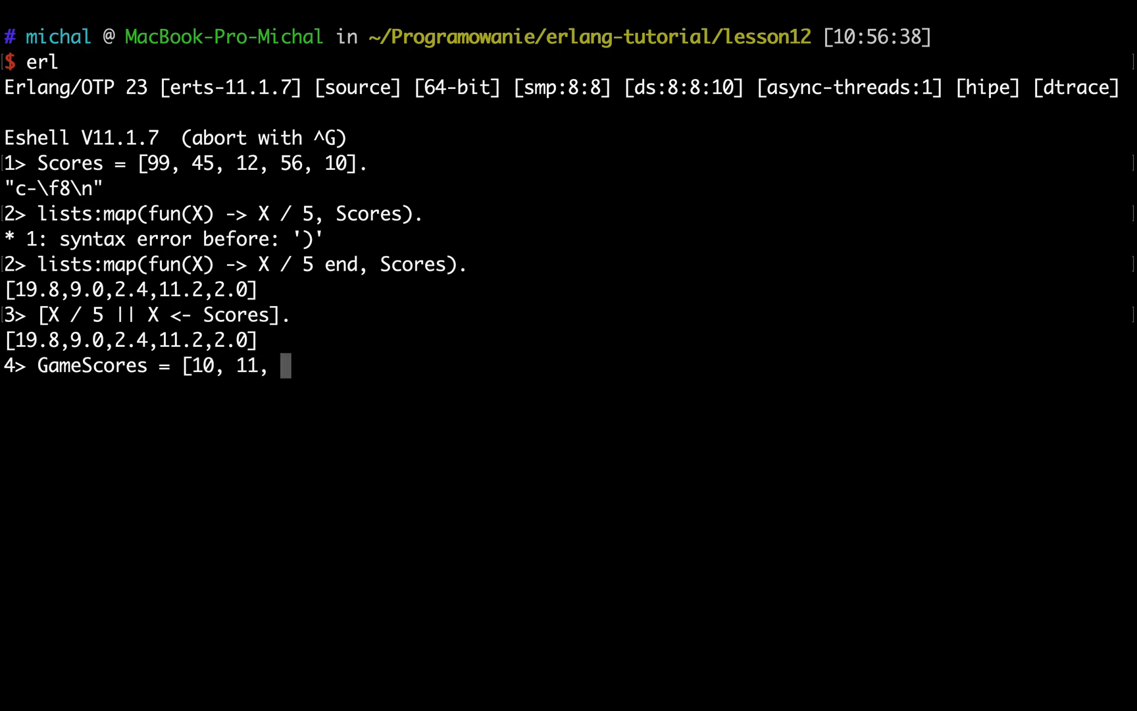
text(8,)
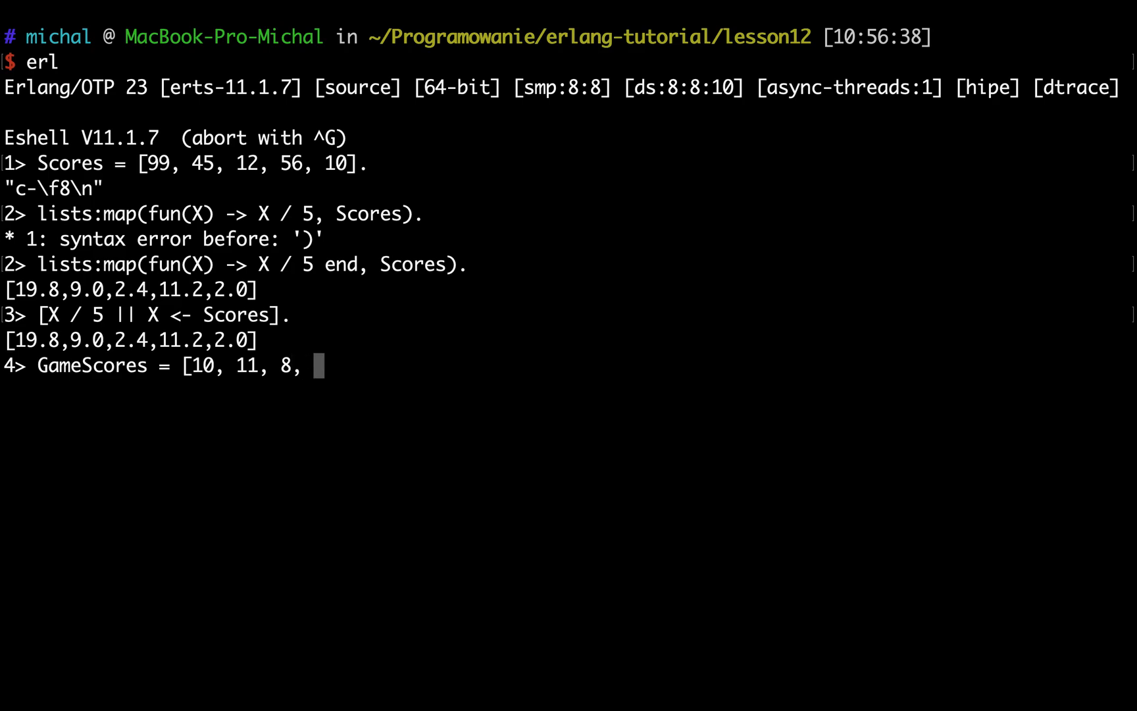
text(6,)
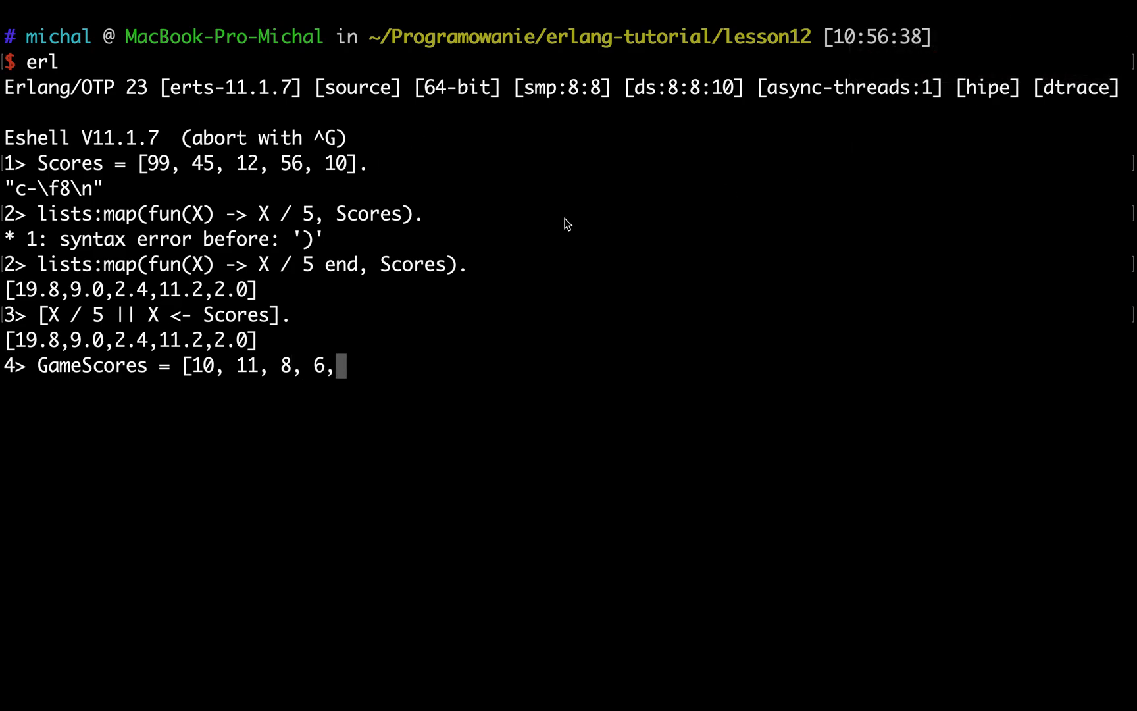
text(7].)
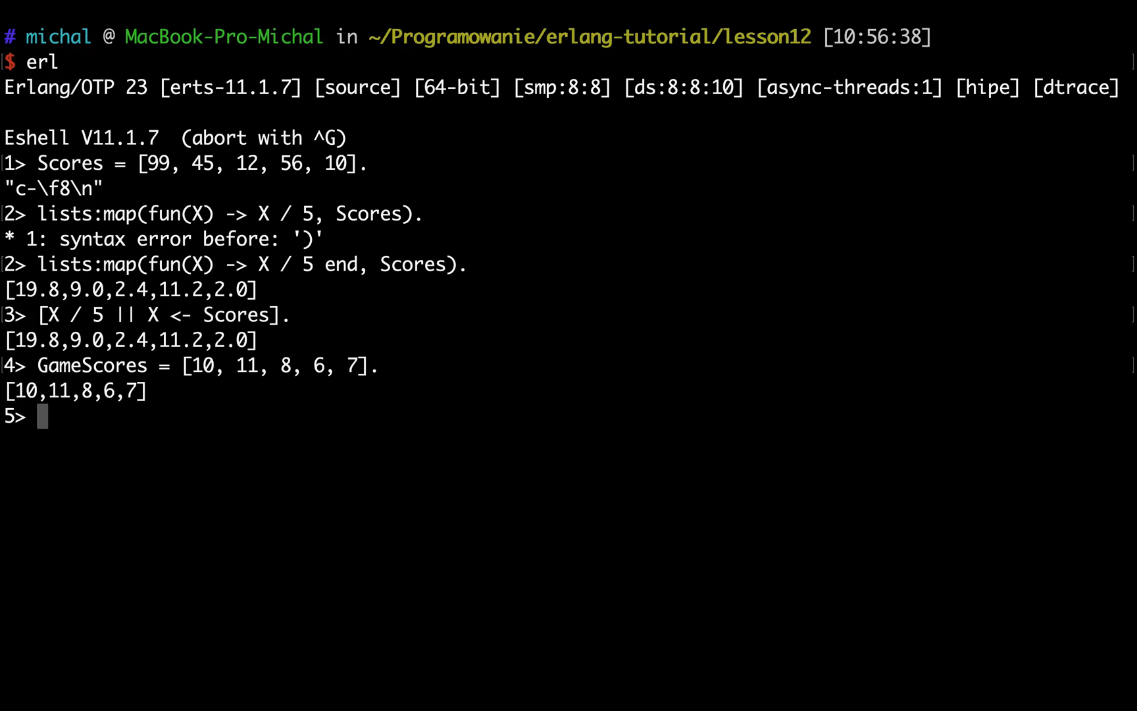
text(GameScores = [10, 11, 8, 6, 7].)
text(q()
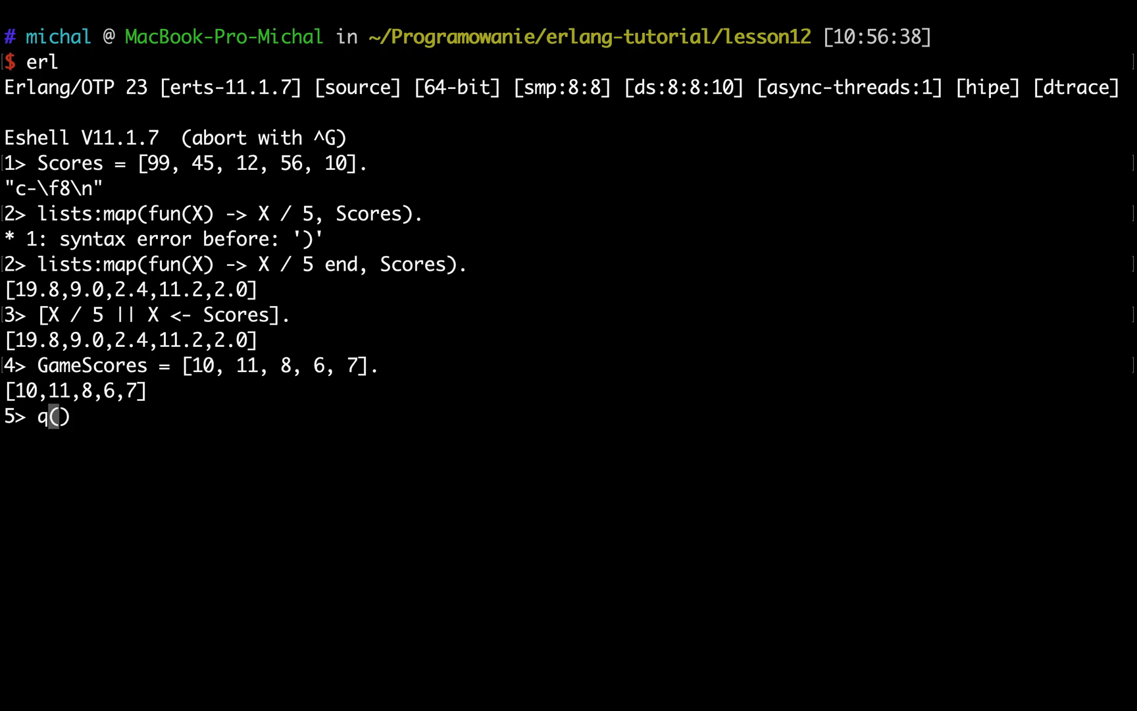
Step: Restart a fresh erl session and begin Scores with the {"John", 10} tuple
text(cl)
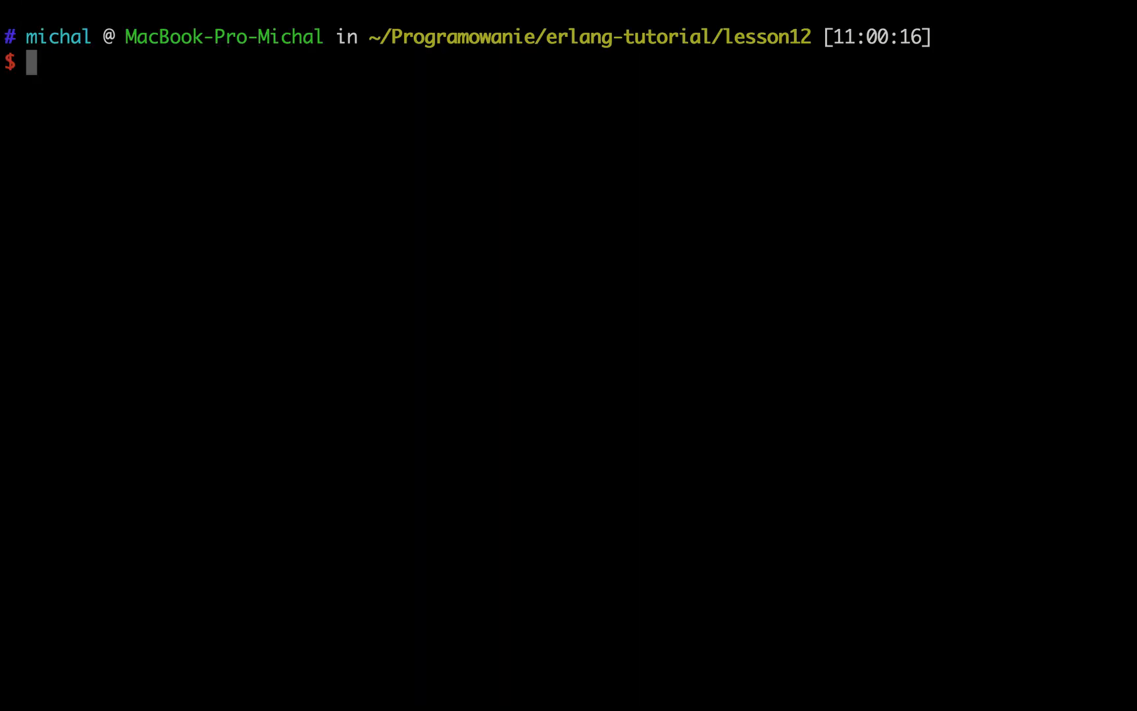
text(erl)
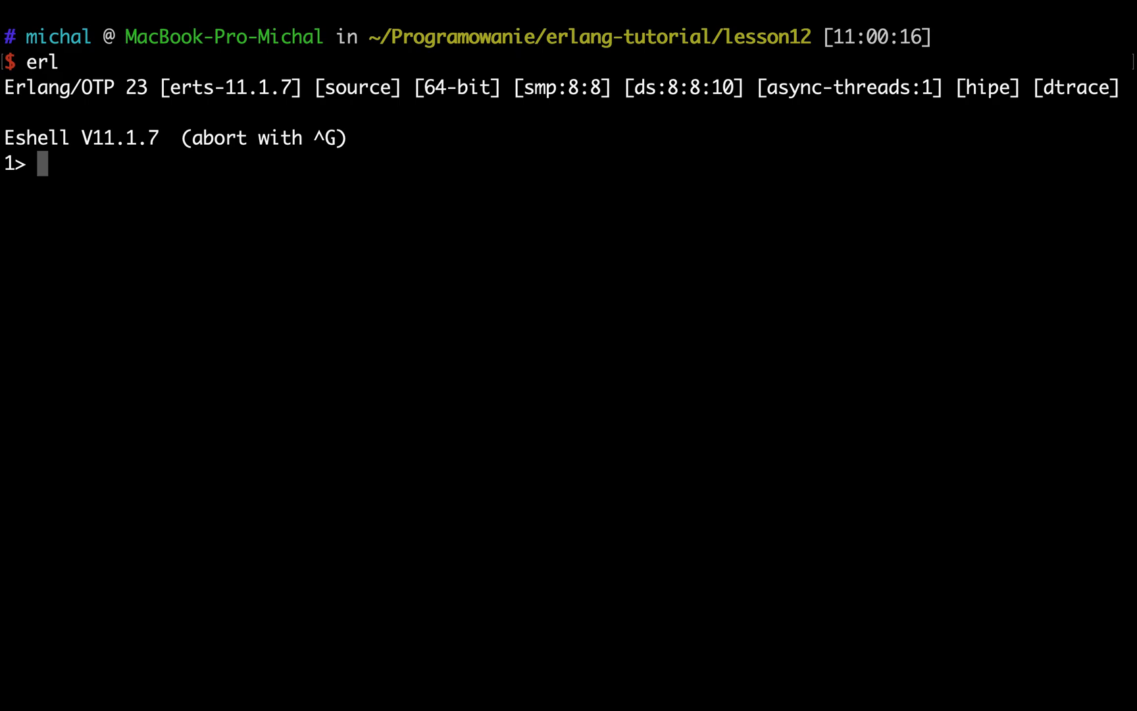
text(Scores =)
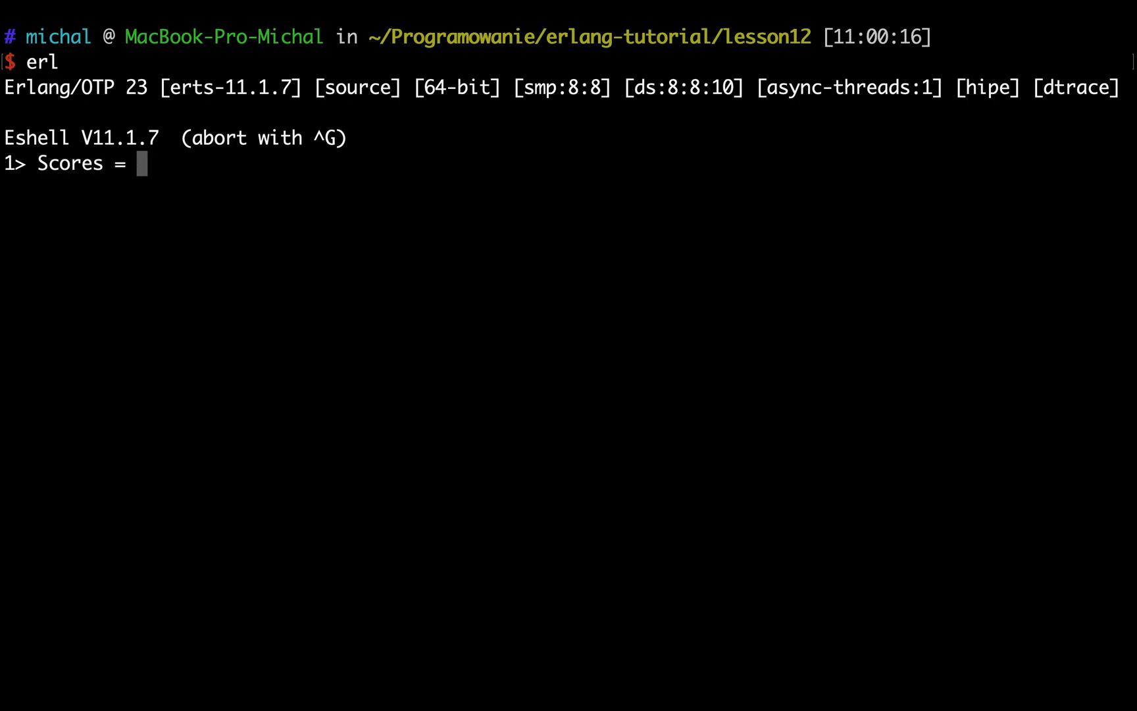
text([].)
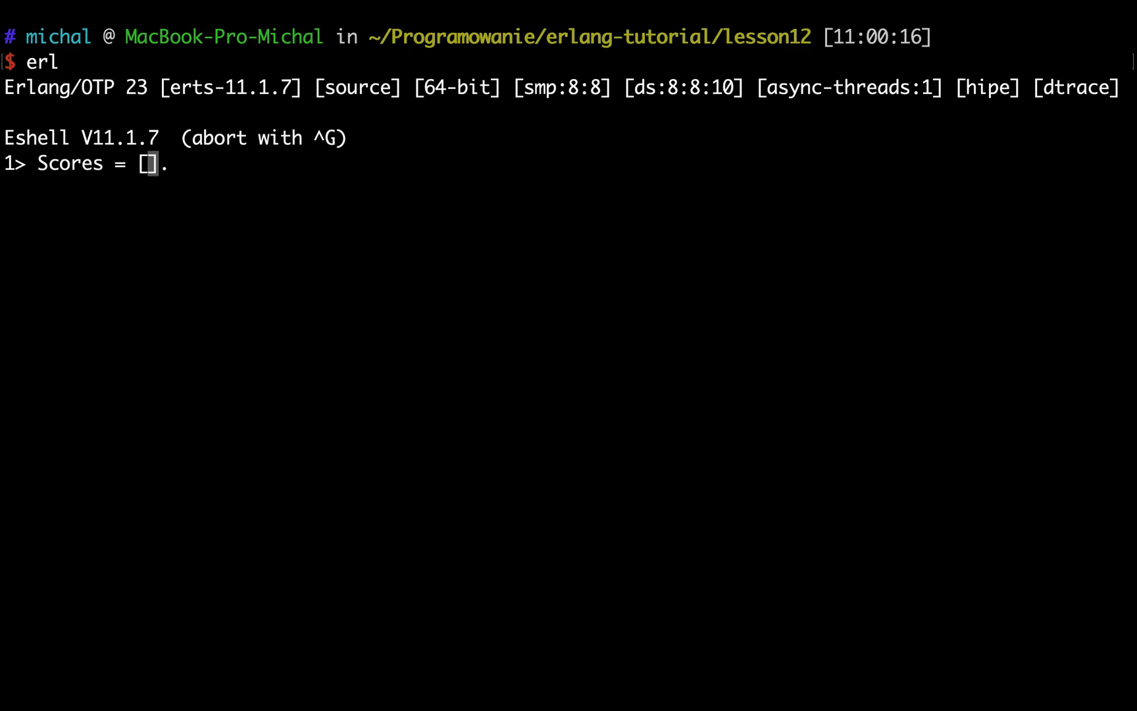
text({"")
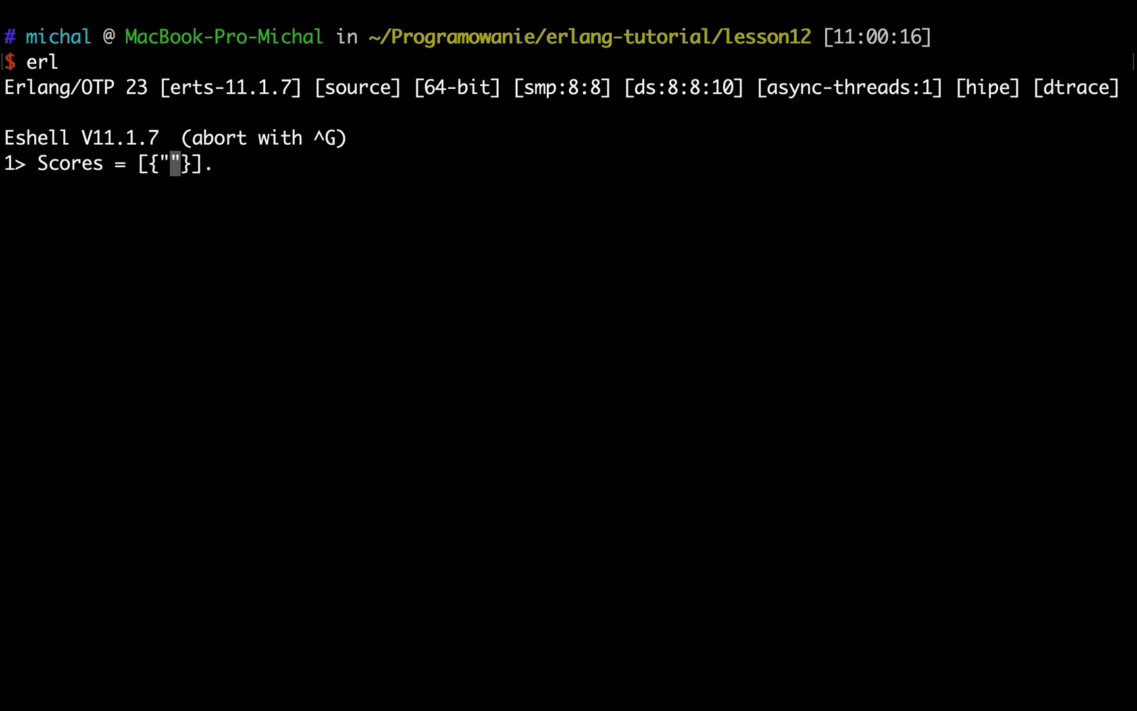
text(John)
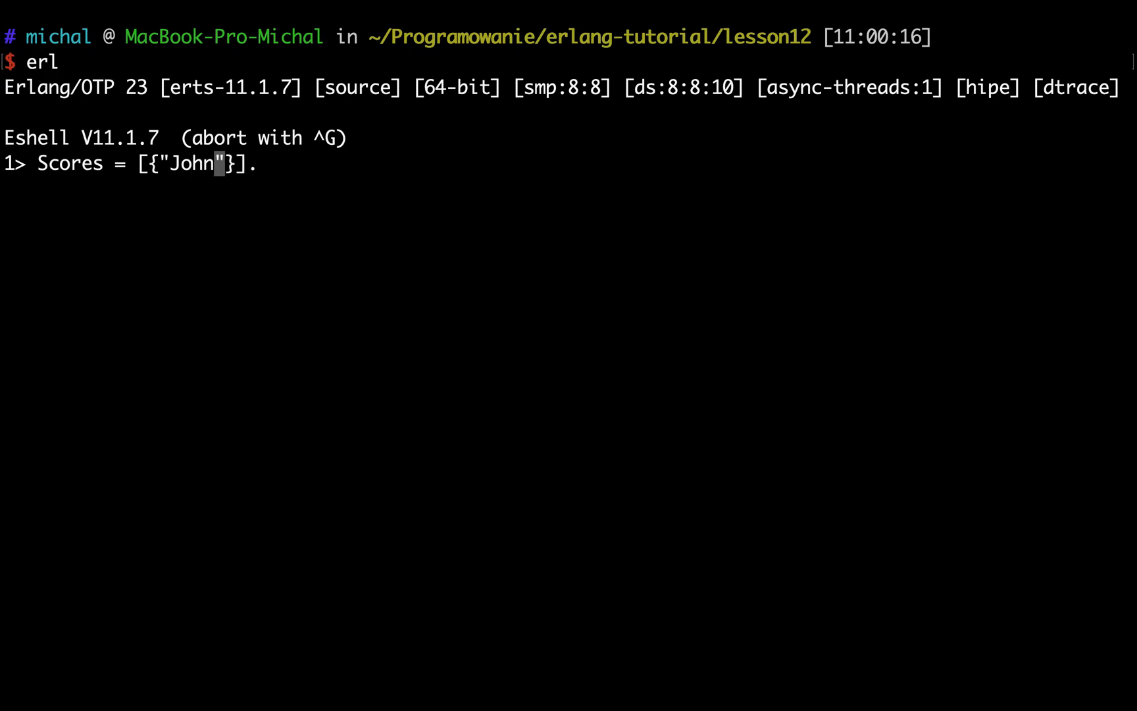
text(, 10}, {"A)
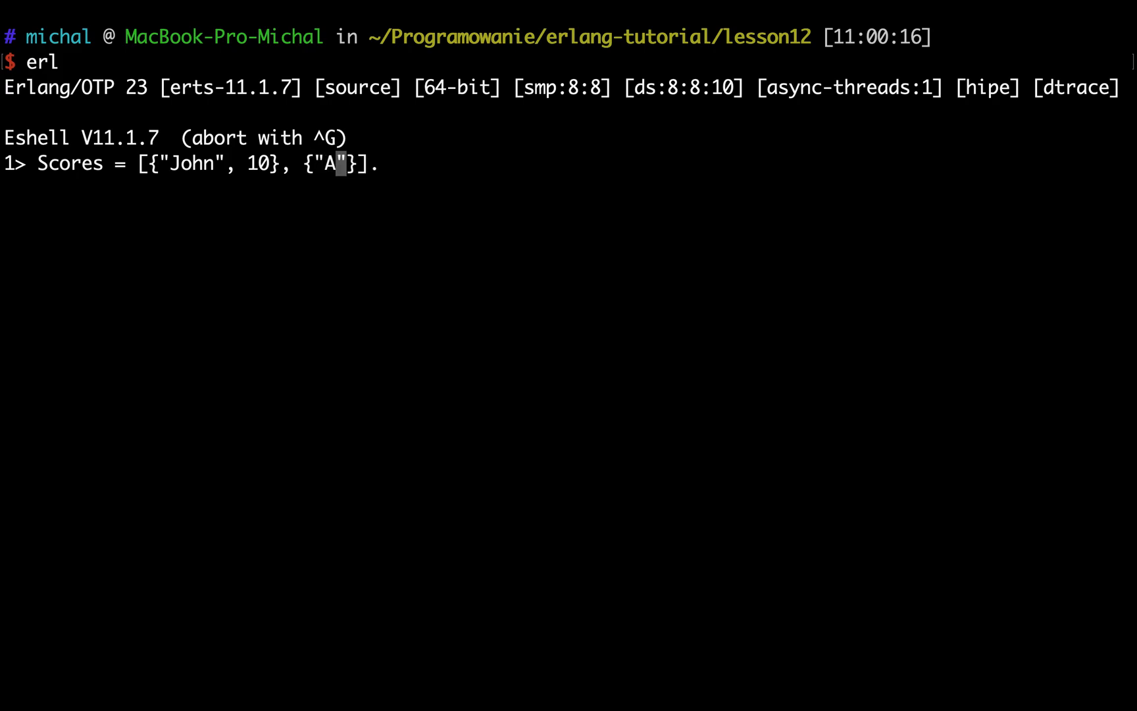
Step: Add the {"Adam", 11}, {"George", 20} and {"Jerry", 15} tuples to Scores
text(dam", 11}, {)
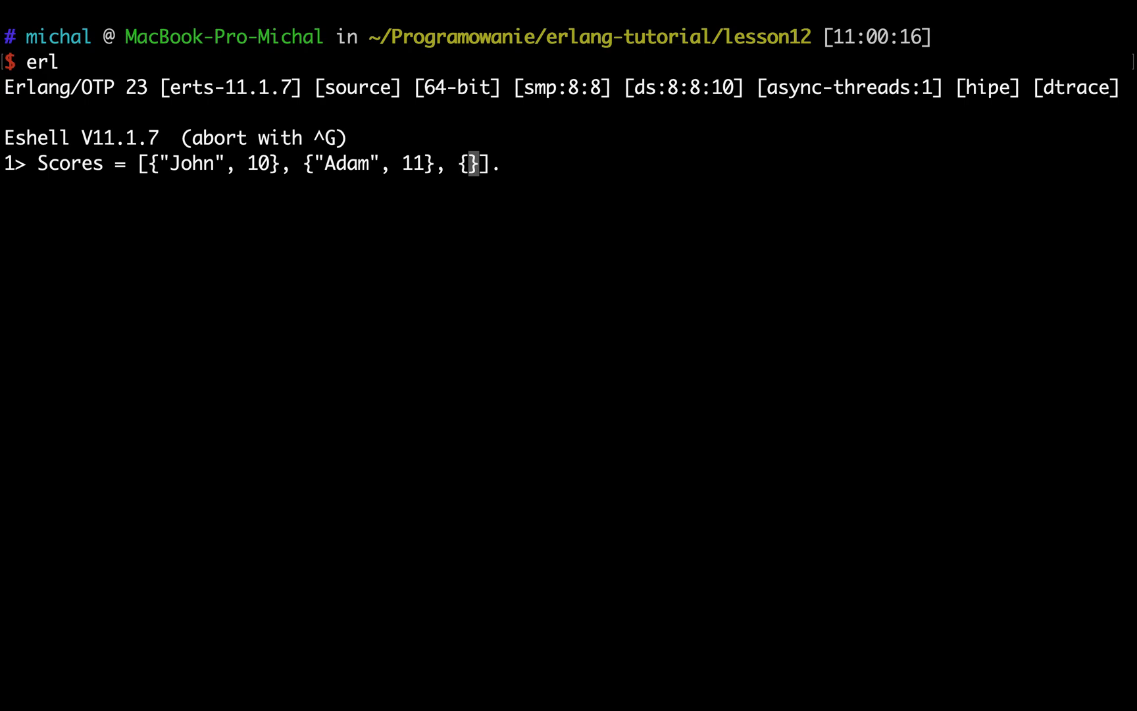
text("Ge")
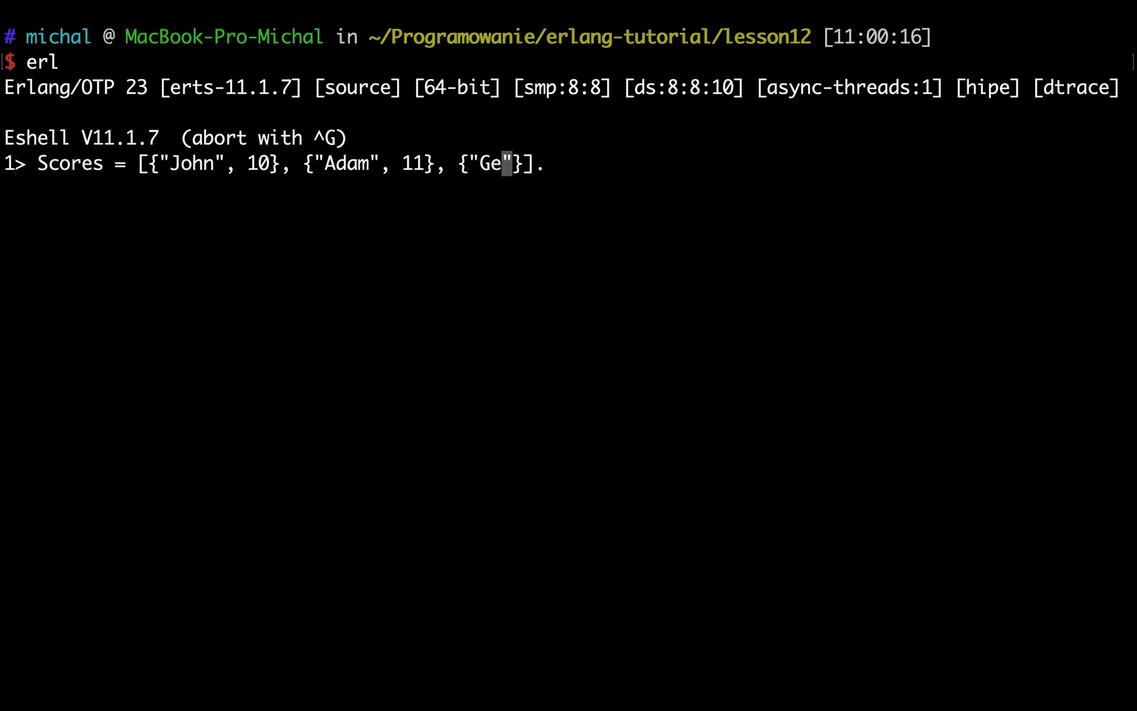
text(orge", 2)
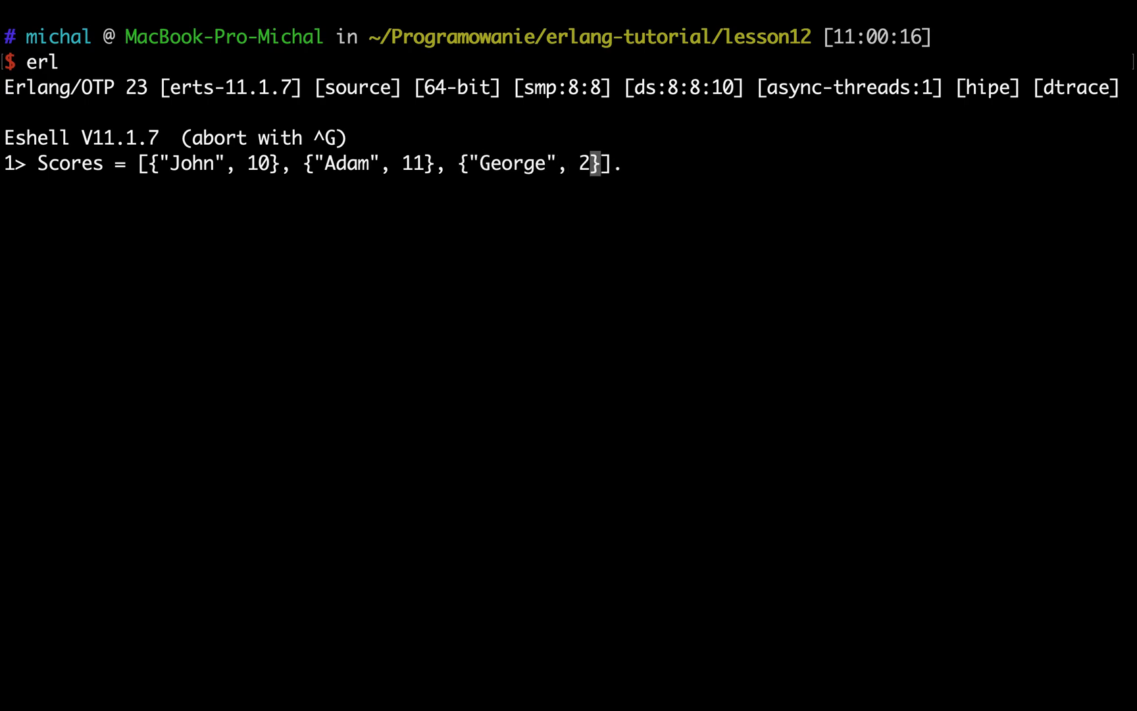
text(0)
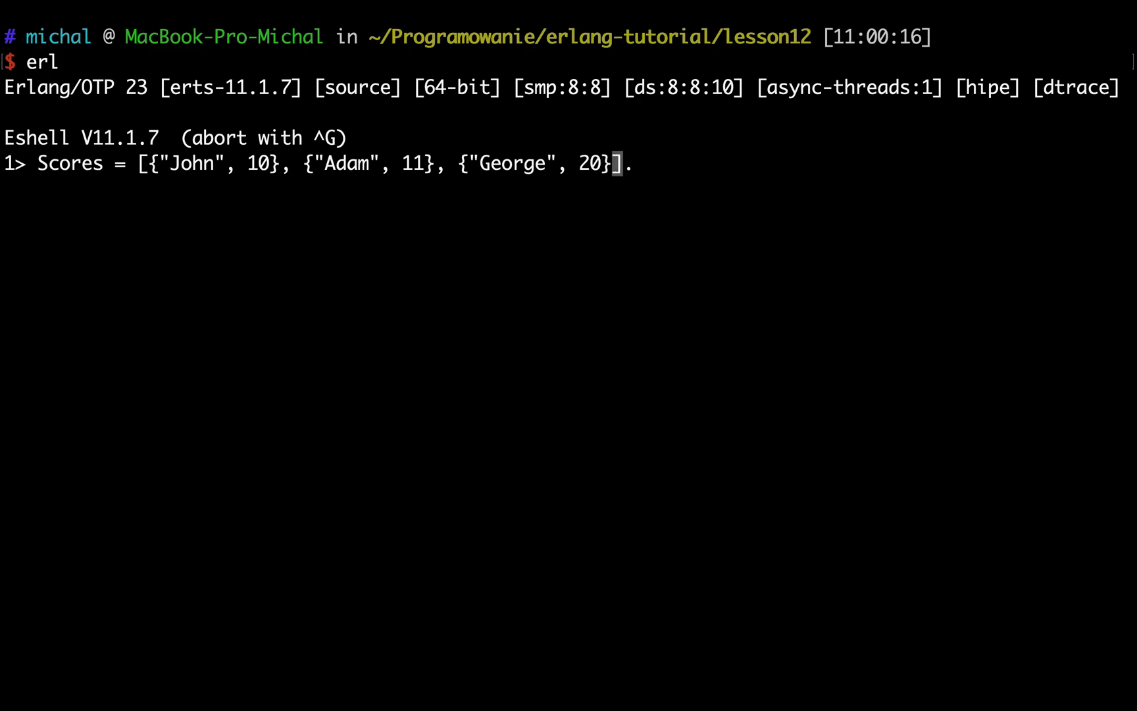
text(, "")
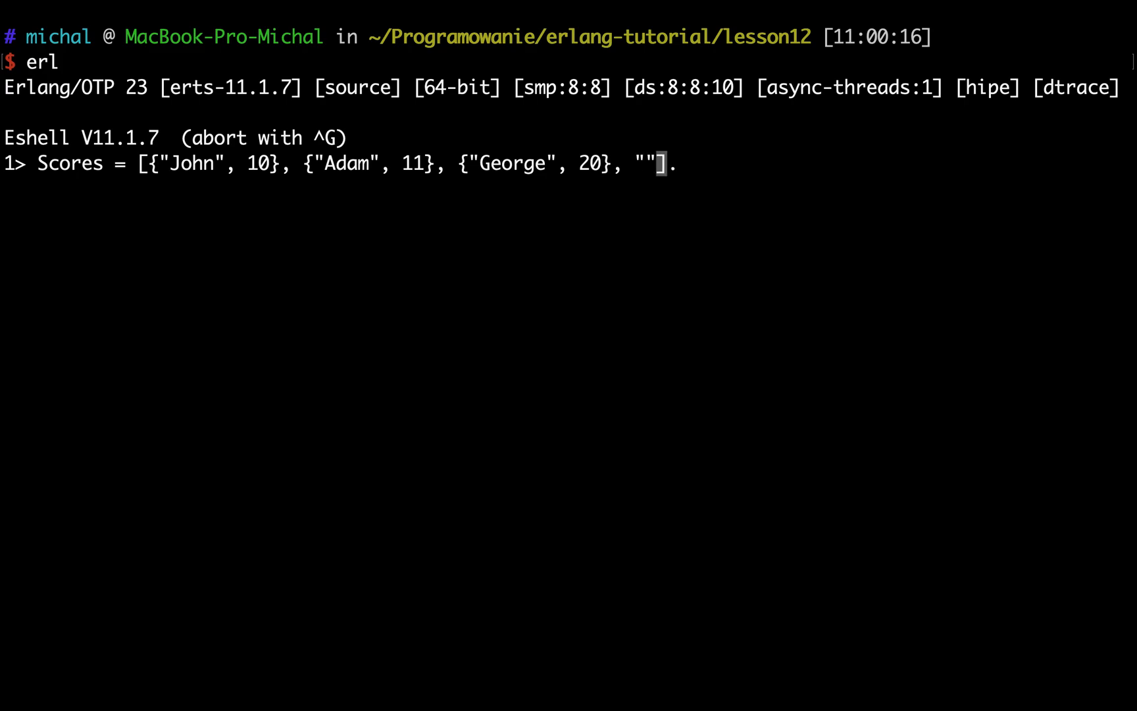
text({)
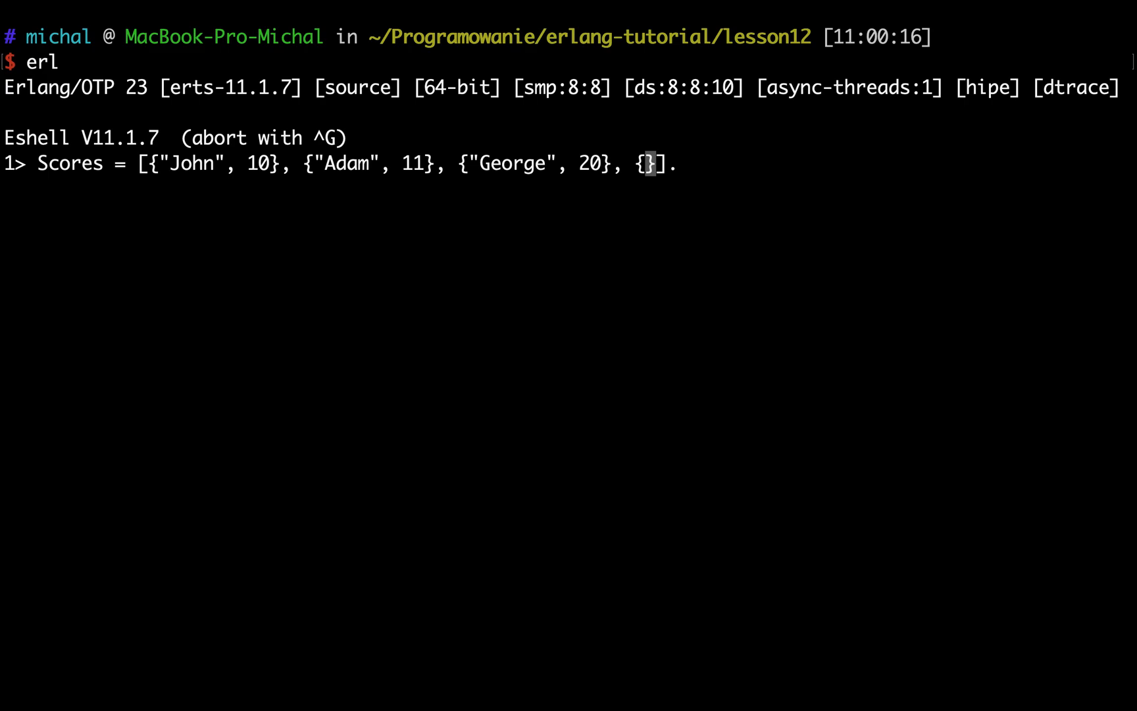
text("")
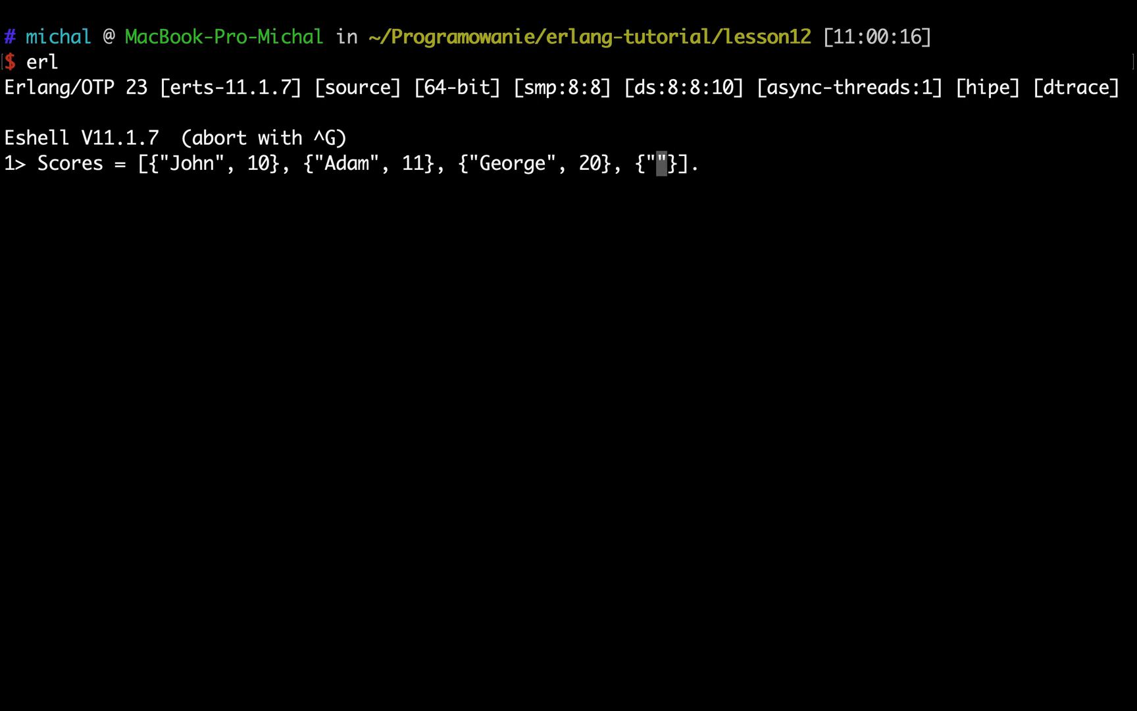
text(Jerr)
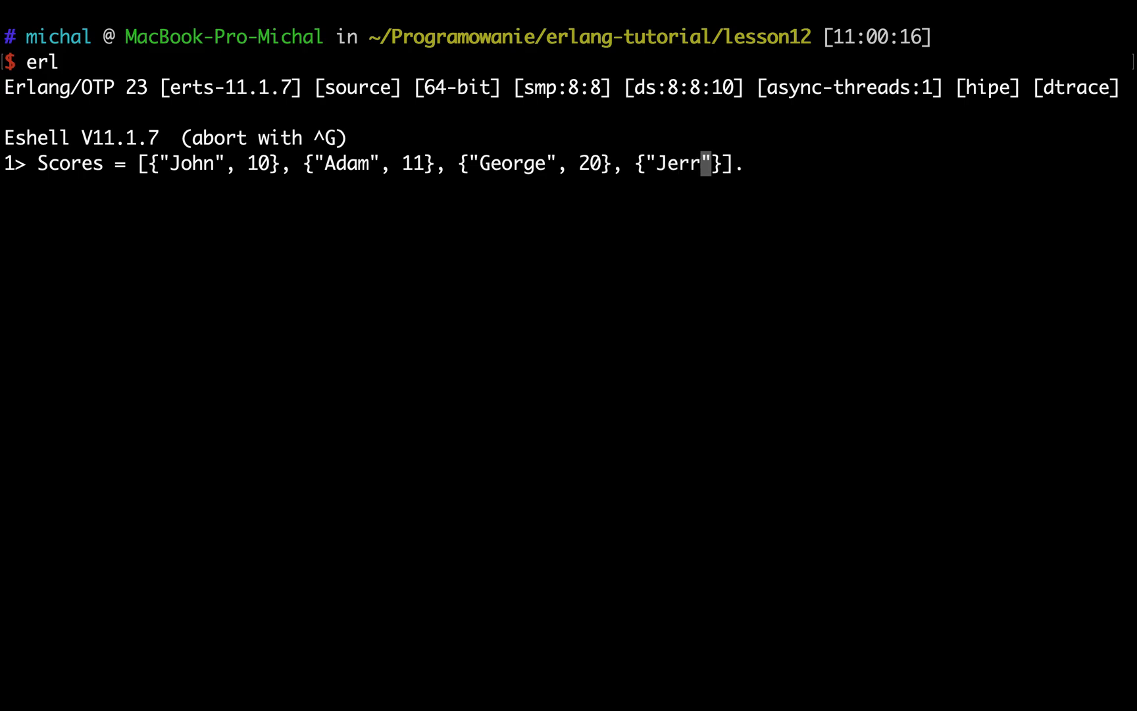
text(y", 1})
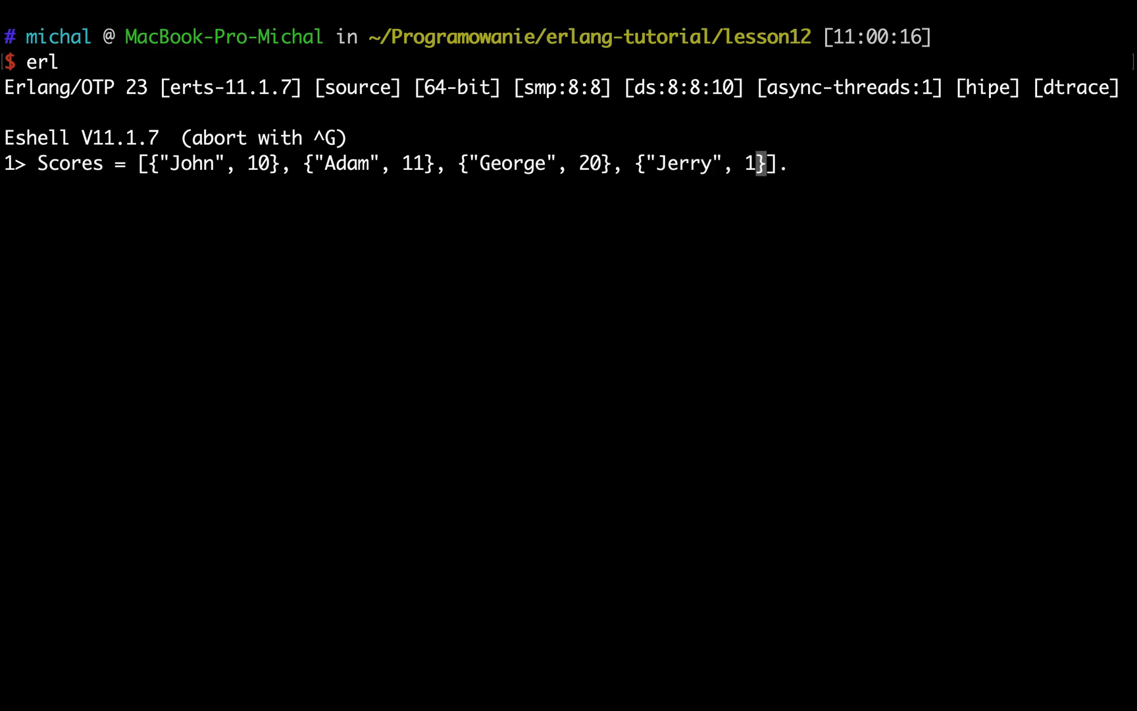
text(5)
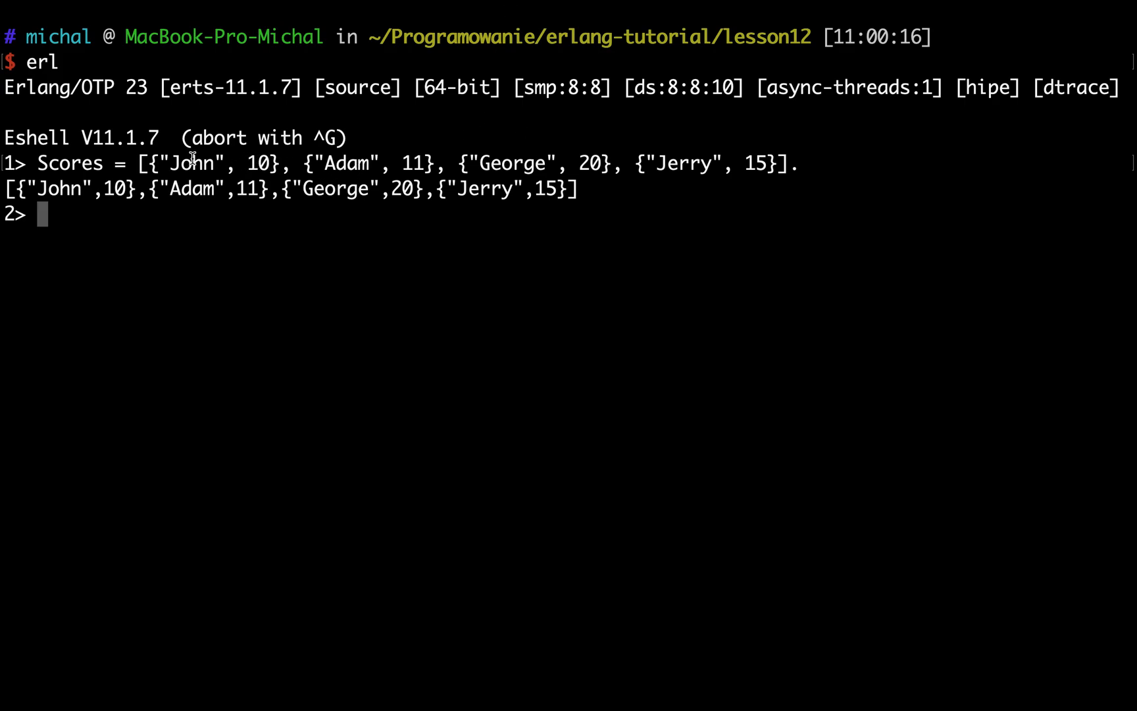
Step: Select the echoed Scores tuple list in the shell output
drag(149, 163, 663, 163)
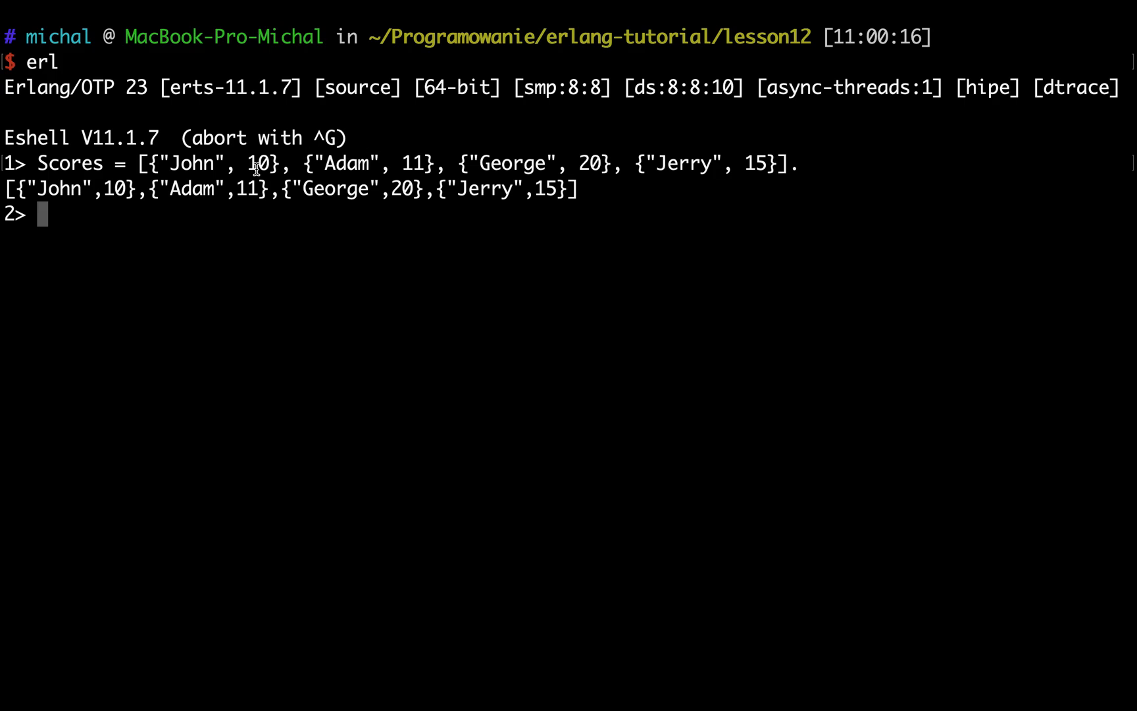
double_click(261, 162)
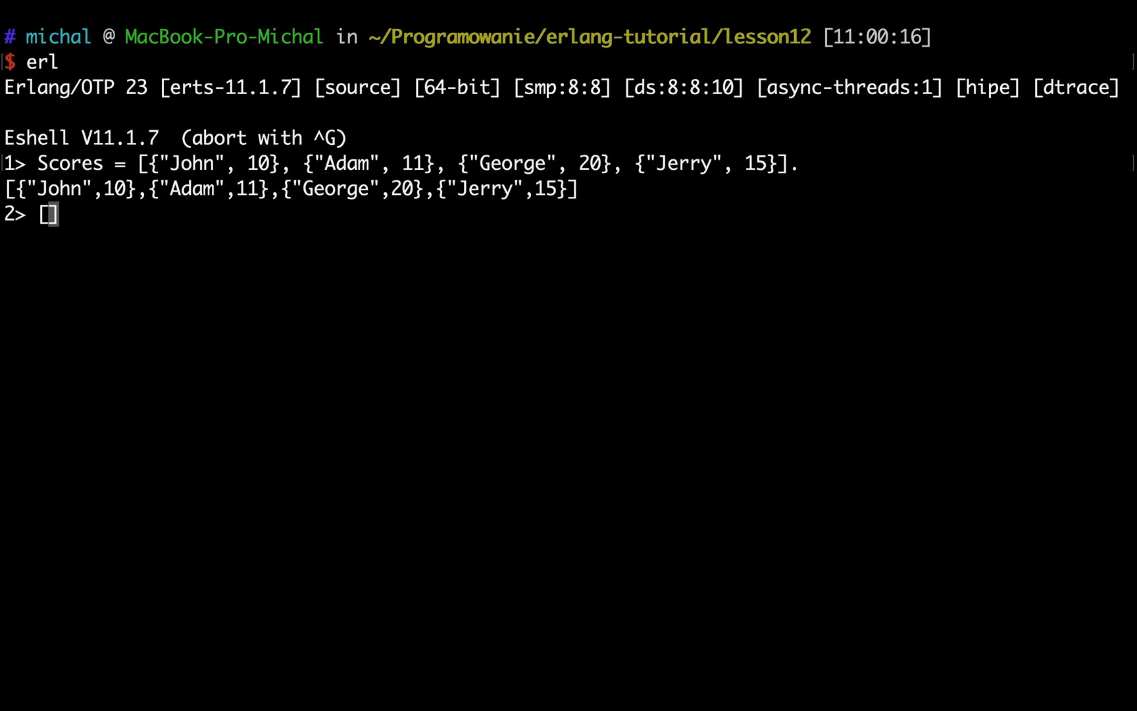
Step: Evaluate [{Name, Score > 12} || {Name, Score} <- Scores]: John and Adam false, George and Jerry true
text([{})
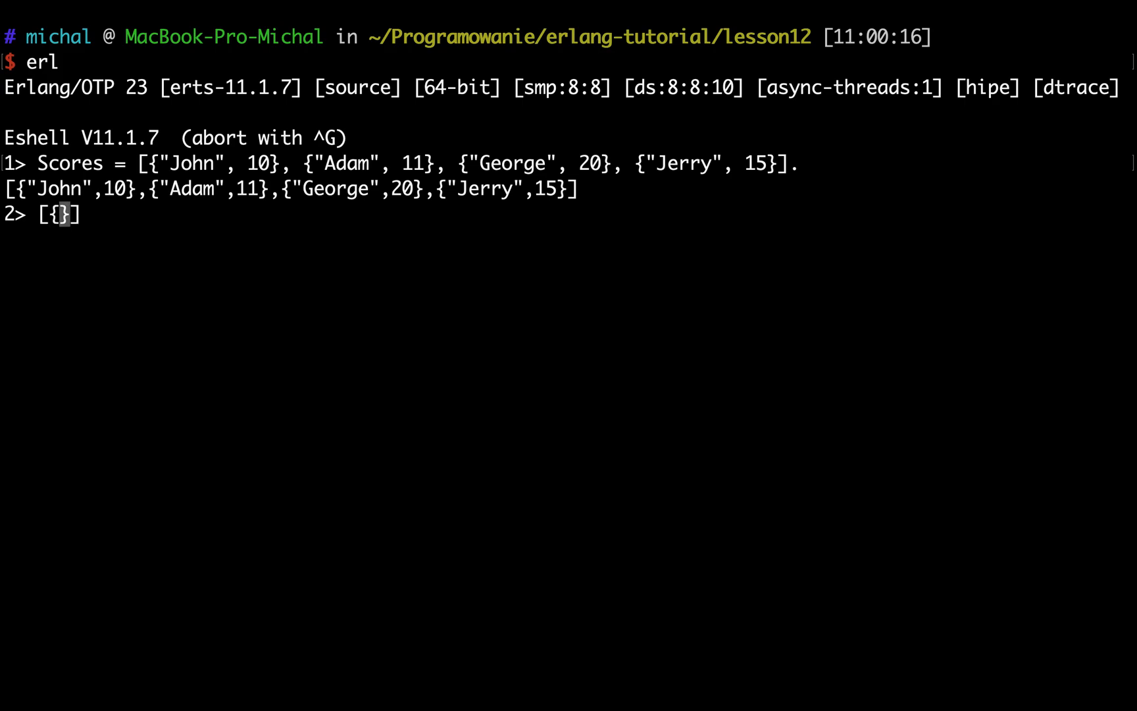
text(Nam)
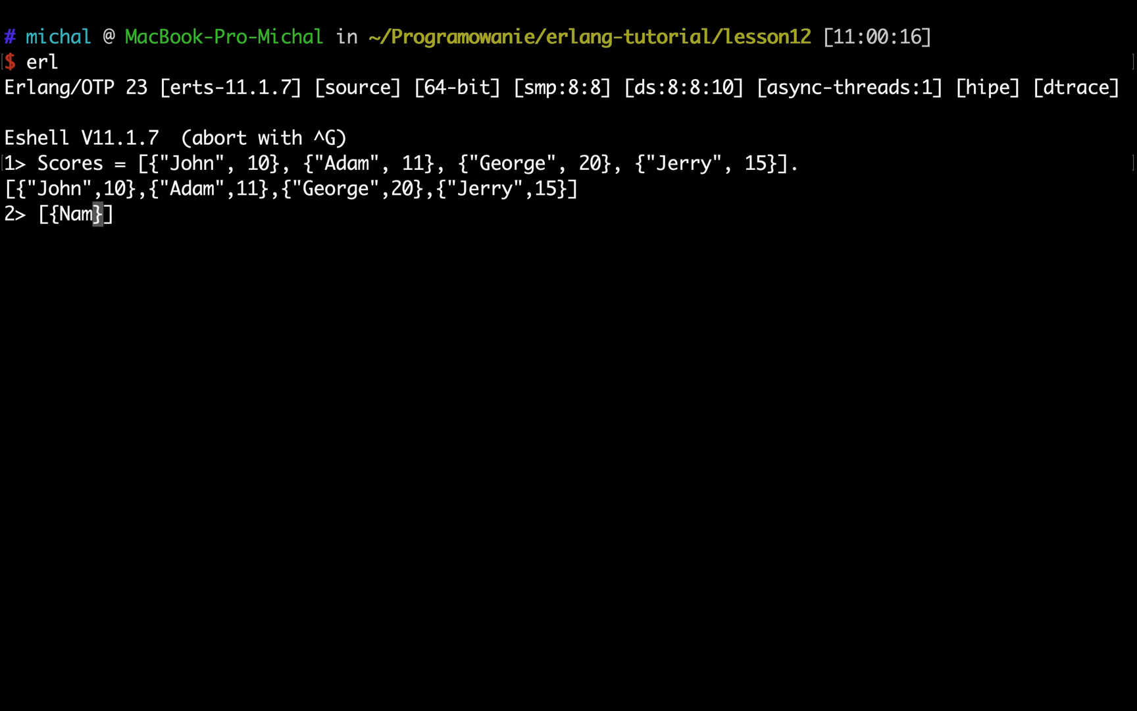
text(e, S)
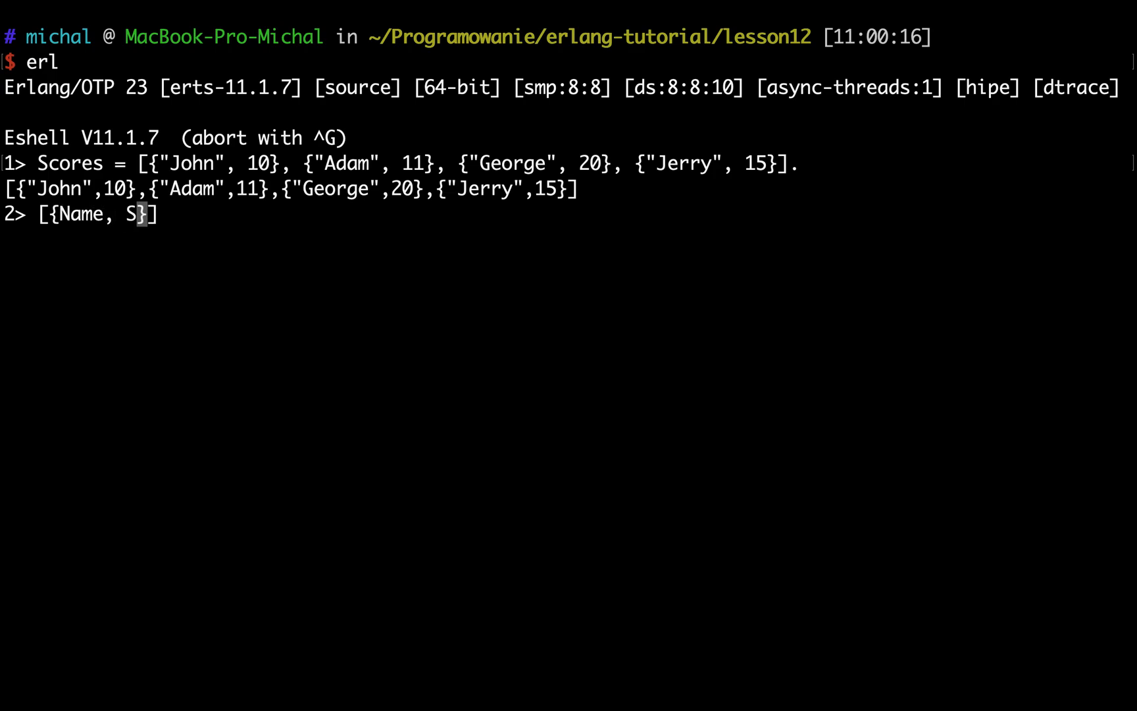
text(core >)
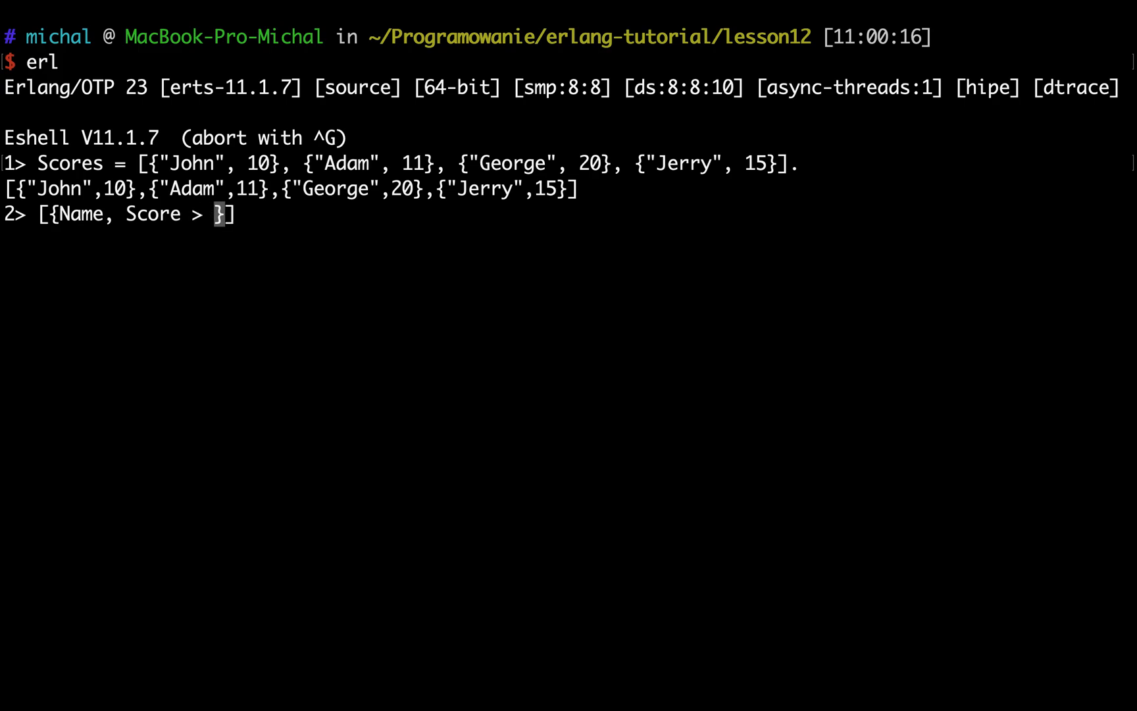
text(5)
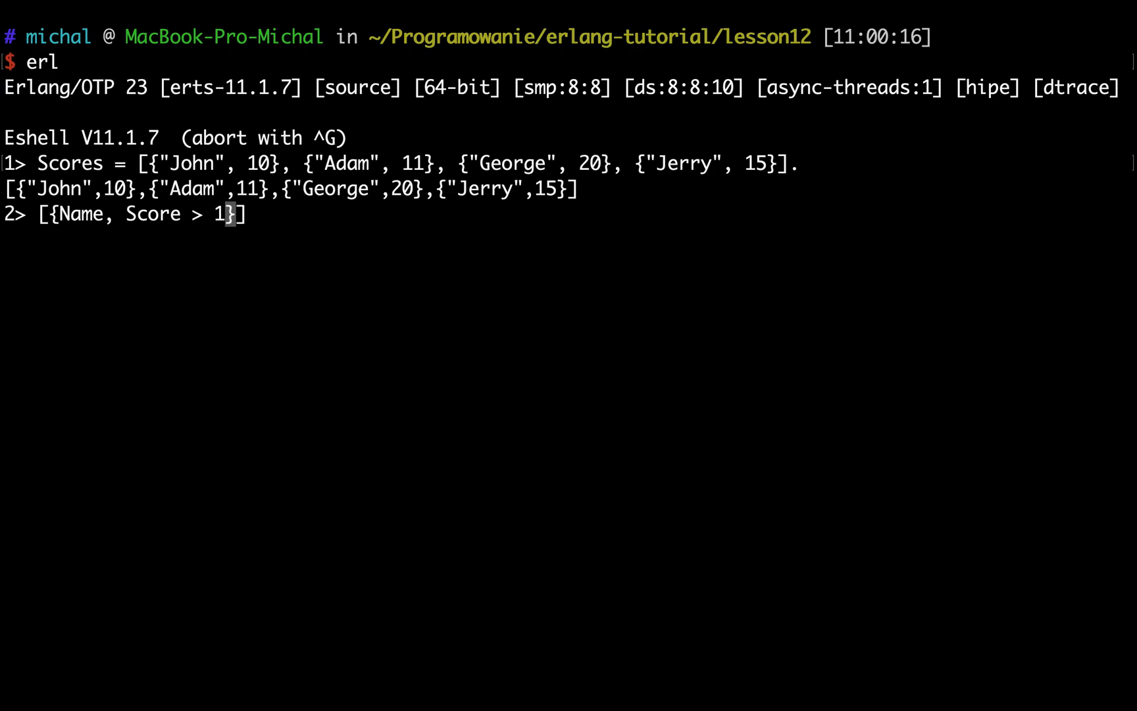
text(2)
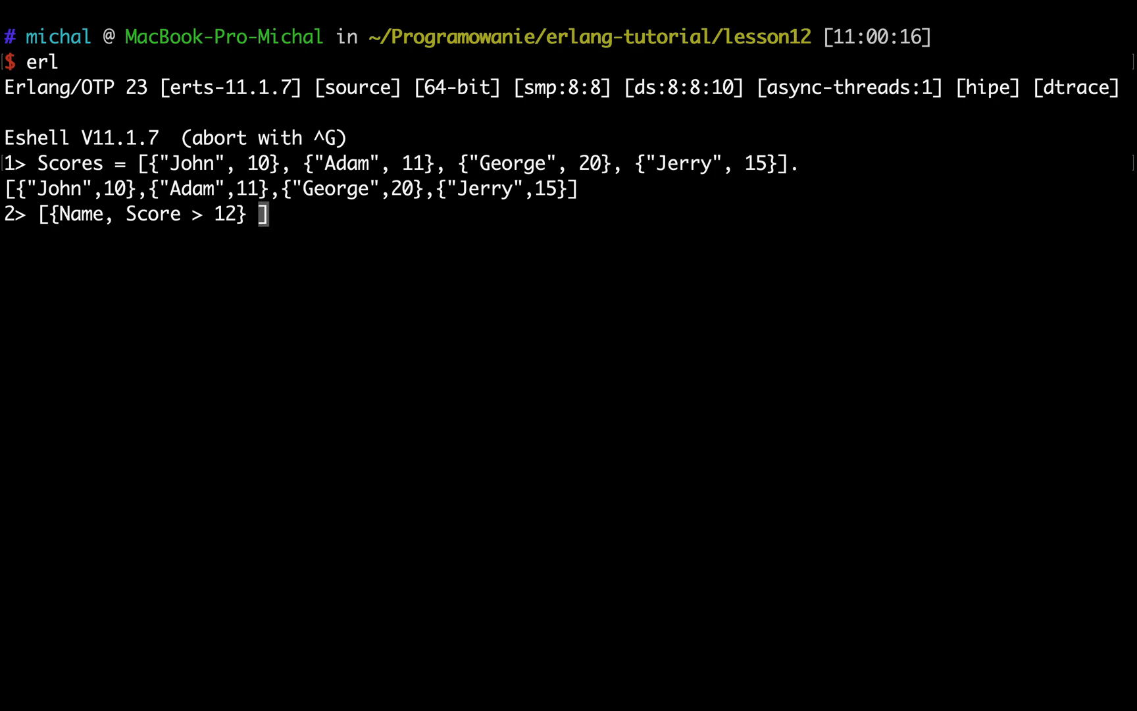
text(||)
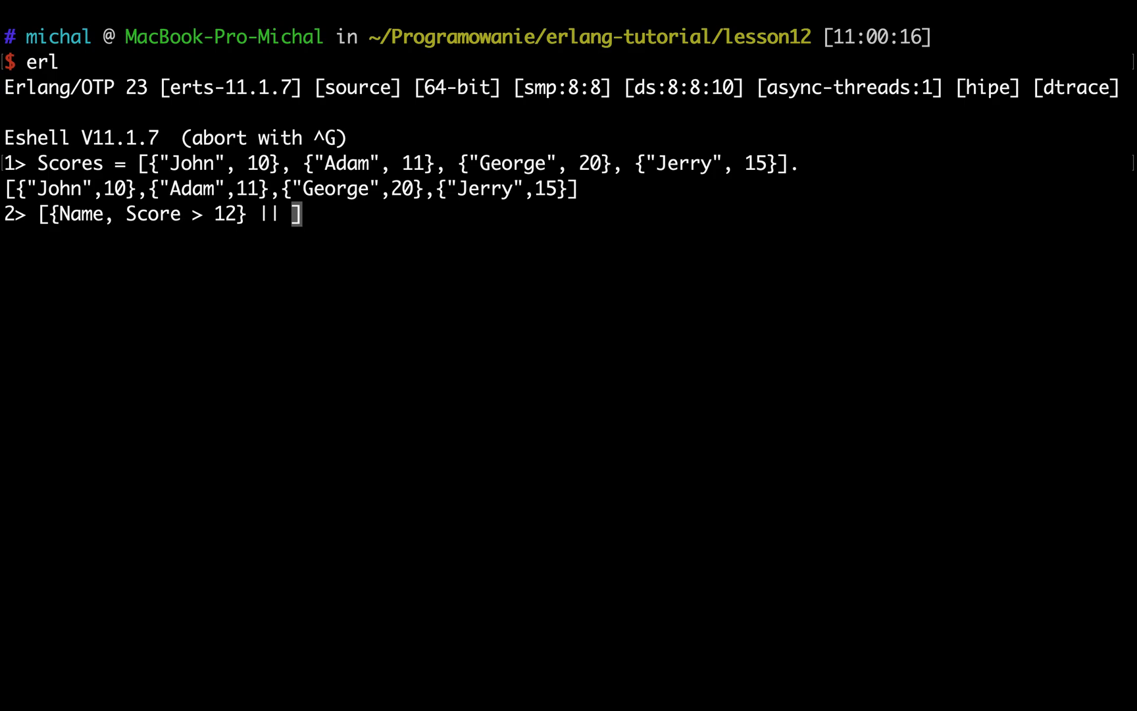
text({})
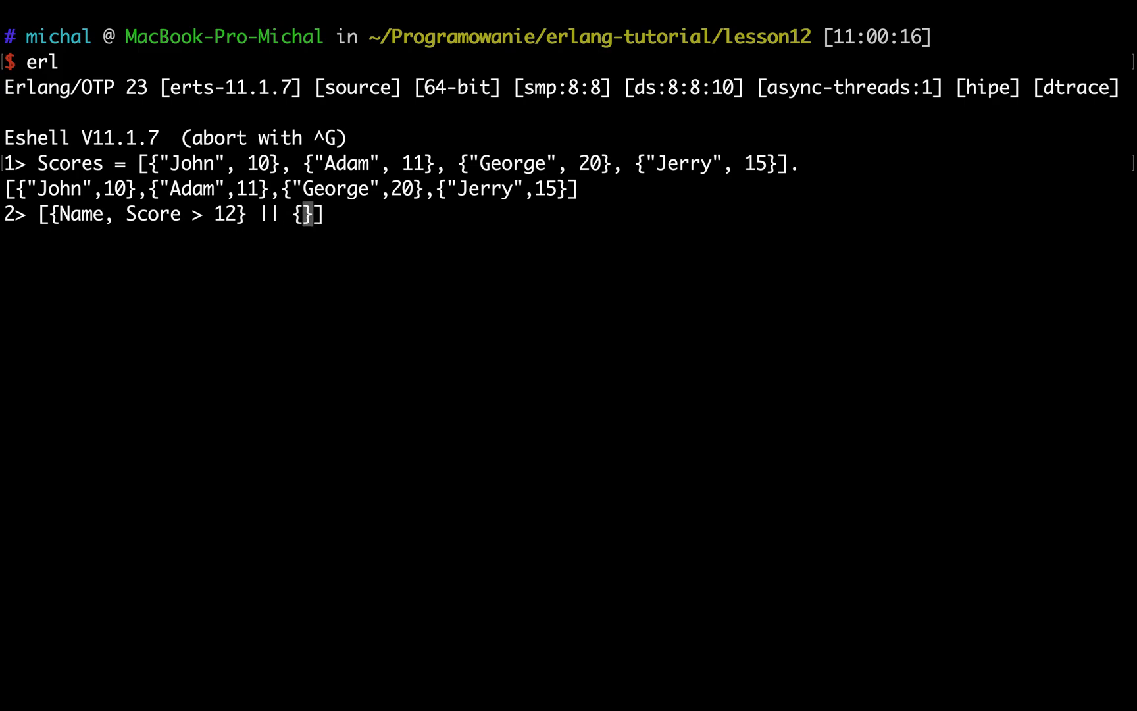
text(Name, Score)
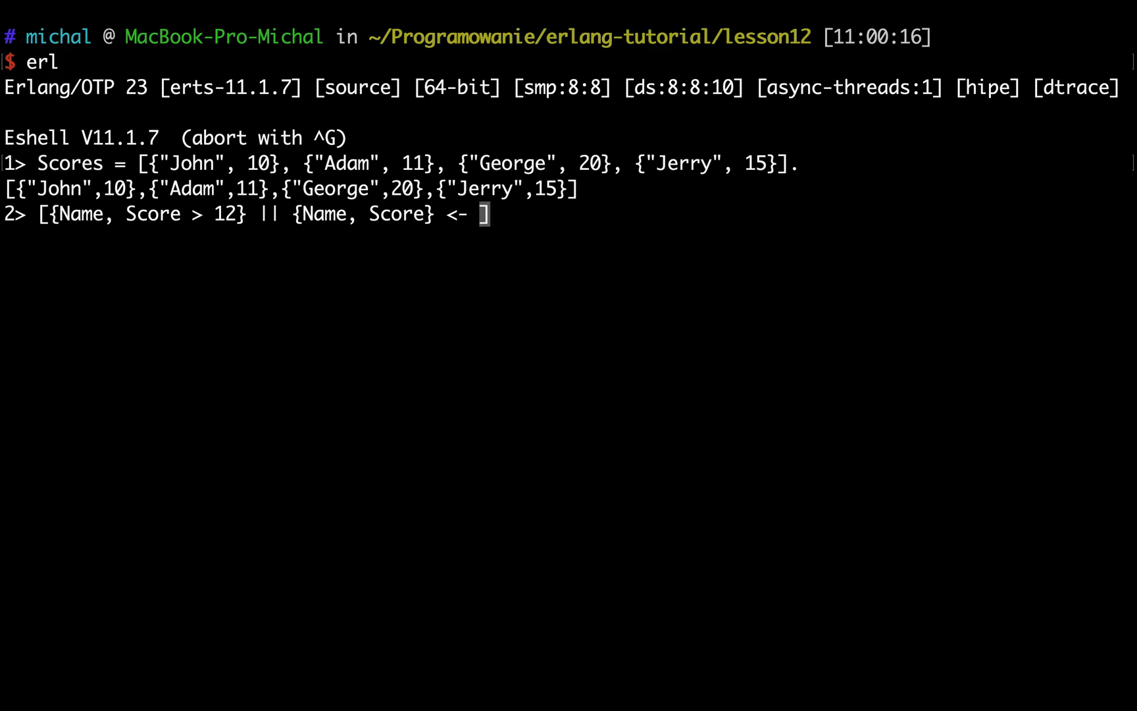
text(Scores])
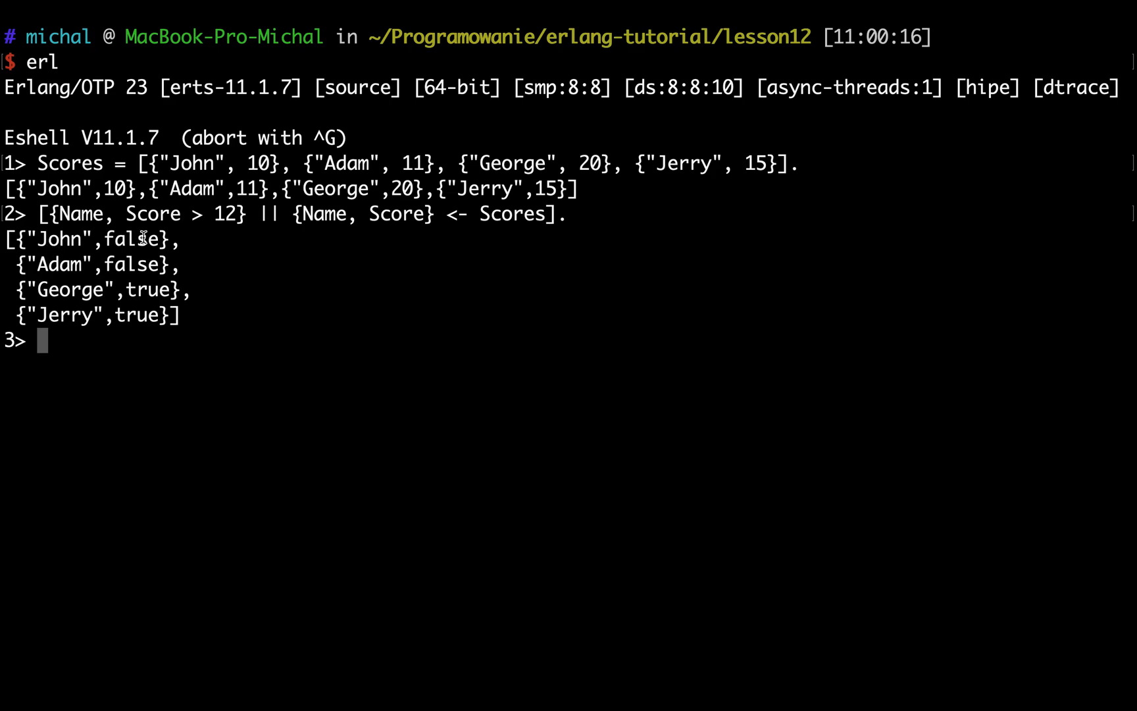
mouse_move(200, 215)
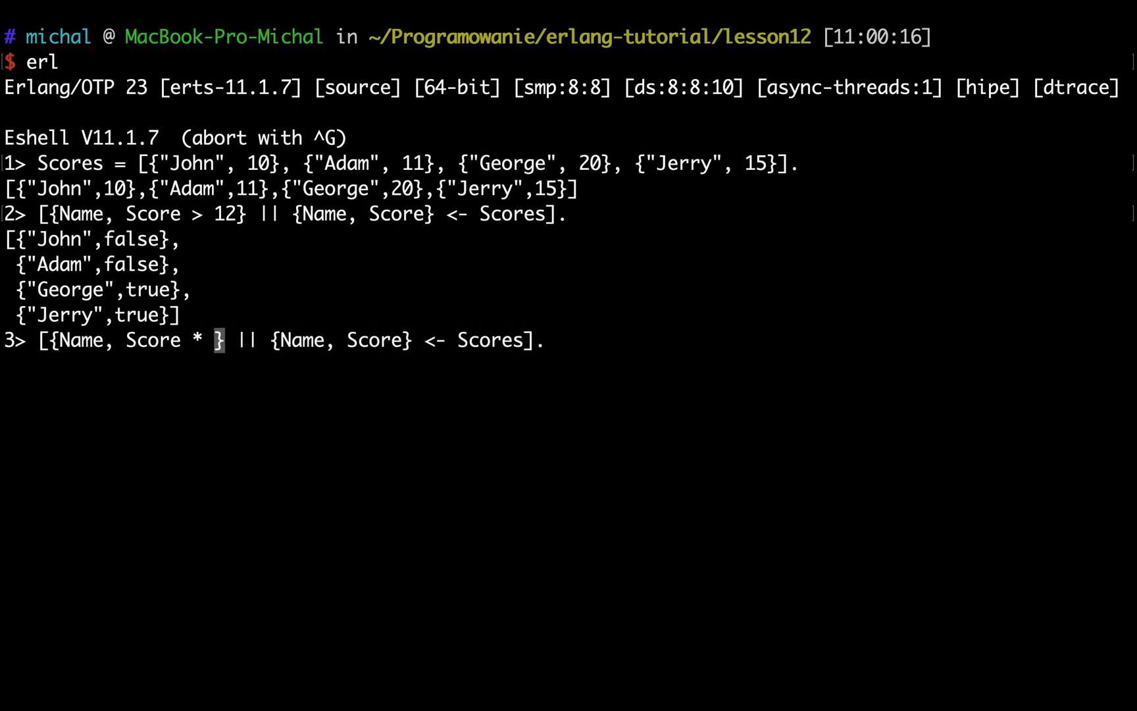
Step: Change the comprehension to Score * 100, returning 1000, 1100, 2000, 1500
text(100)
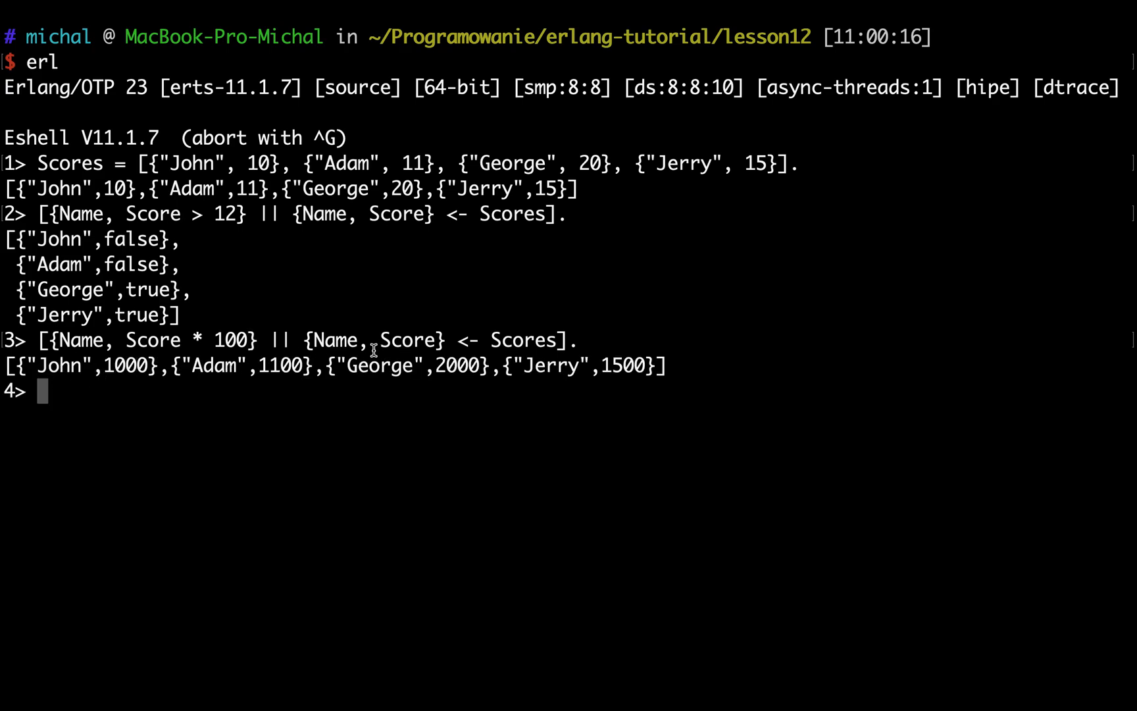
mouse_move(344, 413)
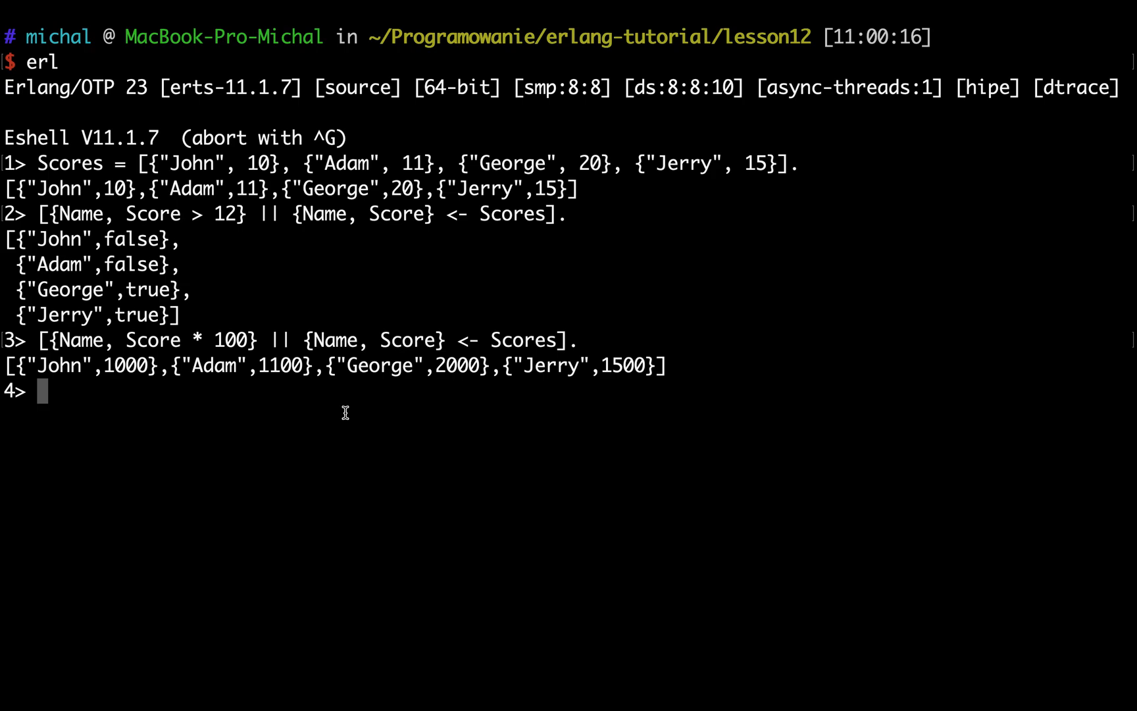
mouse_move(117, 373)
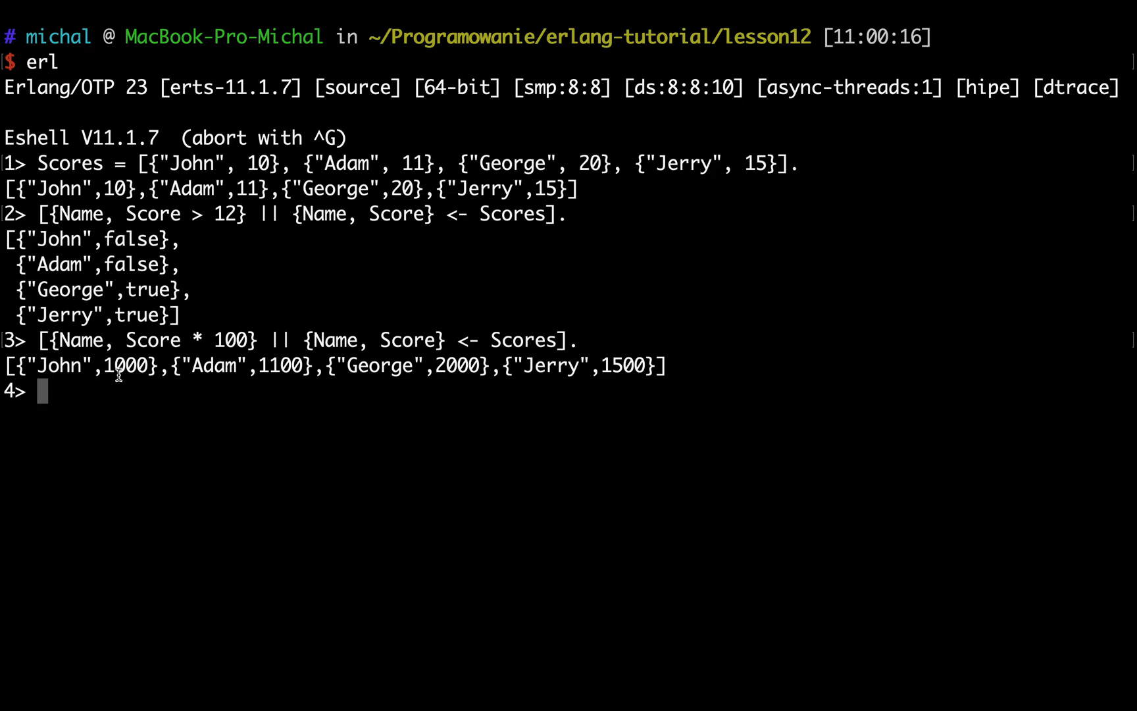
mouse_move(243, 356)
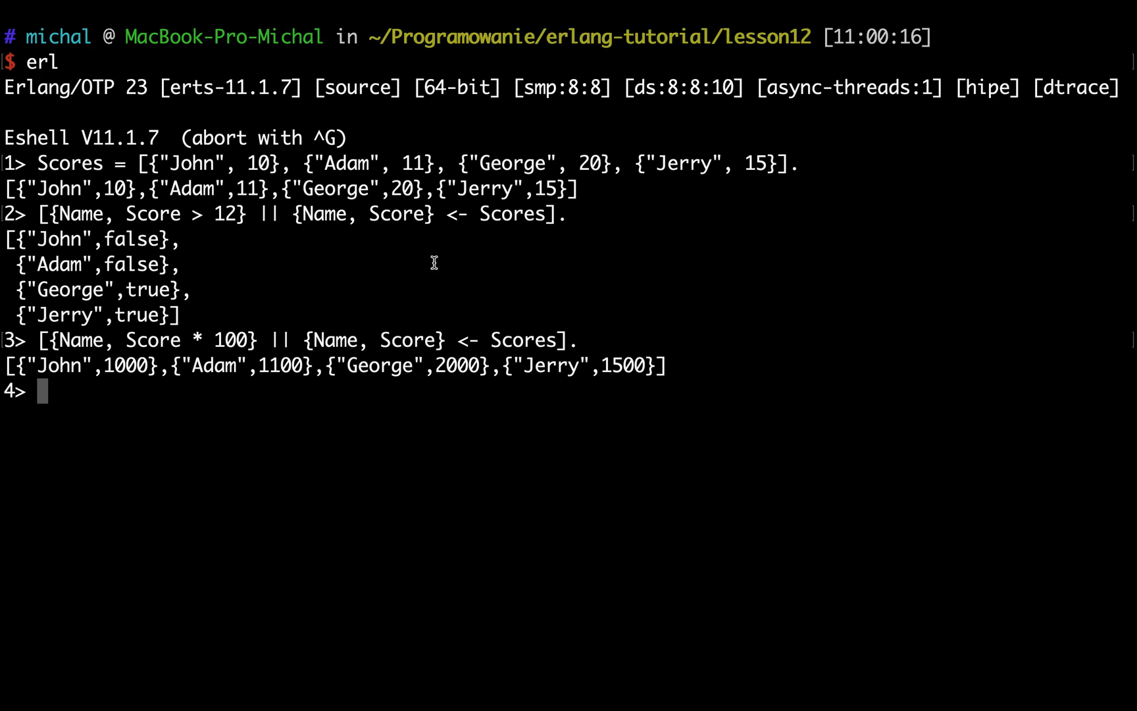
text([)
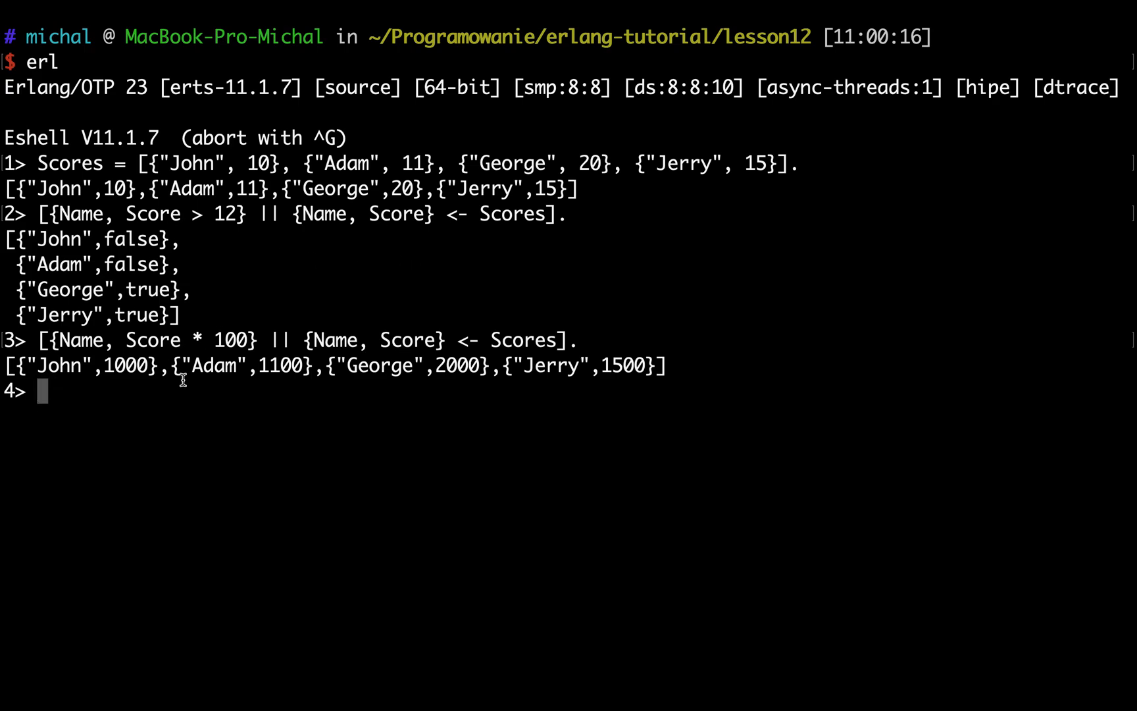
Step: Evaluate [{"Adam", Score} || {"Adam", Score} <- Scores], returning [{"Adam",11}]
double_click(193, 188)
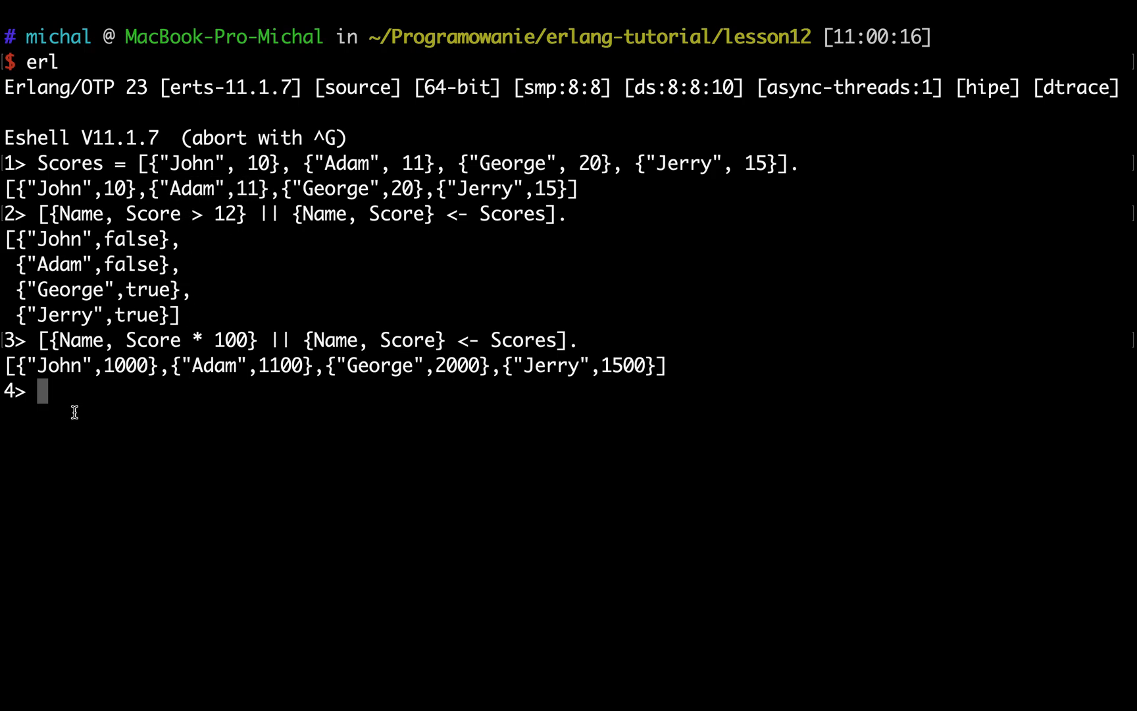
text([)
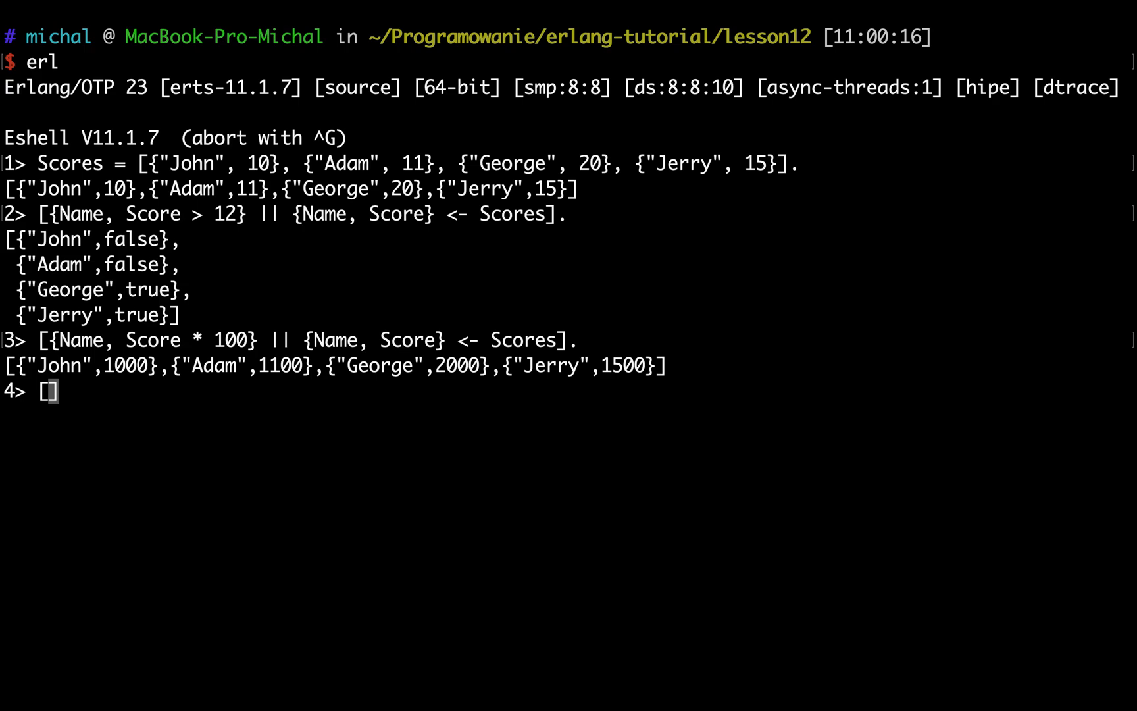
text([{")
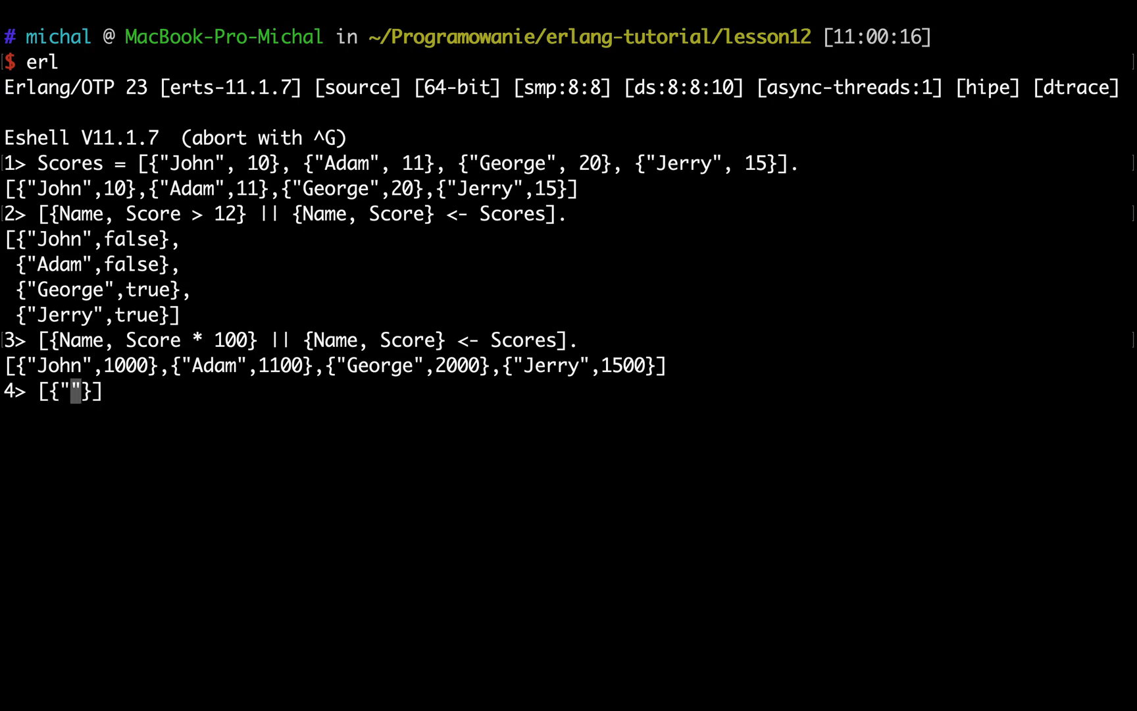
text(Adam)
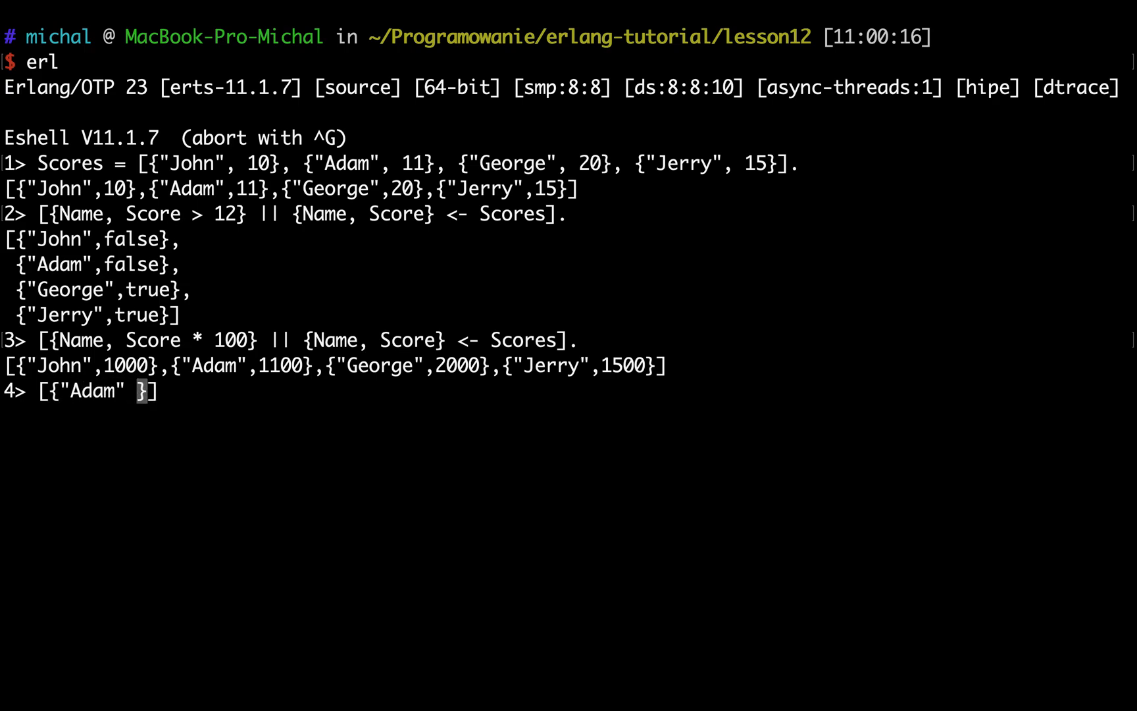
text(, Score})
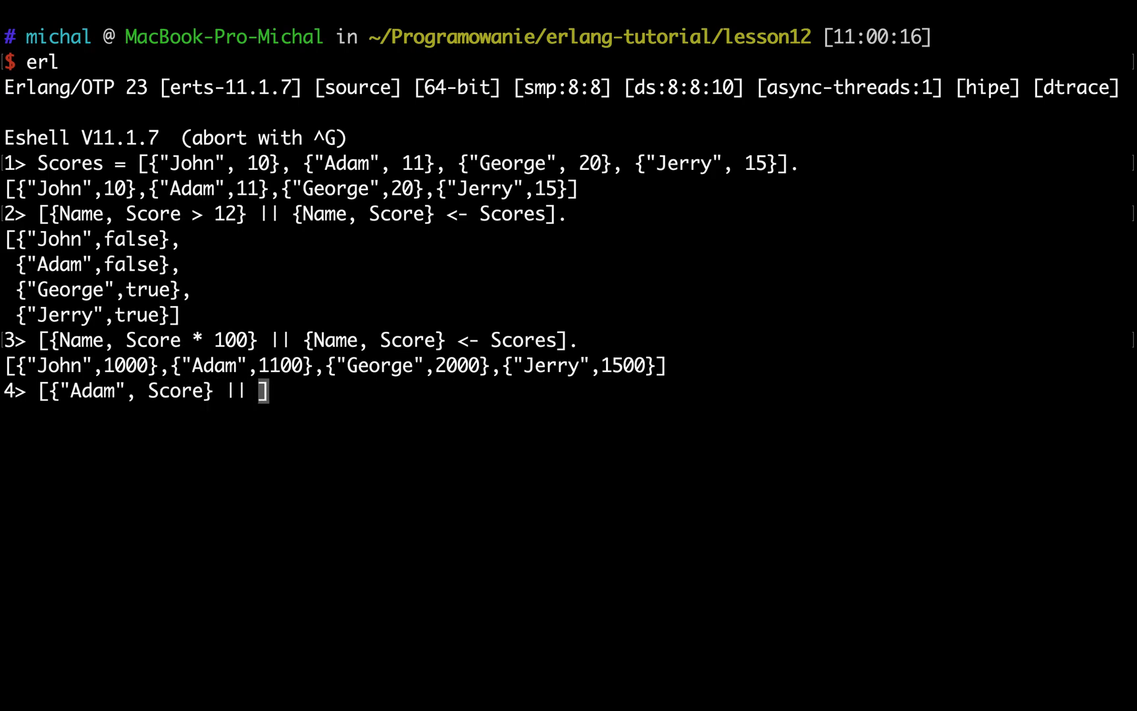
text({})
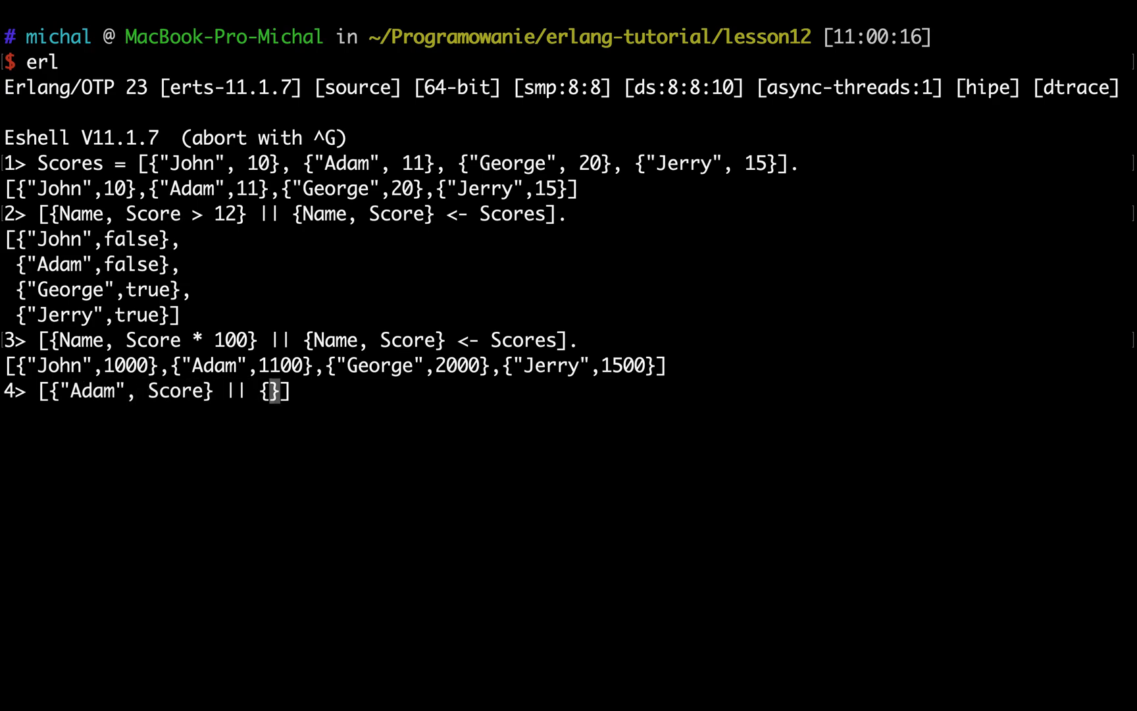
text("Adam")
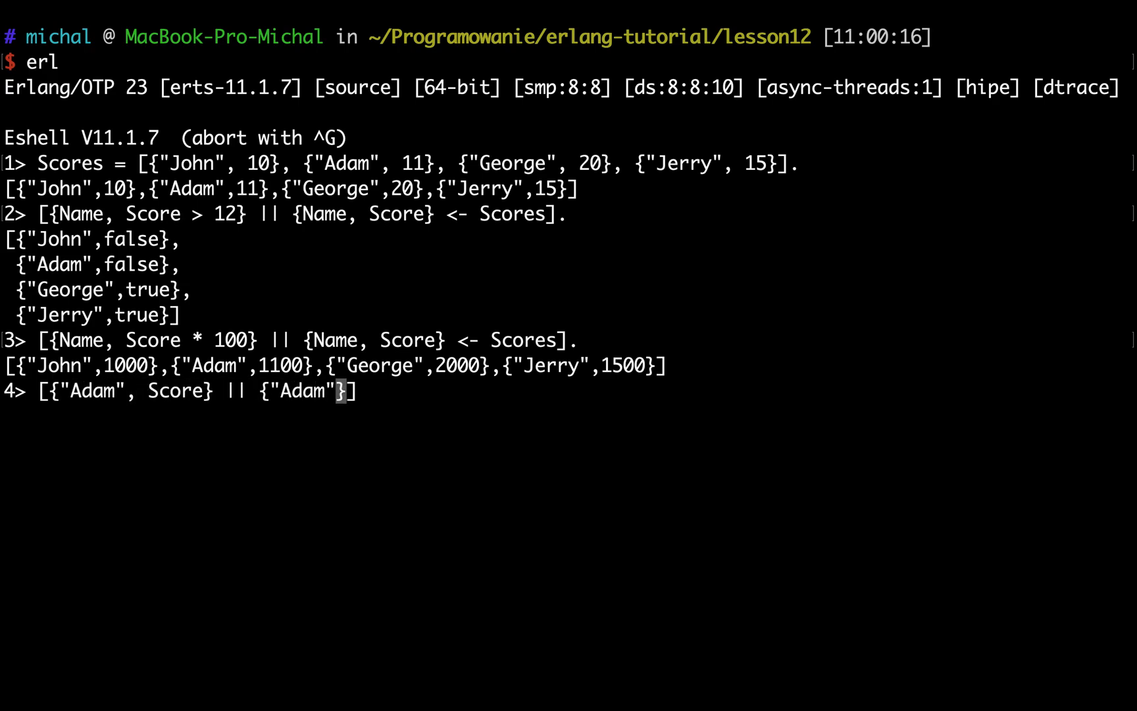
text(", ")
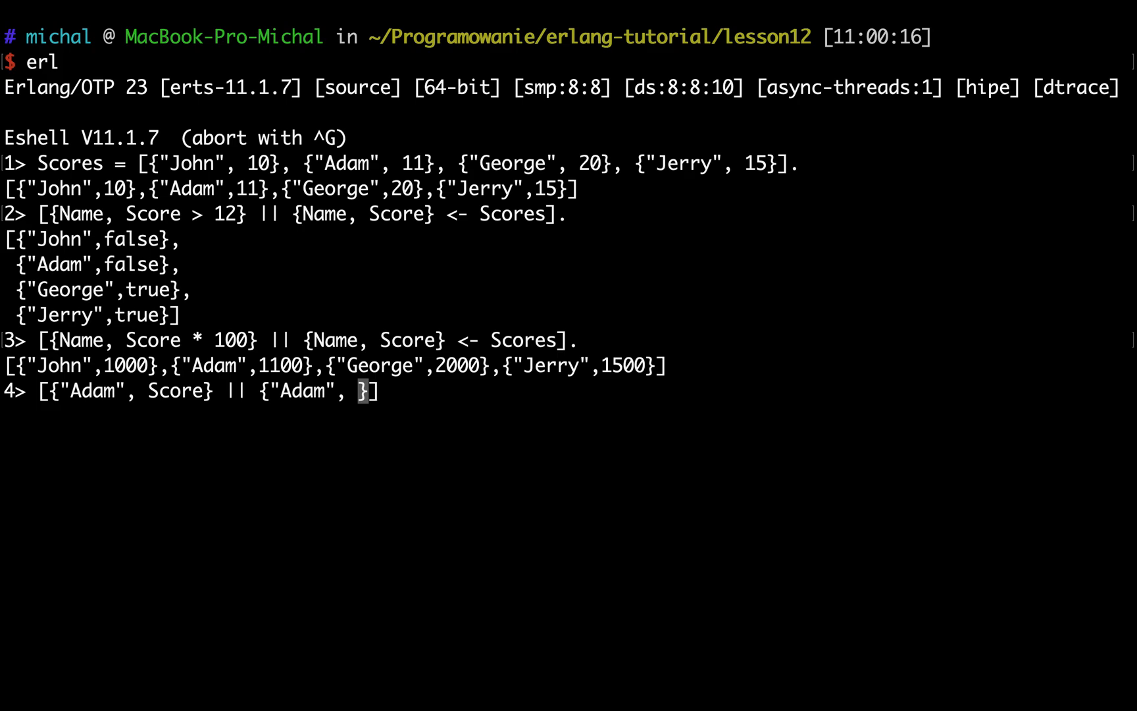
text(Score)
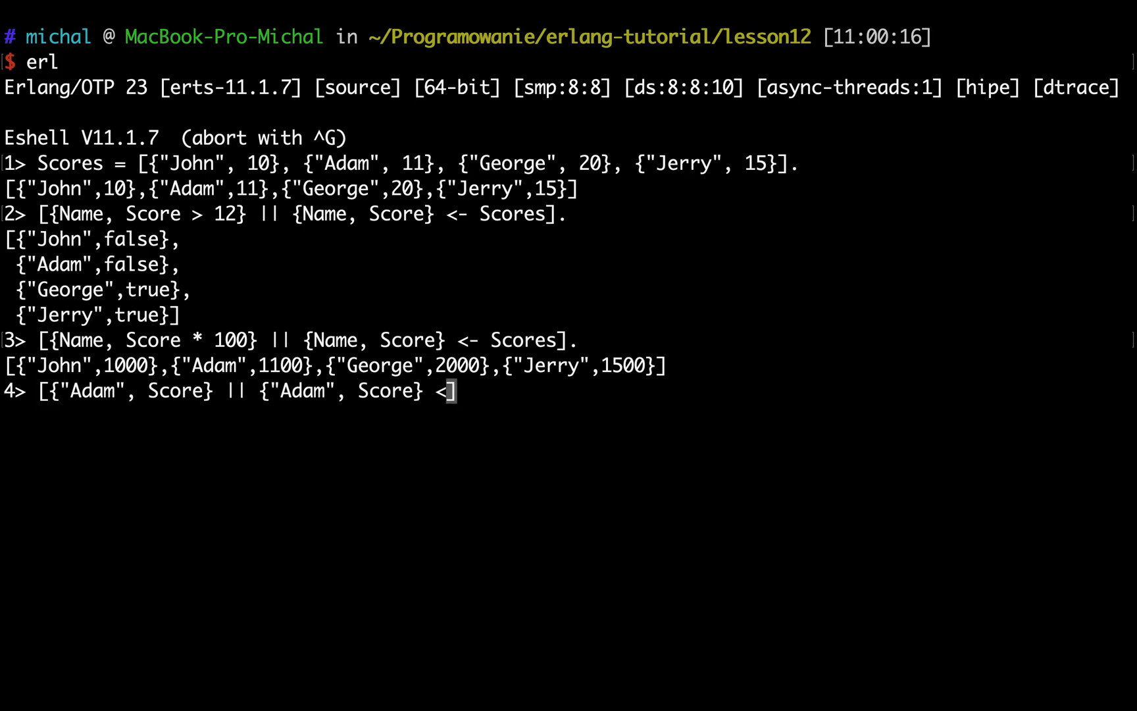
text(Scores].)
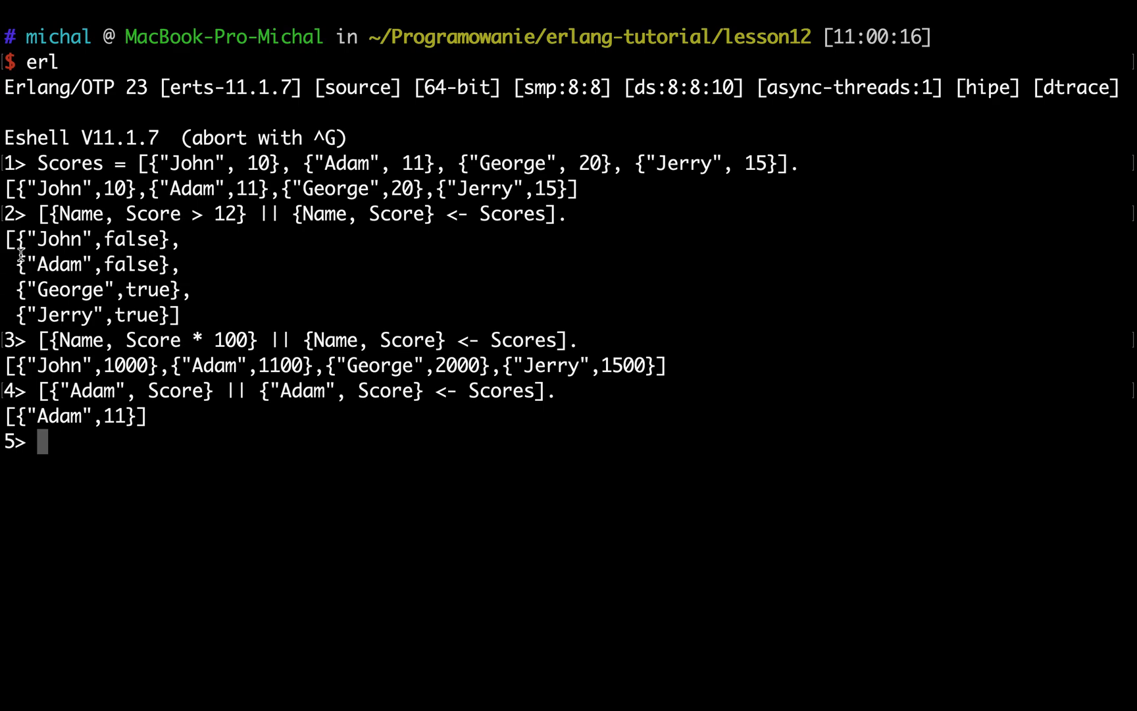
Step: Recall the line and match "George" instead, returning [{"Adam",20}]
double_click(72, 416)
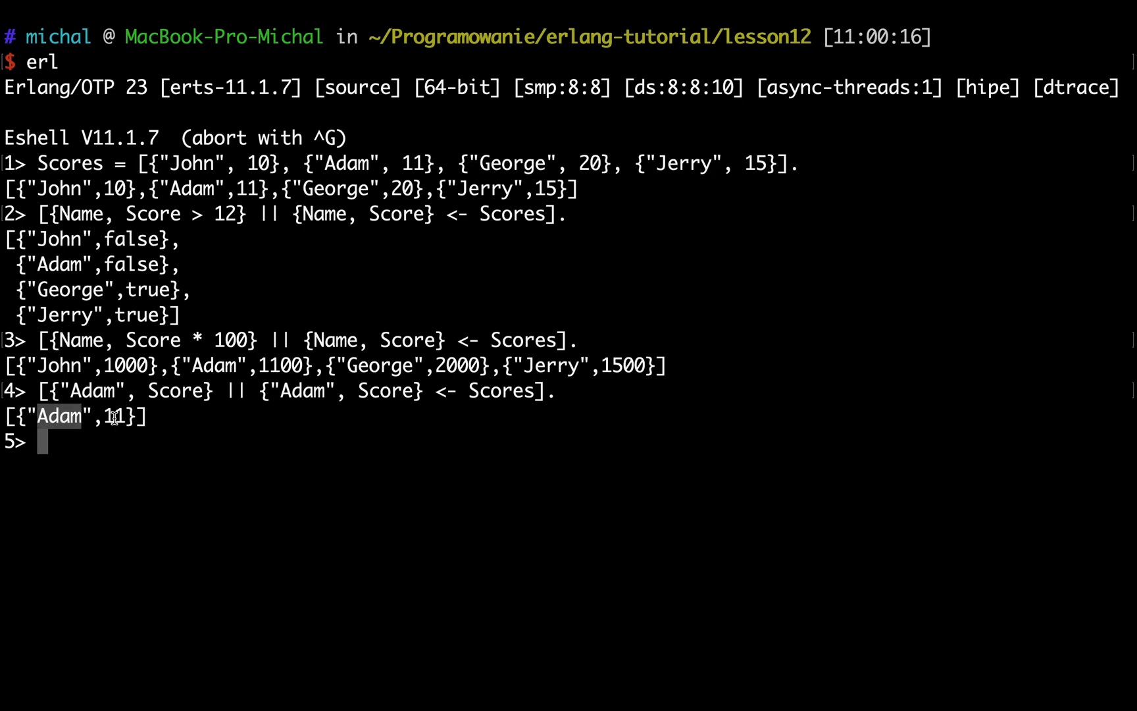
text([{"Adam", Score} || {"Adam", Score} <- Scores].)
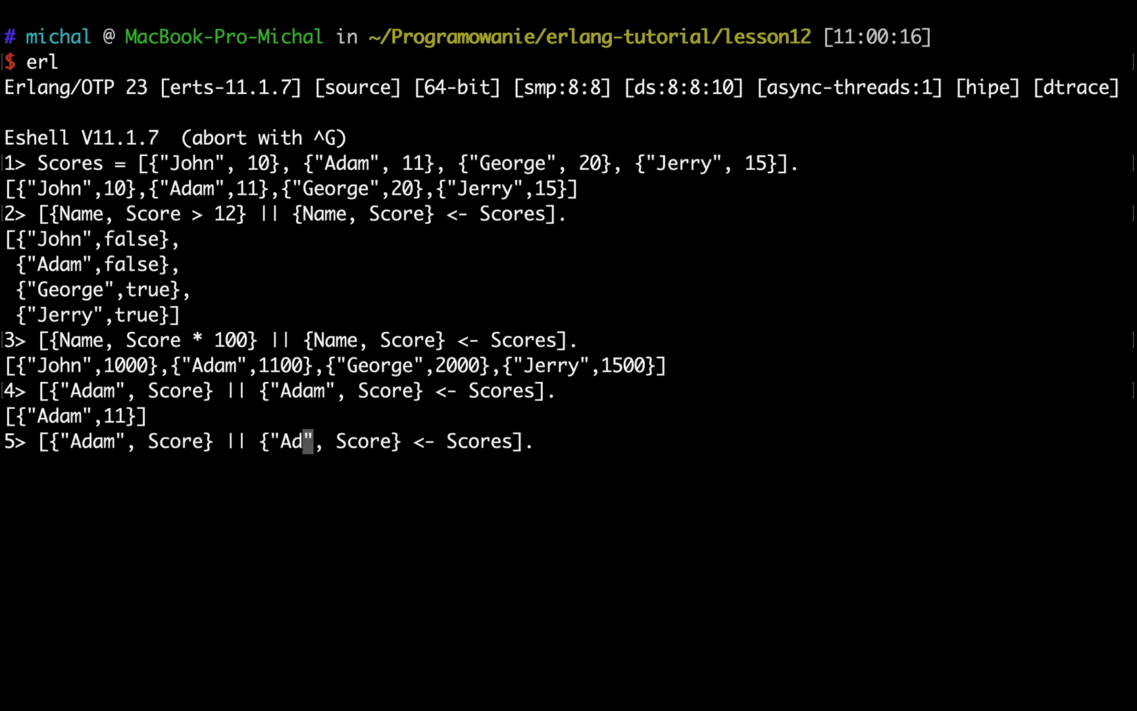
text(Ger)
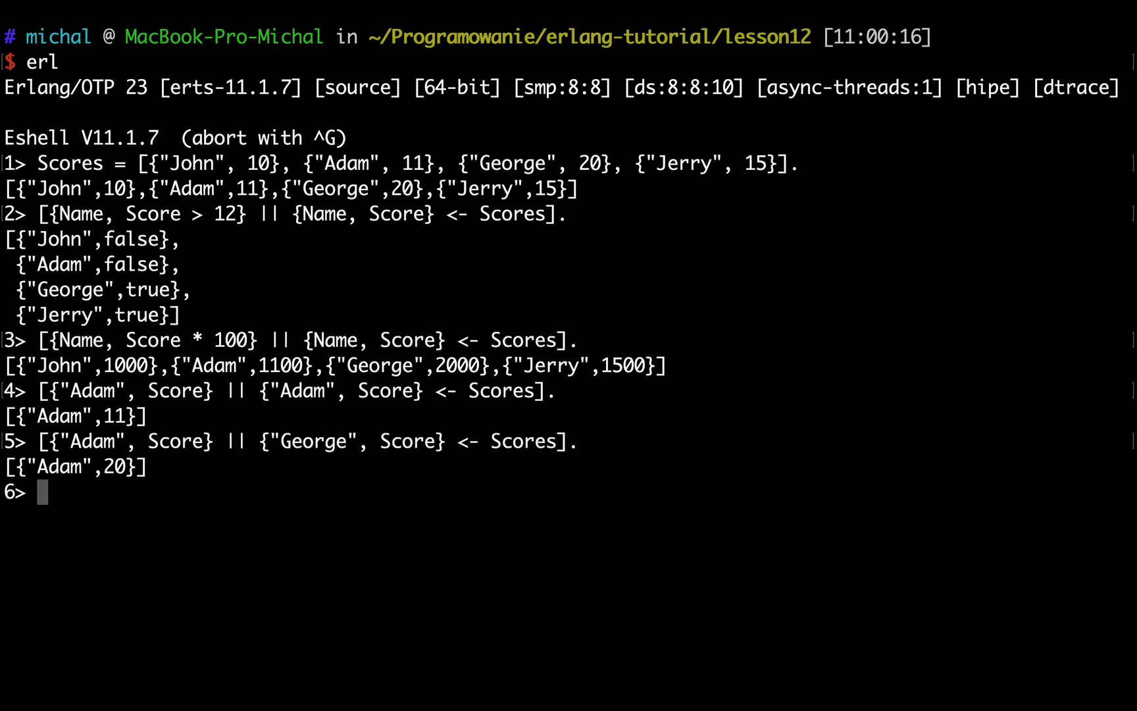
text([{"Adam", Score} || {"George", Score} <- Scores].)
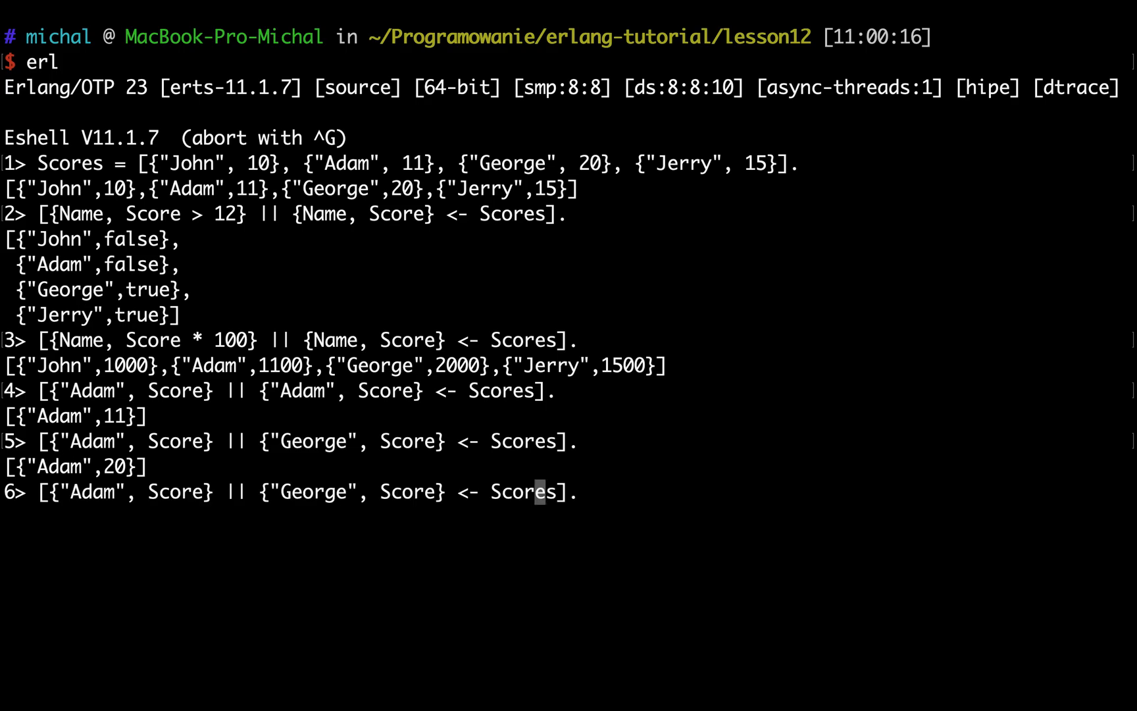